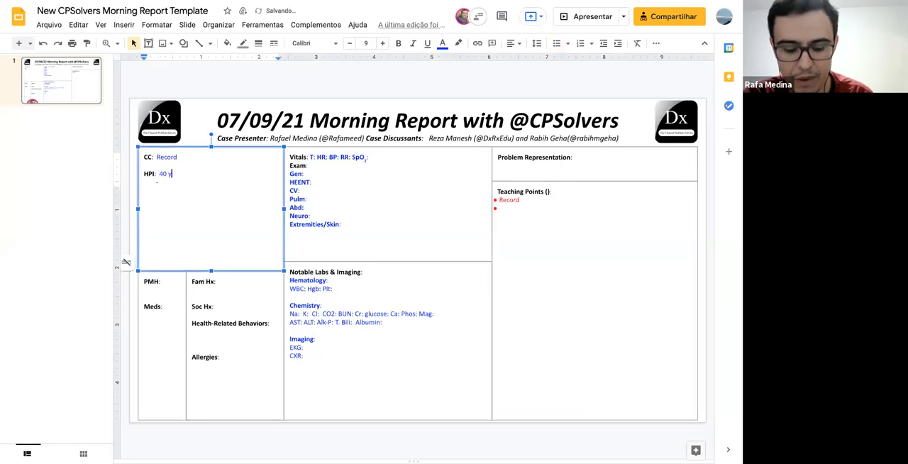
Write the HPI about a male with 2 days of bilateral lower extremity cramping
type("o male with 2")
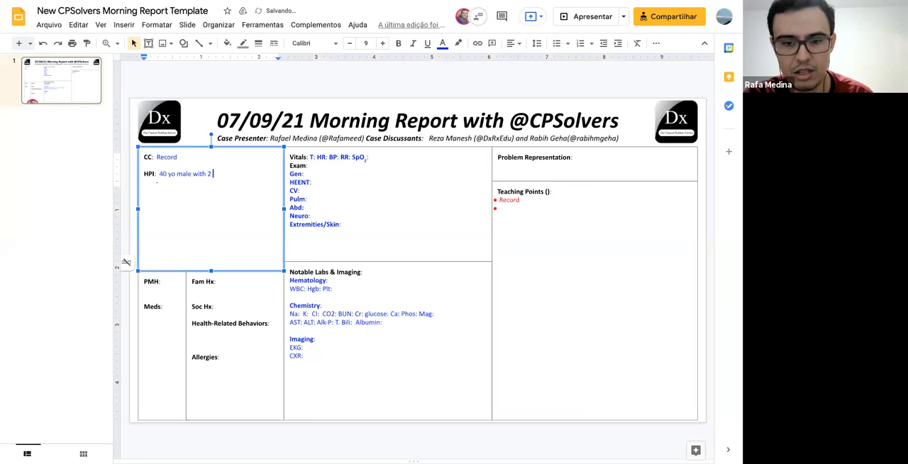
type("days of bilaw")
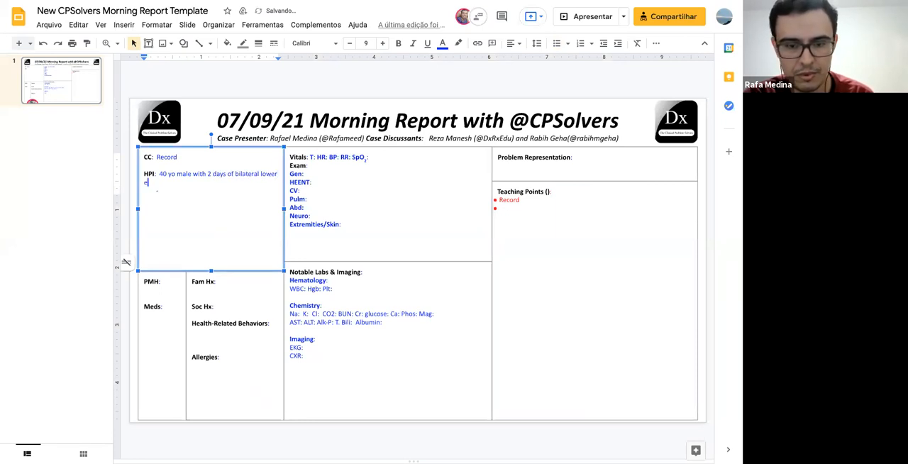
type("xtremity cramping and fevers.")
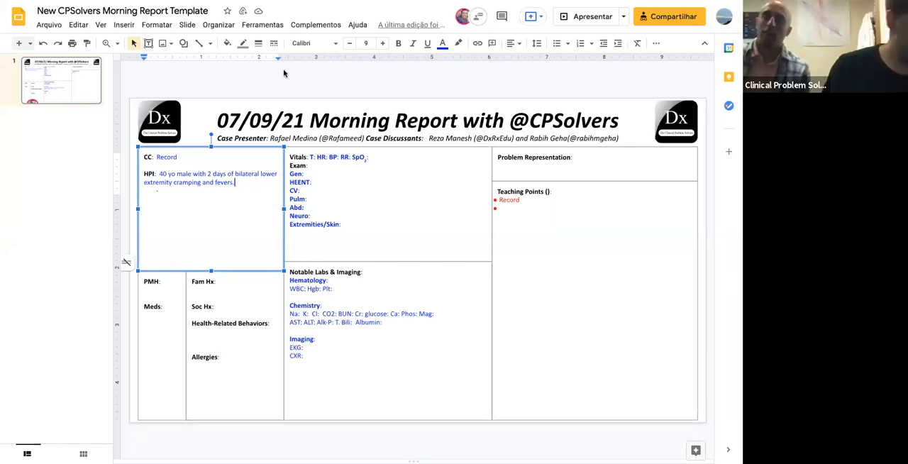
Replace the CC placeholder 'Record' with 'bilateral lower extremity cramping and fevers.'
double_click(166, 157)
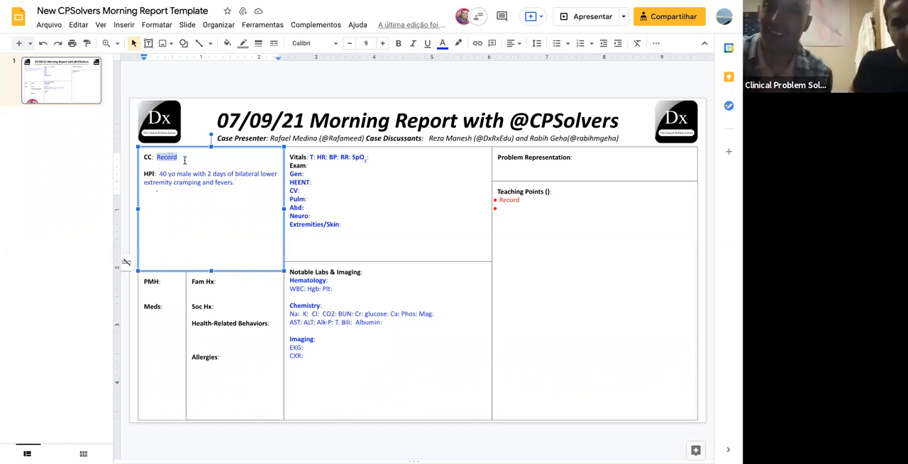
type("bilateral low")
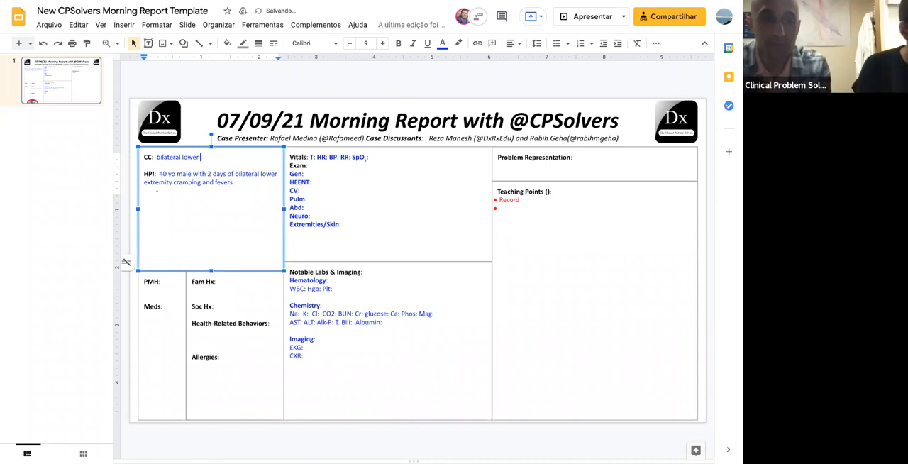
type("extremity")
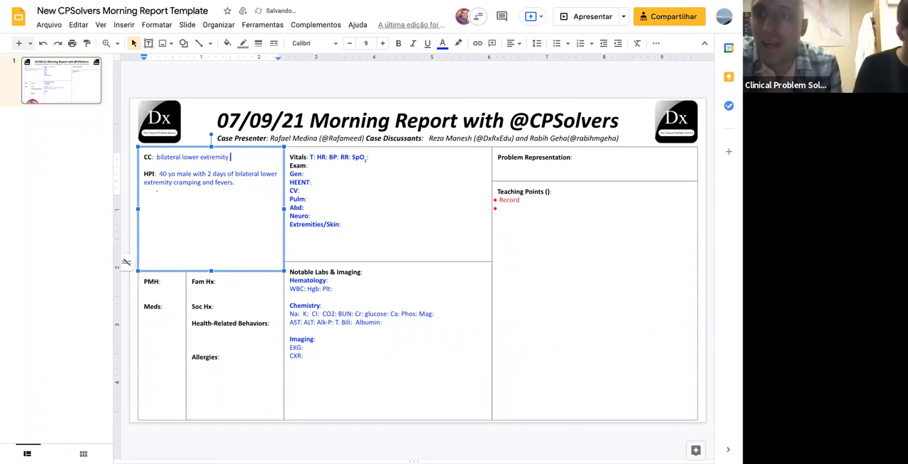
type("cramping and fevers.")
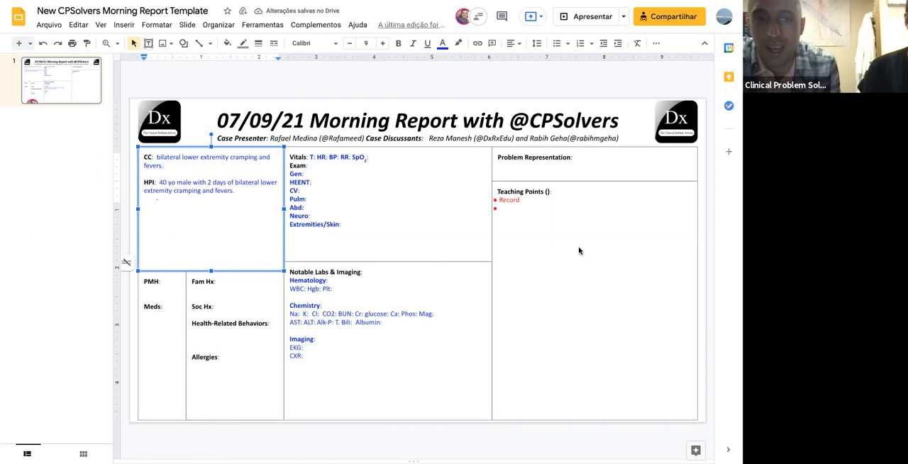
left_click(574, 191)
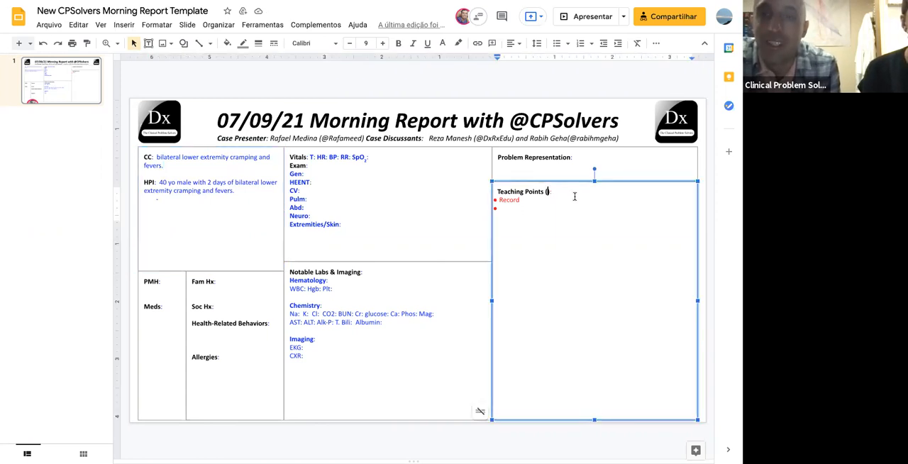
type("(Gabri")
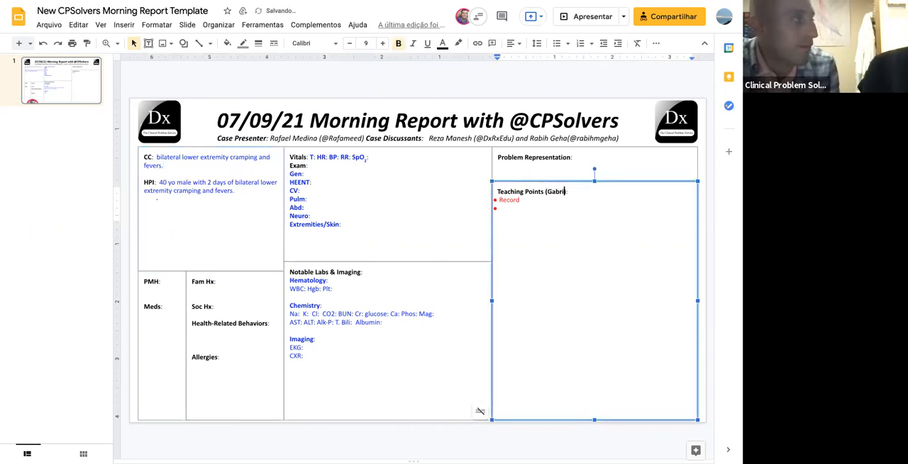
type("ela F. Pucci")
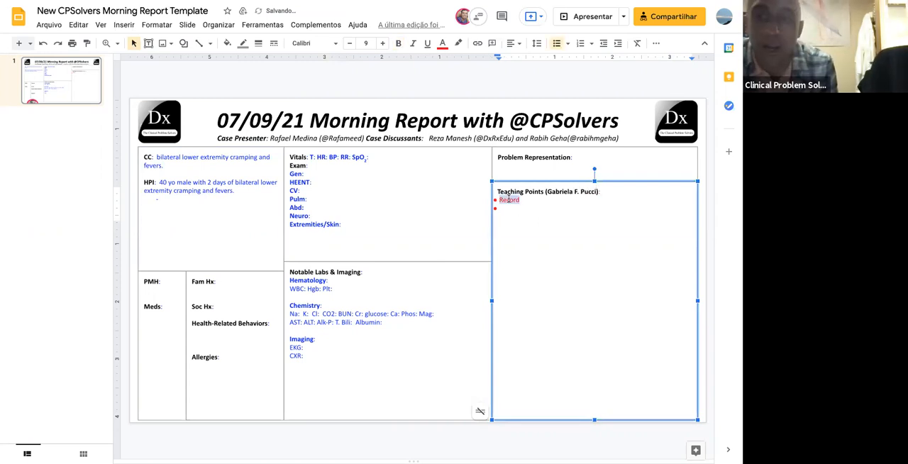
Replace 'Record' with the first bullet: fever is a marker of inflammation
type("Fever and b")
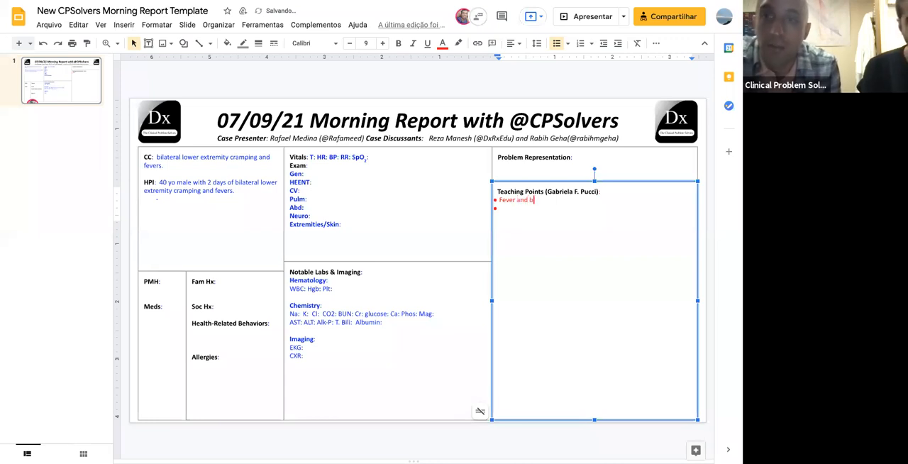
key("Backspace")
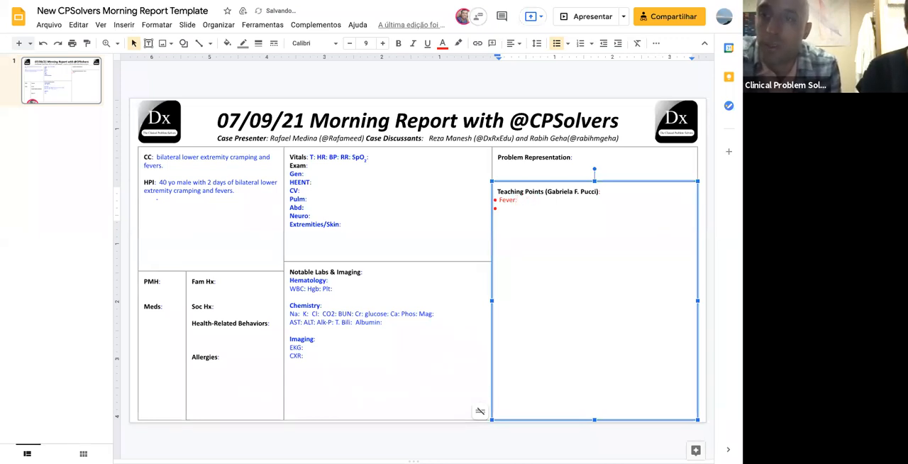
left_click(519, 200)
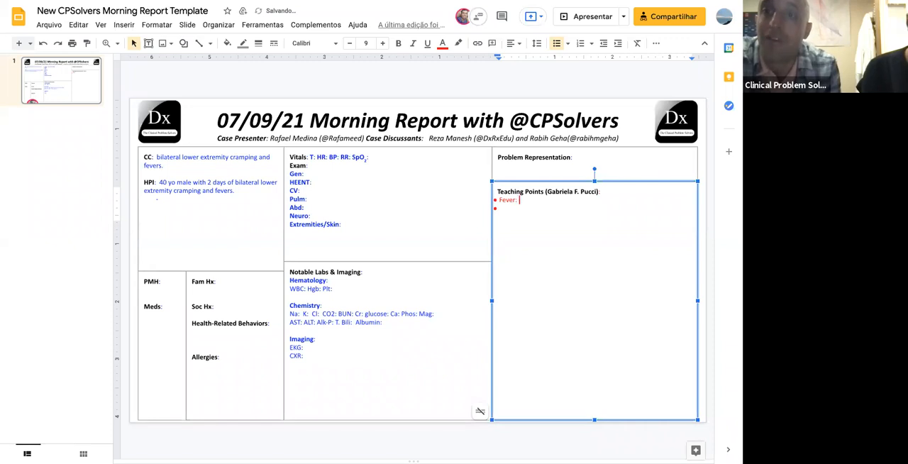
type("marker")
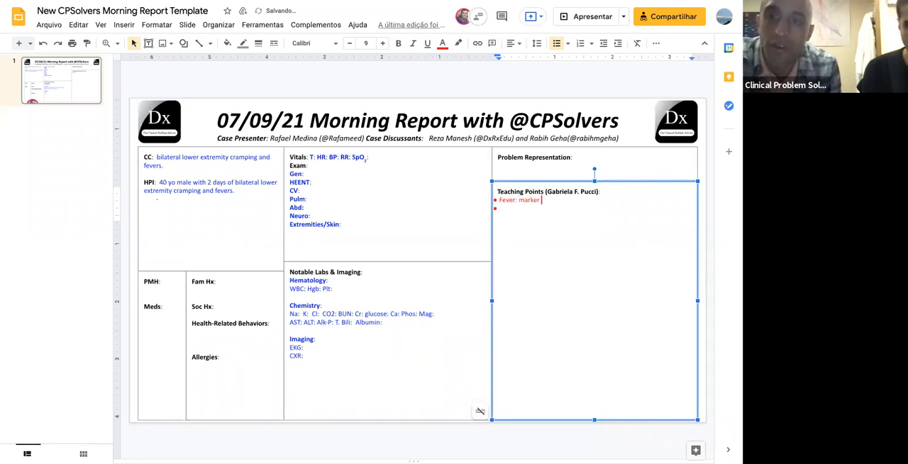
type("of inflammation.")
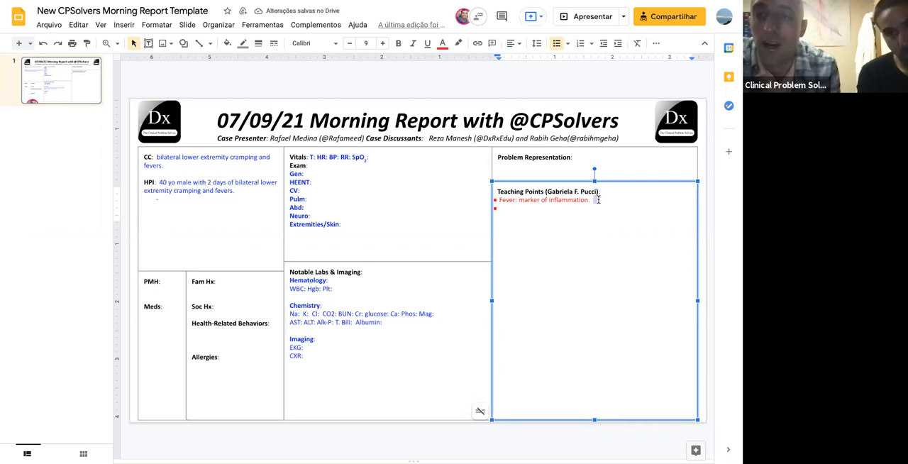
Add the contrasting 'Versus' bullet about endocrinopathies/exposure to heat
type("Endocrino")
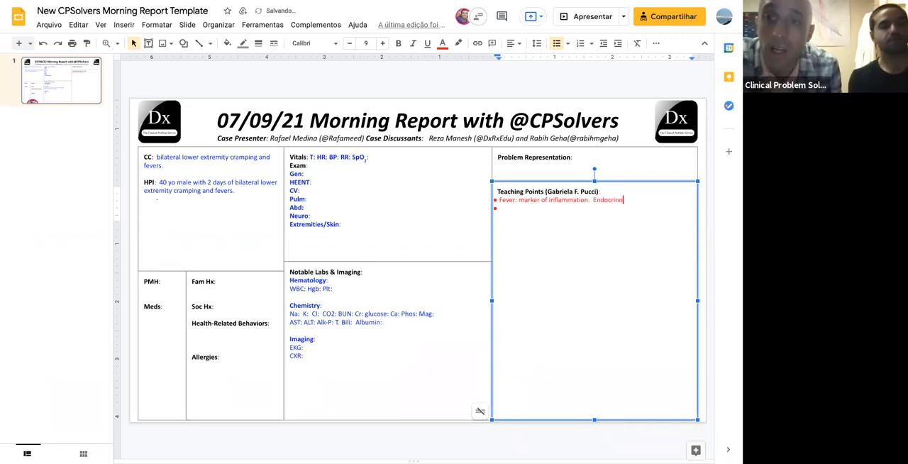
type("pathies")
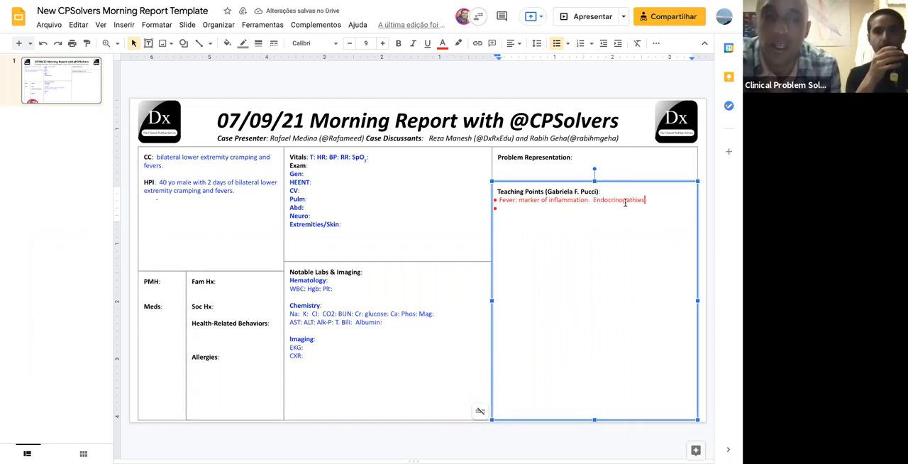
type("/e")
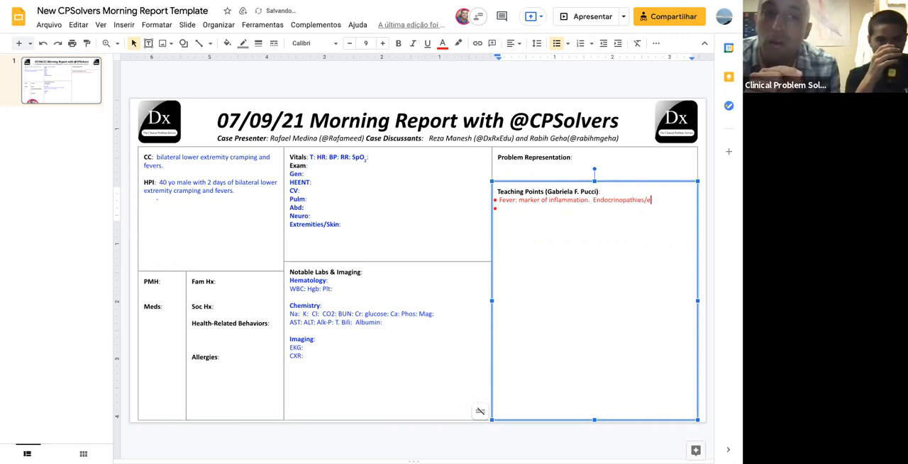
type("xpostion to heat: can increase body temperatur")
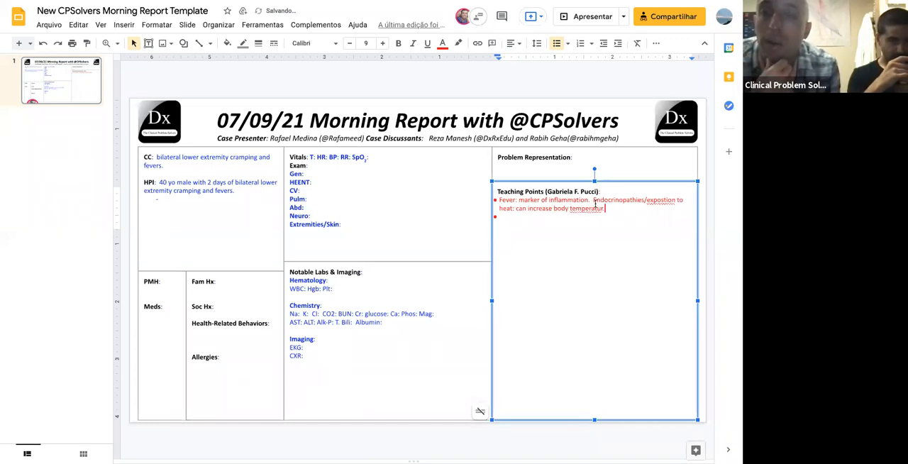
type("Versus")
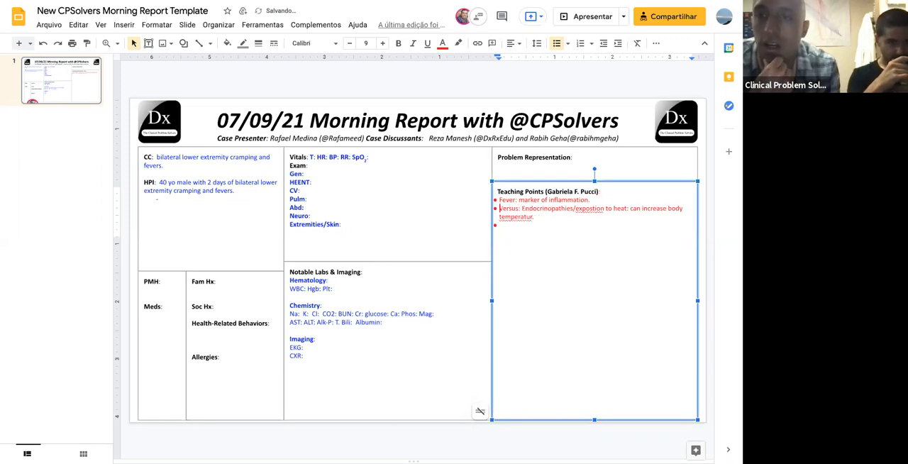
Start a new IMADE bullet listing infection
key("enter")
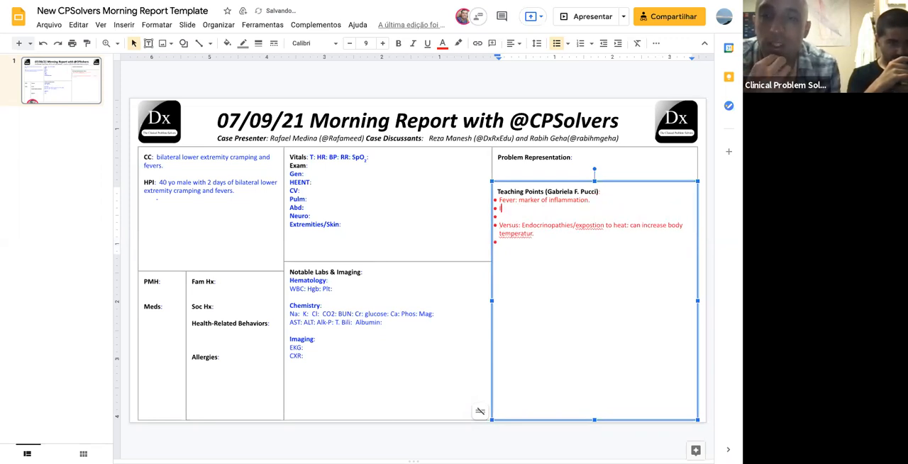
type("IMADE:")
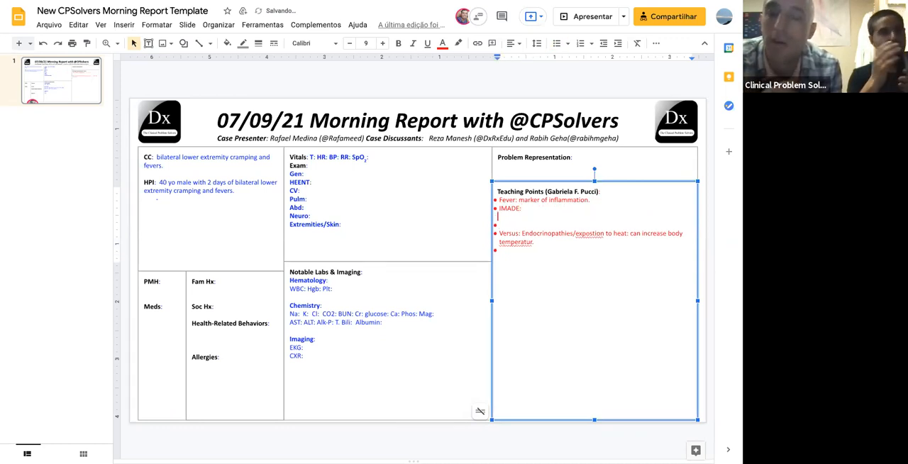
type("infection, malignancy,")
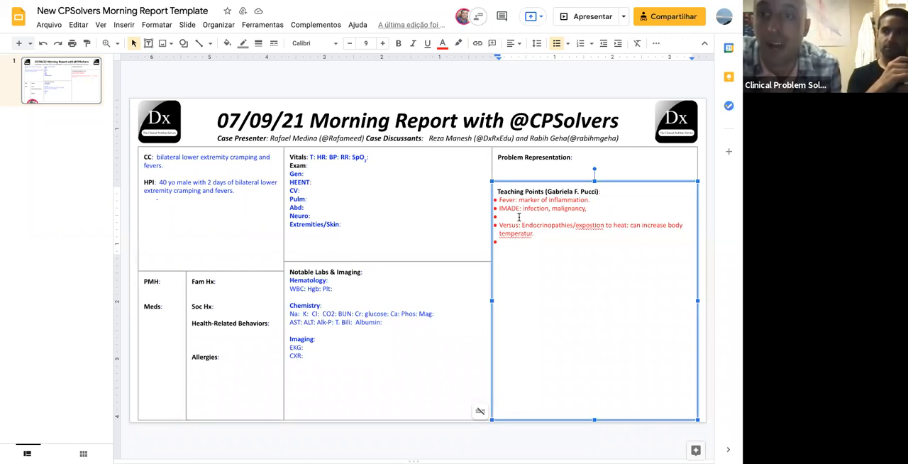
mouse_move(563, 74)
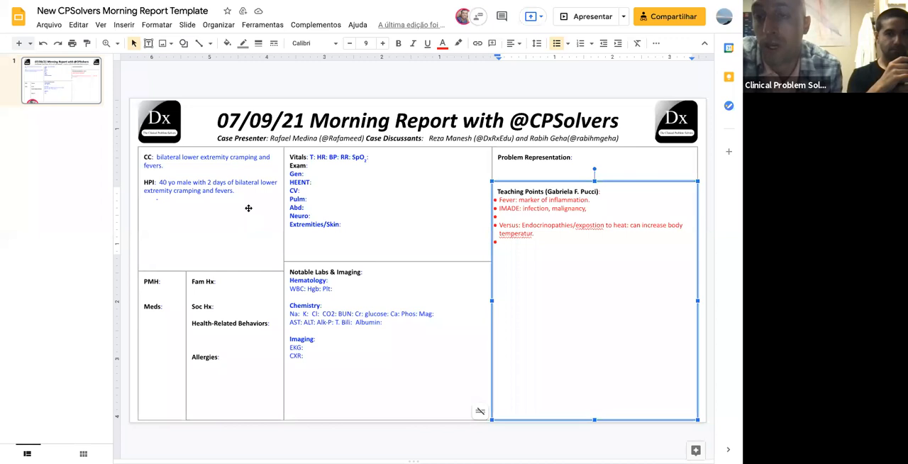
mouse_move(527, 200)
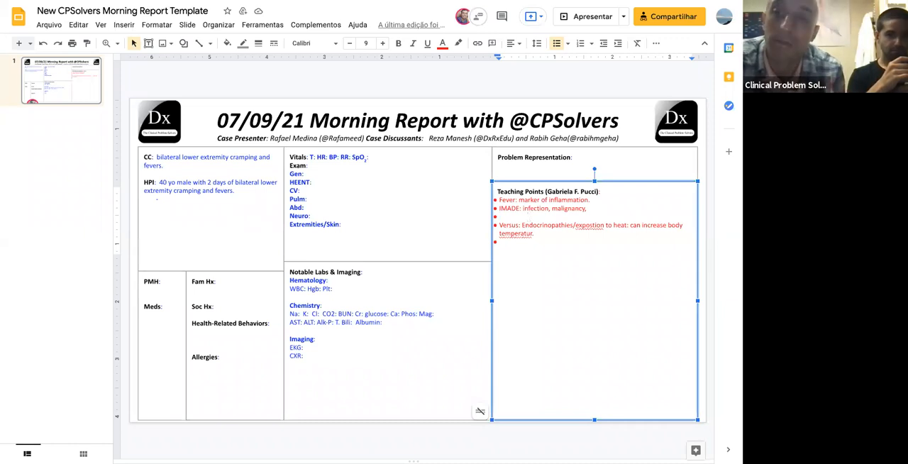
Add 'Lower legs: muscles, venous system. Myositis?' and correct the misspelled word
type("Lower legs:")
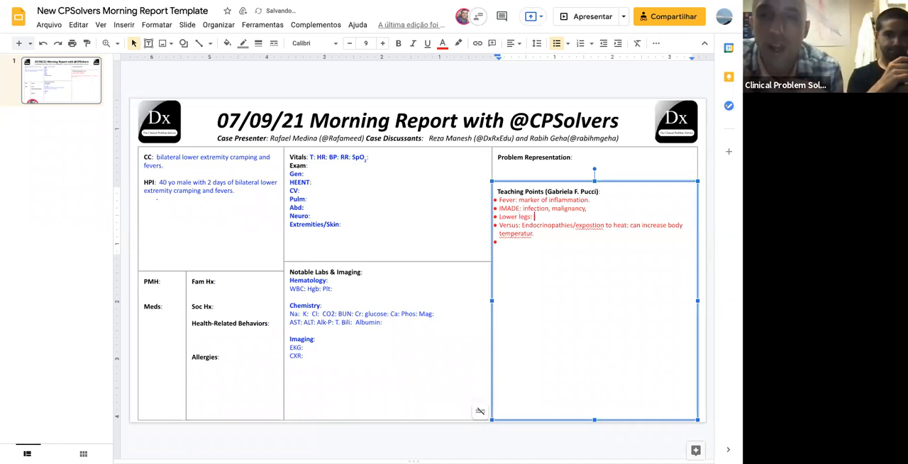
type("muscles ->")
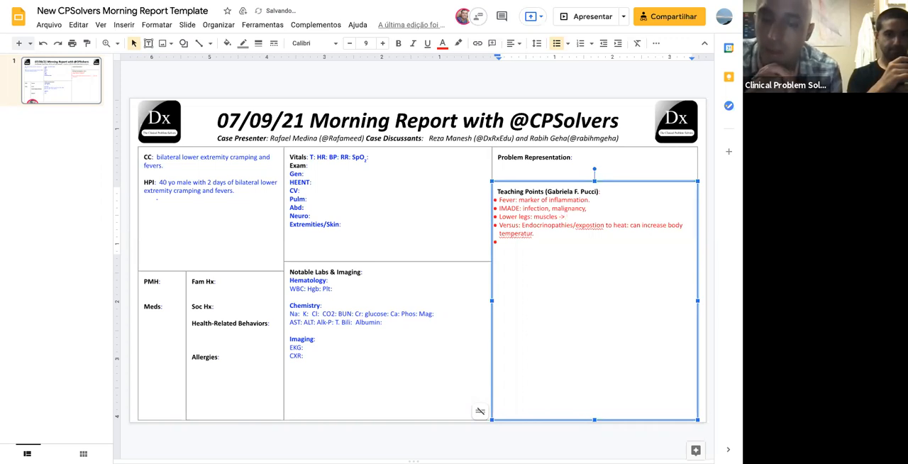
type("venous sysmtem.")
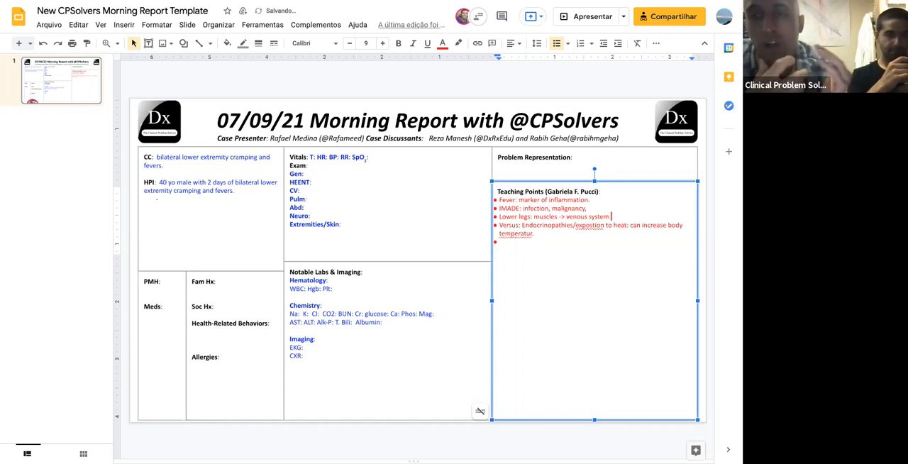
type("Myositis?")
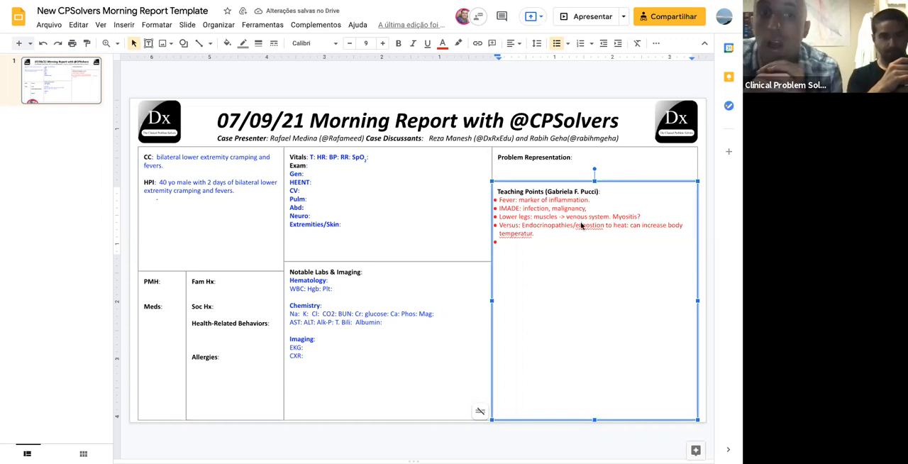
right_click(581, 225)
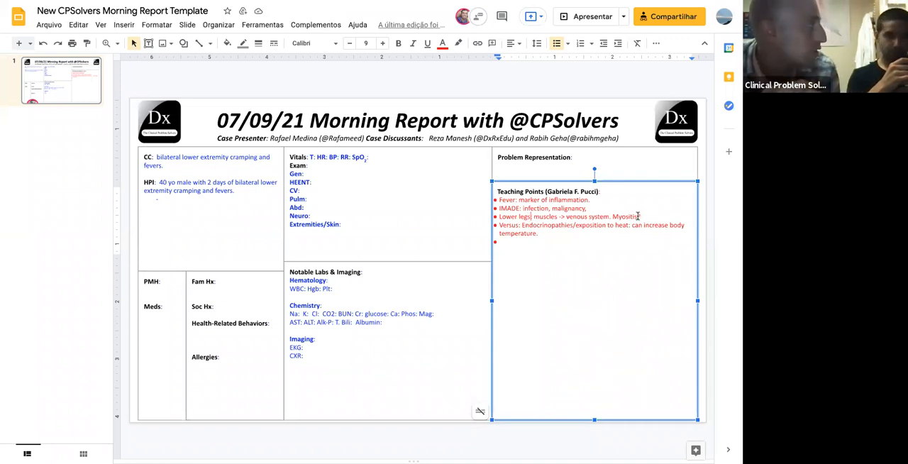
Add 'Differentiate from increased body temperature' to the fever bullet and autoimmunity to IMADE
triple_click(567, 216)
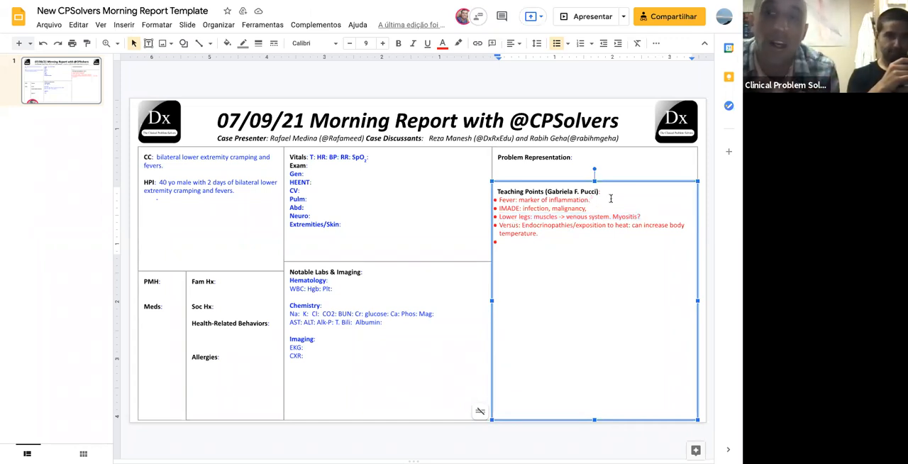
type("D")
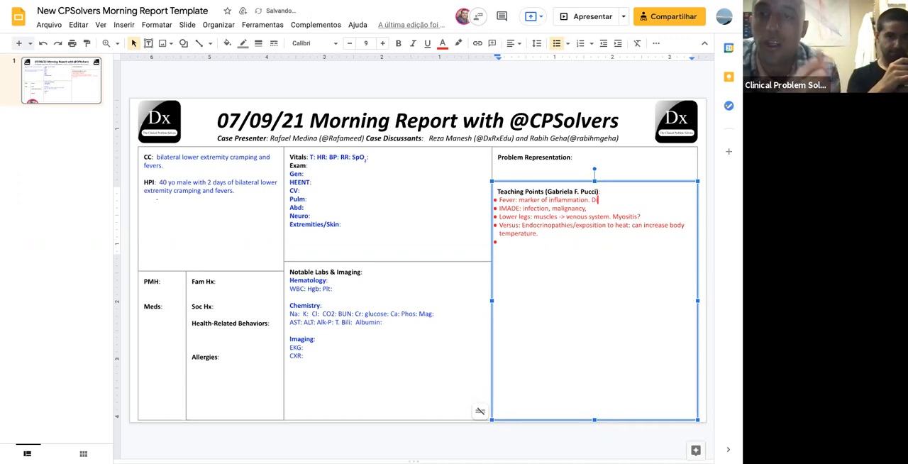
type("ifferentiate")
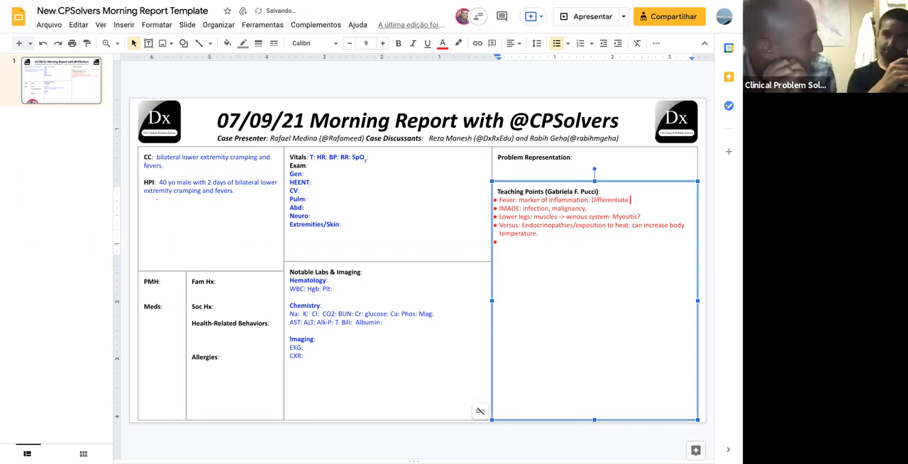
type("from")
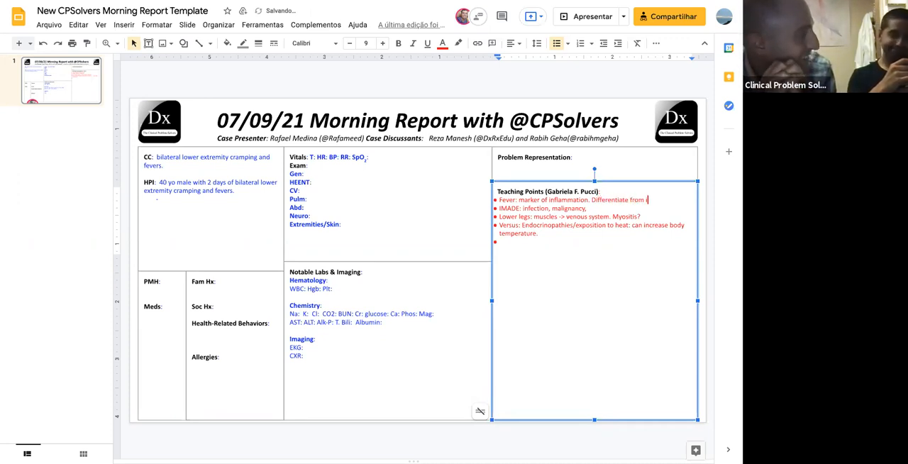
type("increased body temperature (expostion to heat")
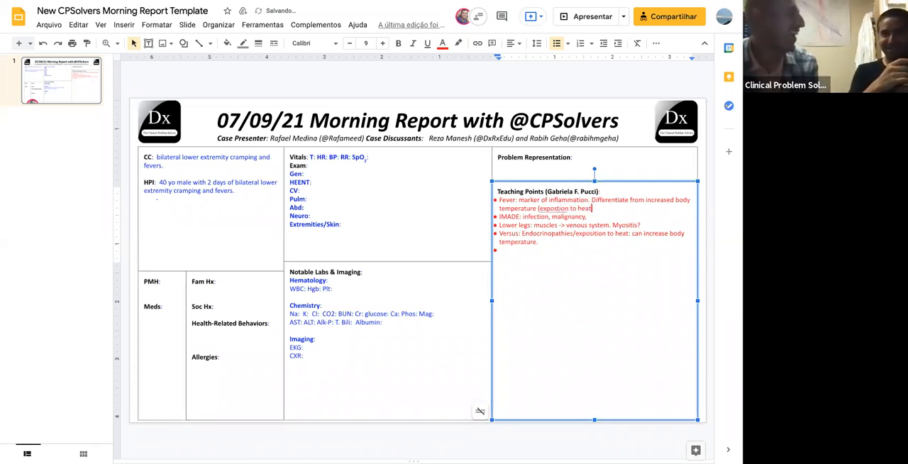
right_click(544, 208)
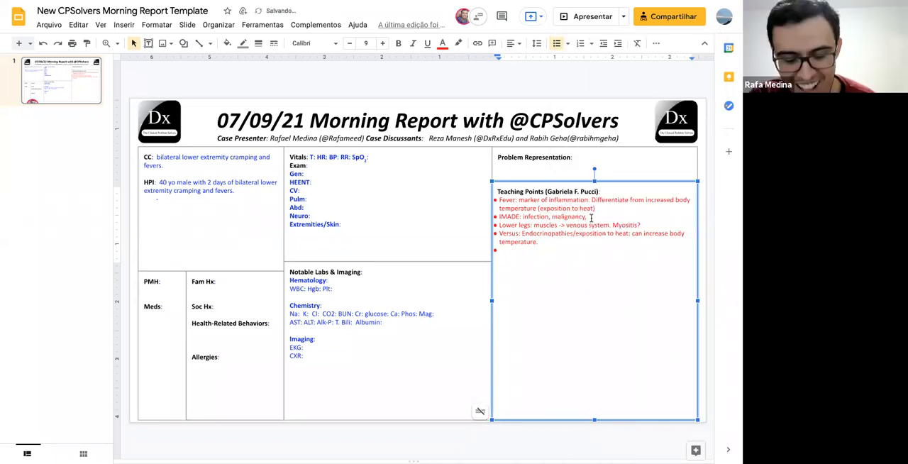
type("autoimmunity,")
left_click(210, 209)
type("Pain d")
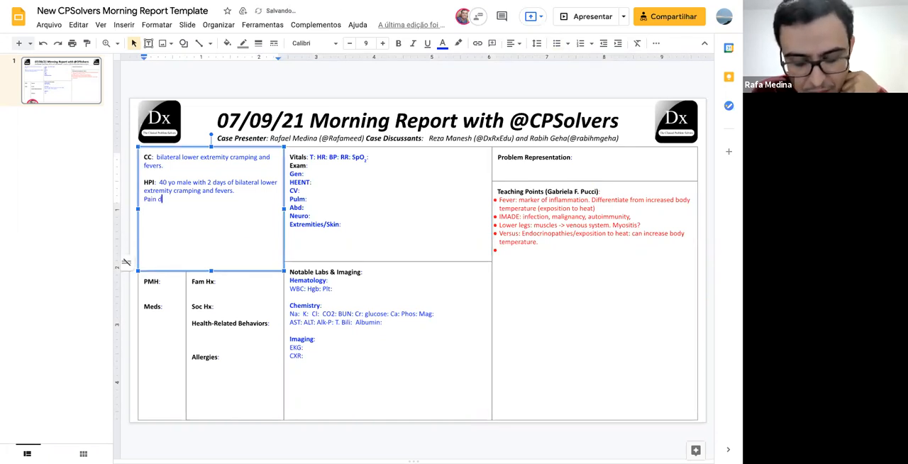
Add knee pain, onset during ground work, and symptoms followed by chills and fever
type("escribed behind the")
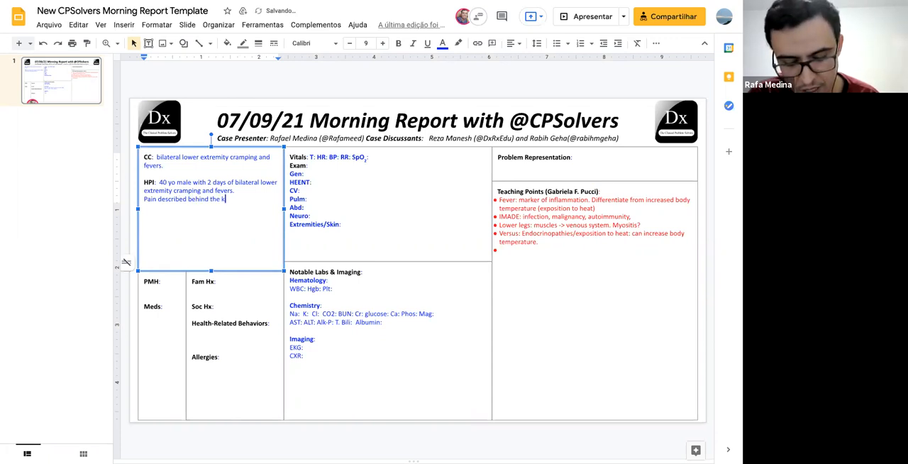
type("knees. N")
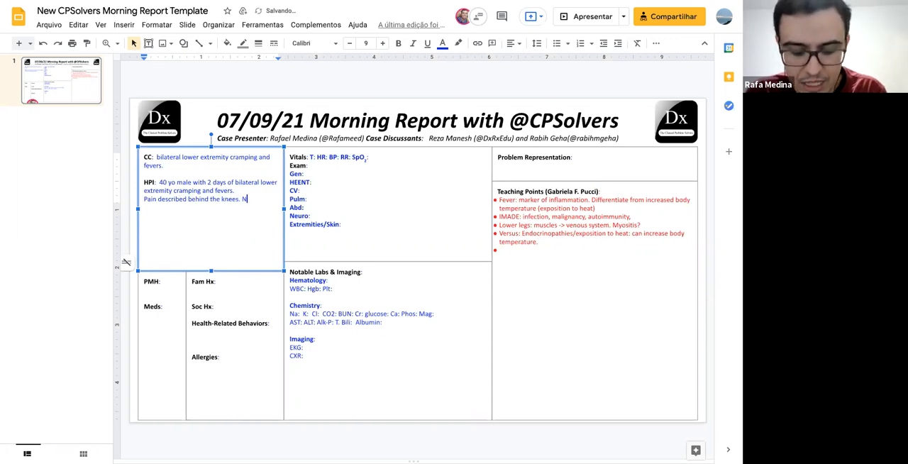
type("oticed the onset was doin")
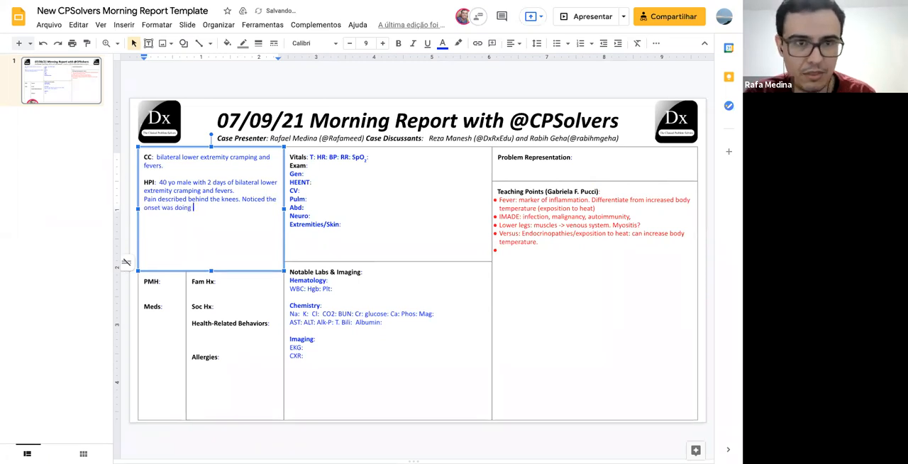
type("ground work on a wa")
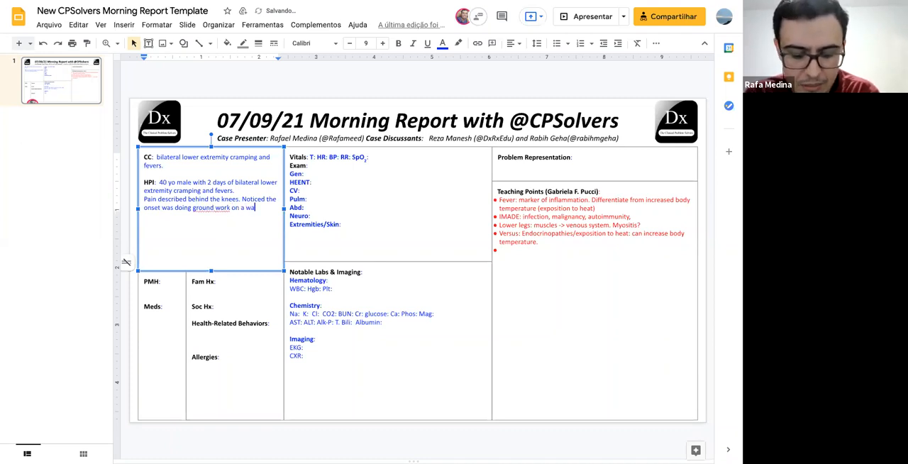
type("Syp")
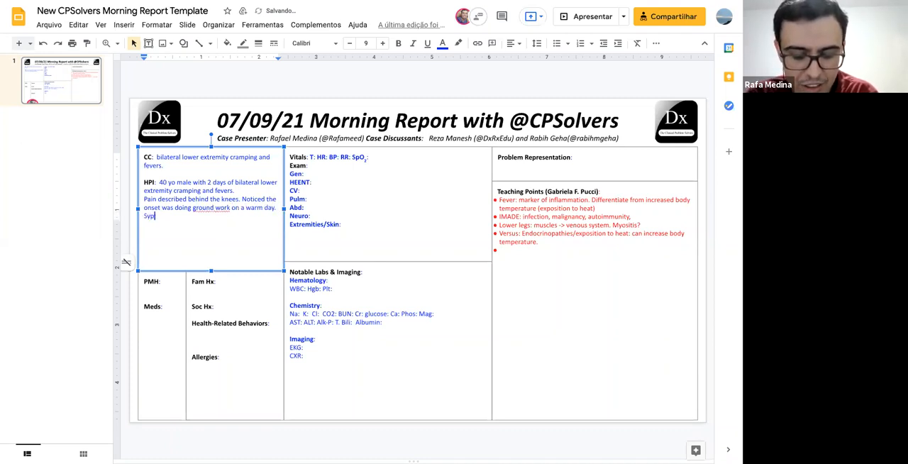
type("Symptoms go")
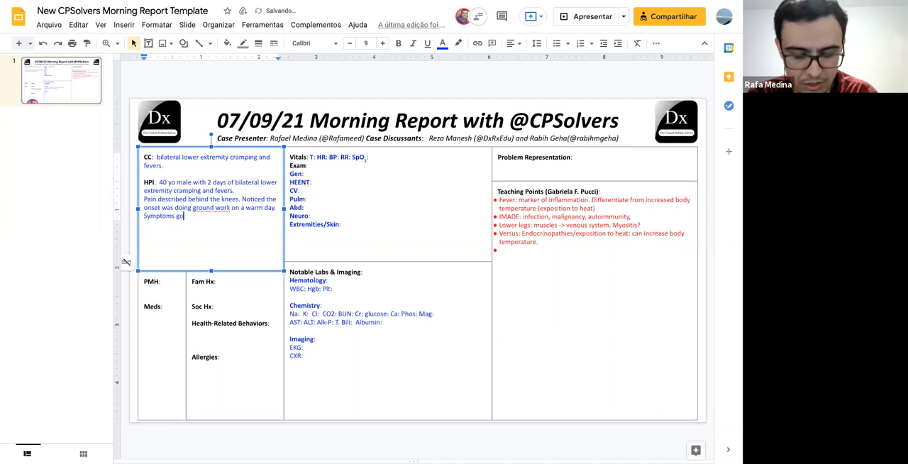
type("ollowed")
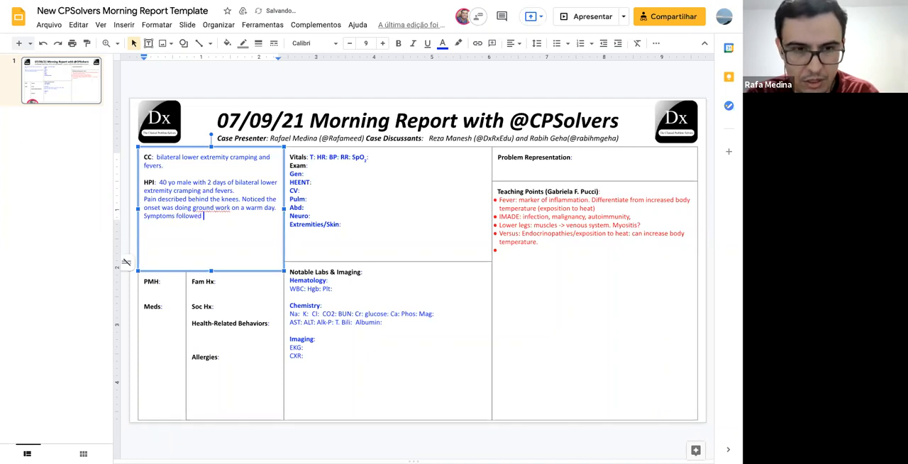
type("by chills")
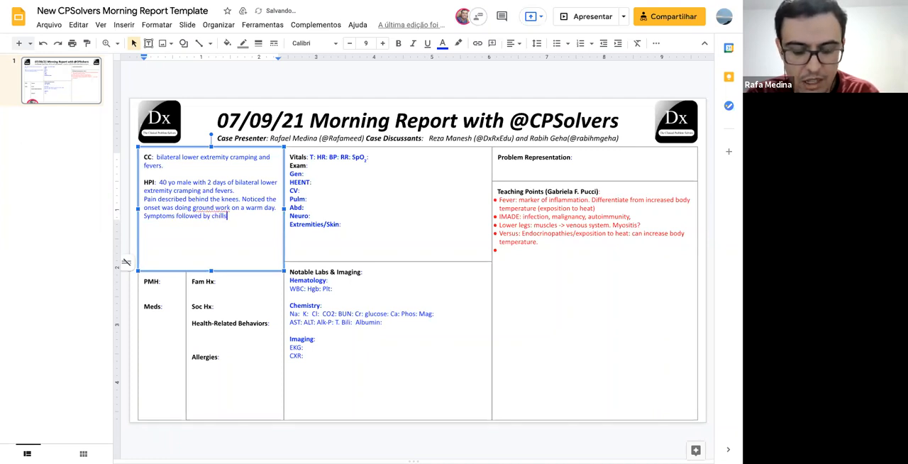
type("and fever.")
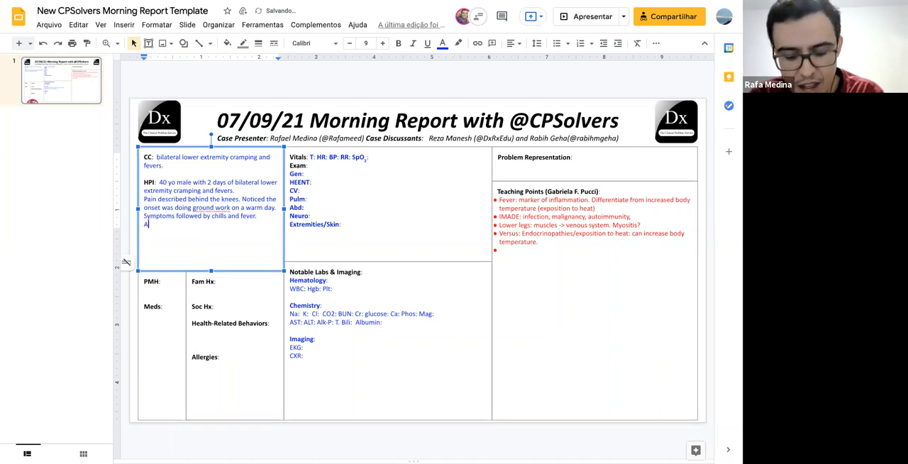
Add a recalled similar prior episode, mild intermittent abdominal cramping and an episode of vomiting
type("Also recalls a similar episode 15 years prior, he never")
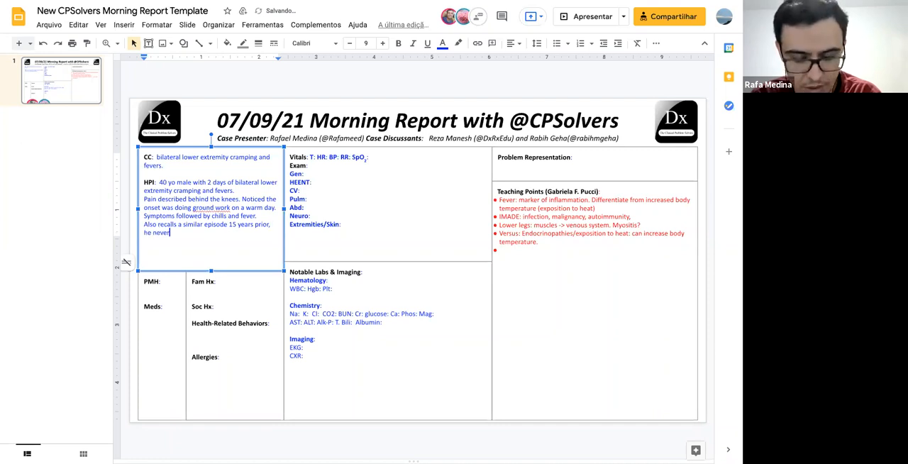
type("say")
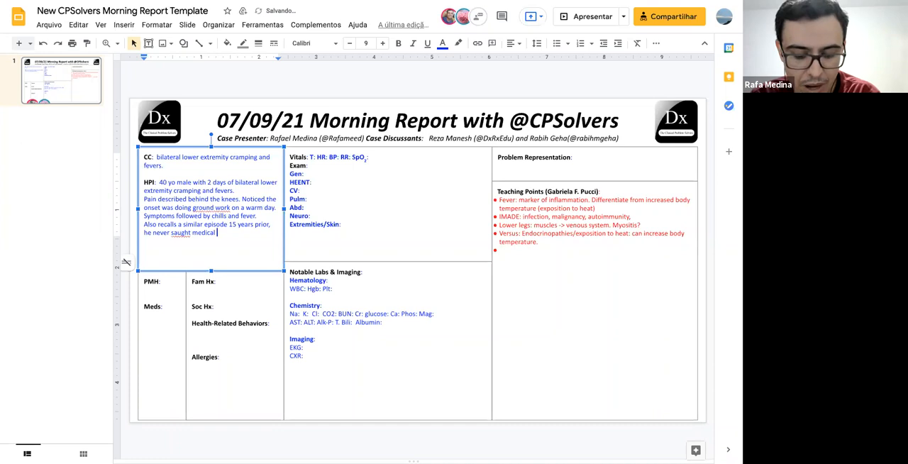
type("Mild intermittent abdominal")
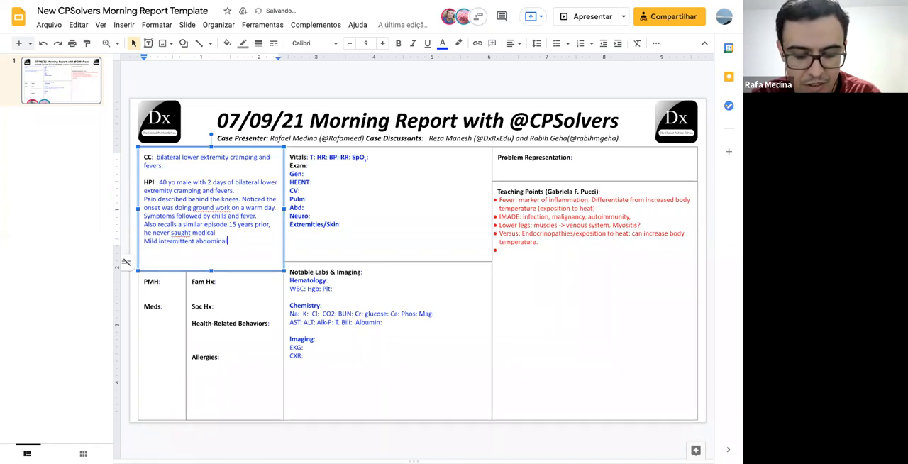
type("cramping and a")
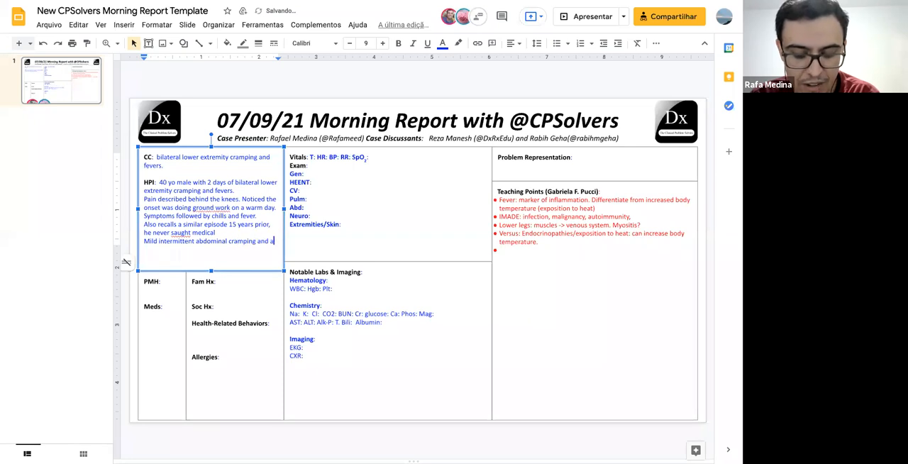
type("episode of nonbloody vomiting prior to arrival")
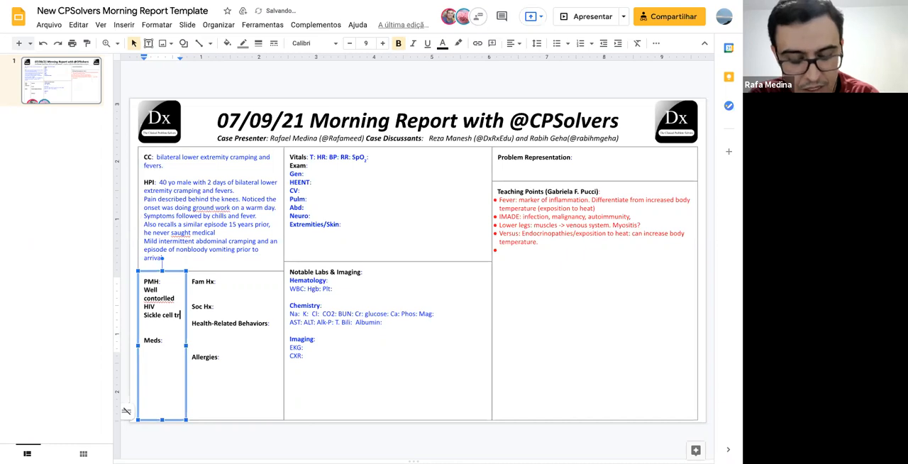
Add sickle cell trait to PMH and list abacavir, dolutegravir and lamivudine under Meds
type("trait")
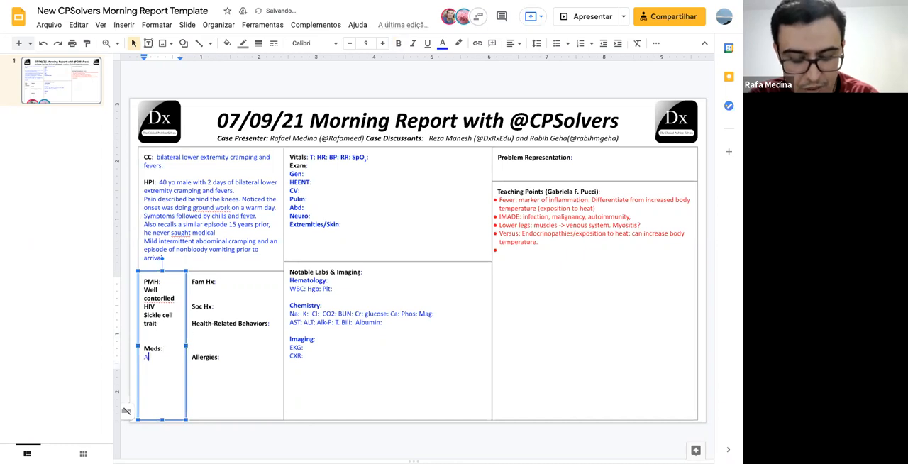
type("bacavir")
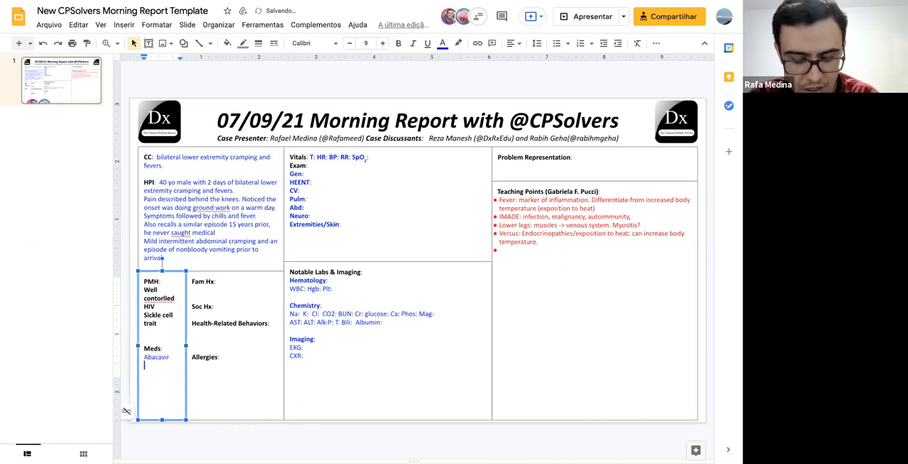
type("Dolutegravir")
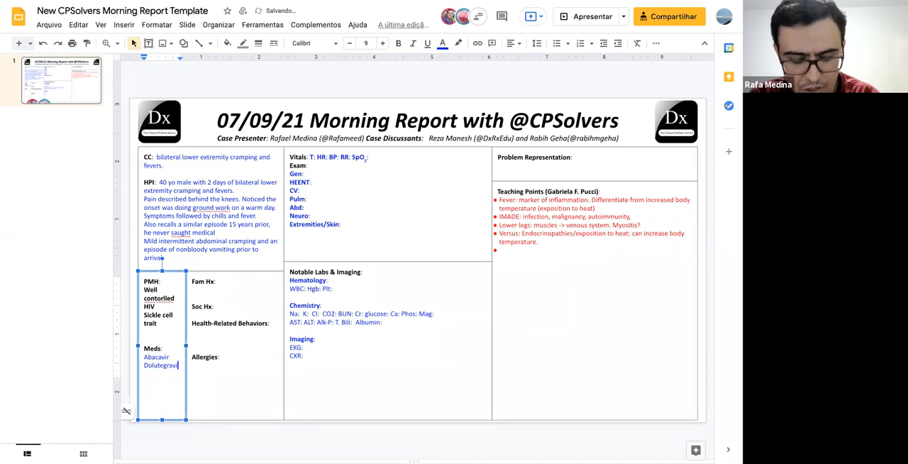
type("Lamivudine")
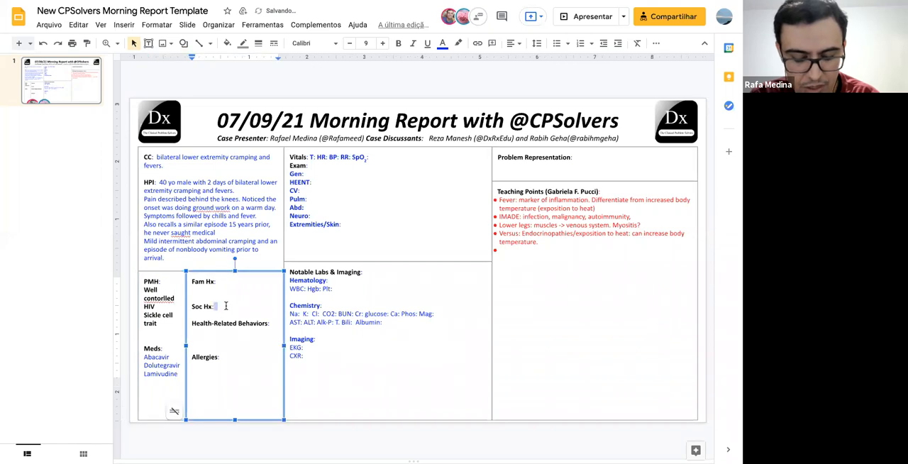
Enter the social history: farmer worker until 1 year ago
type("farmers")
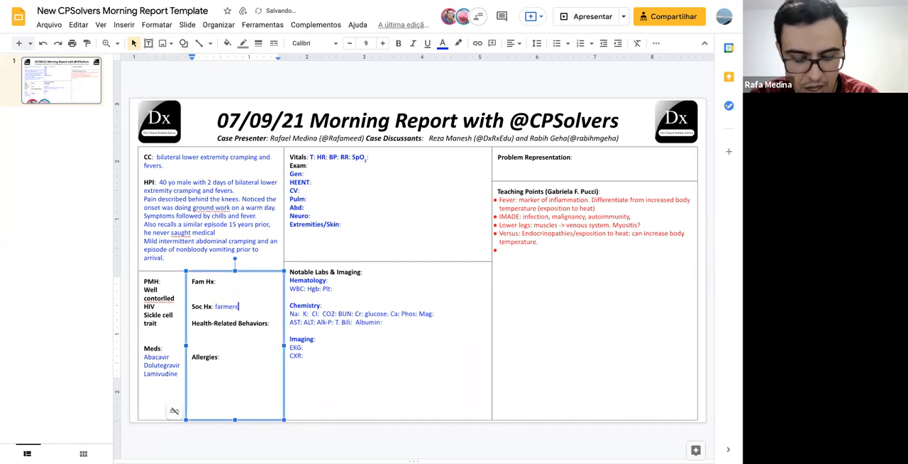
type("workwe.")
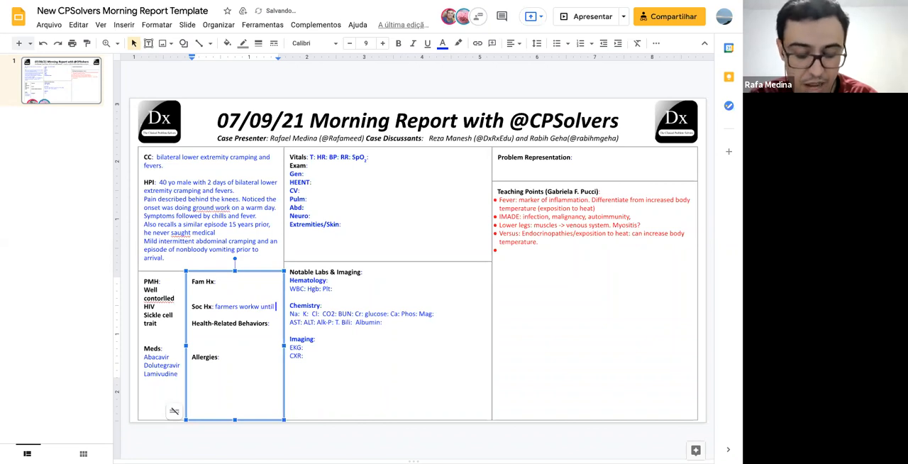
type("1 year ago")
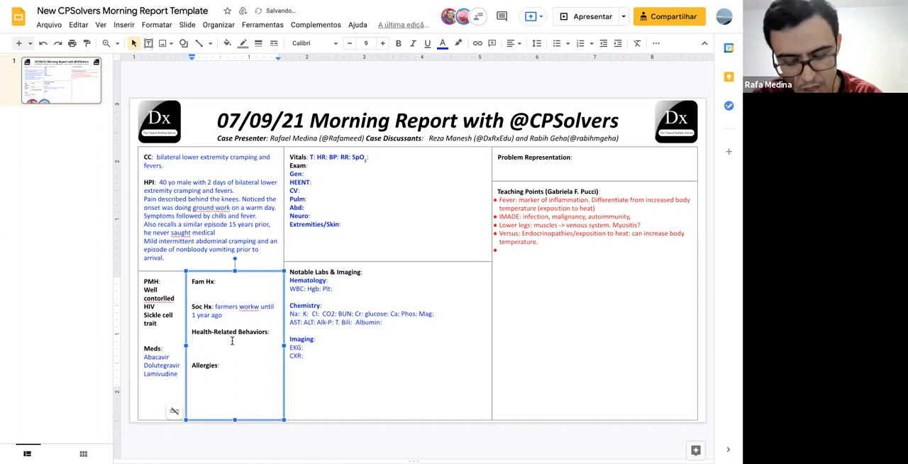
List behaviors: occasional marijuana use, works on landscaping, previous smoker
type("Occasional")
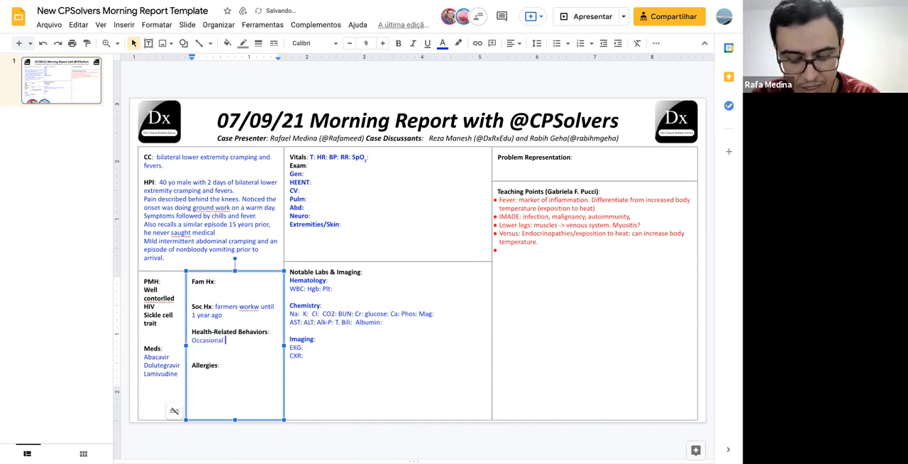
type("marijuana use")
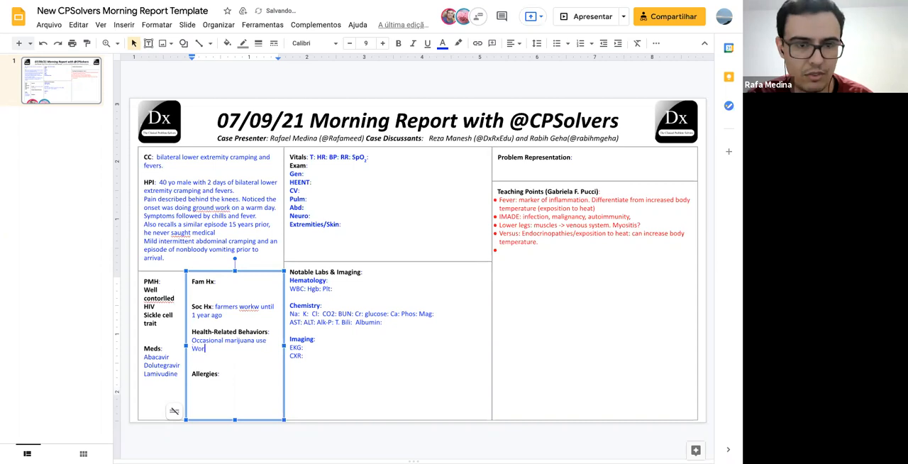
type("ks")
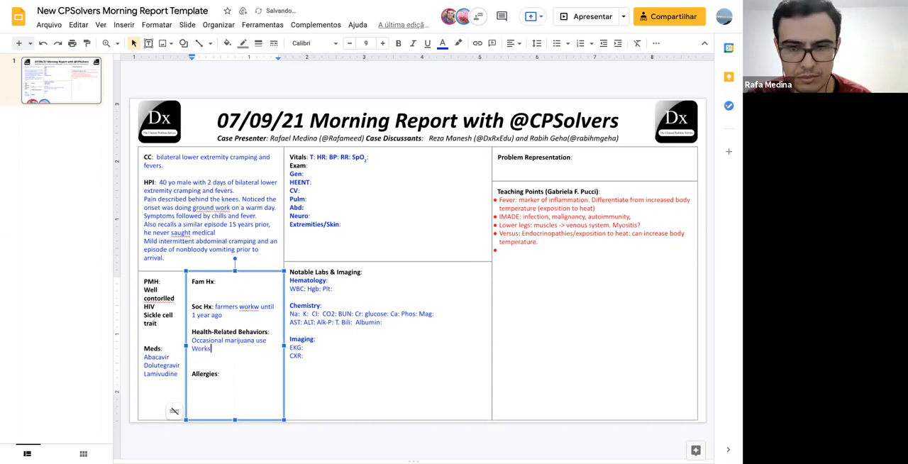
type("on landscapping")
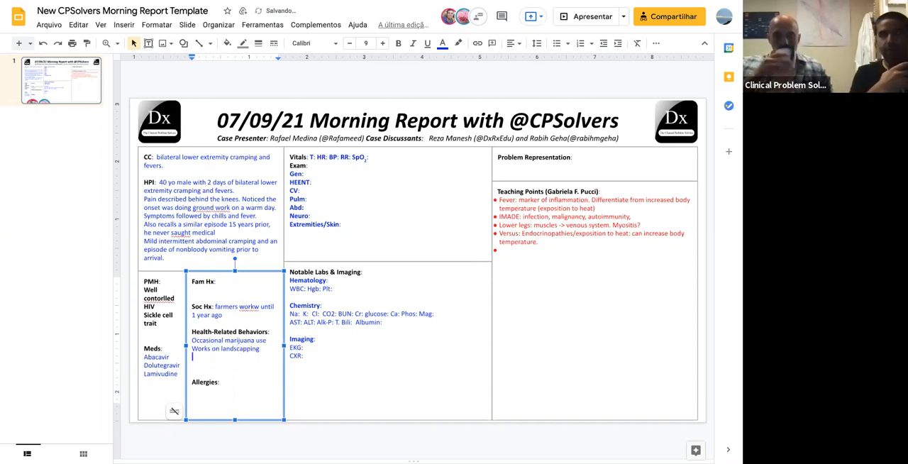
type("Previous smoker")
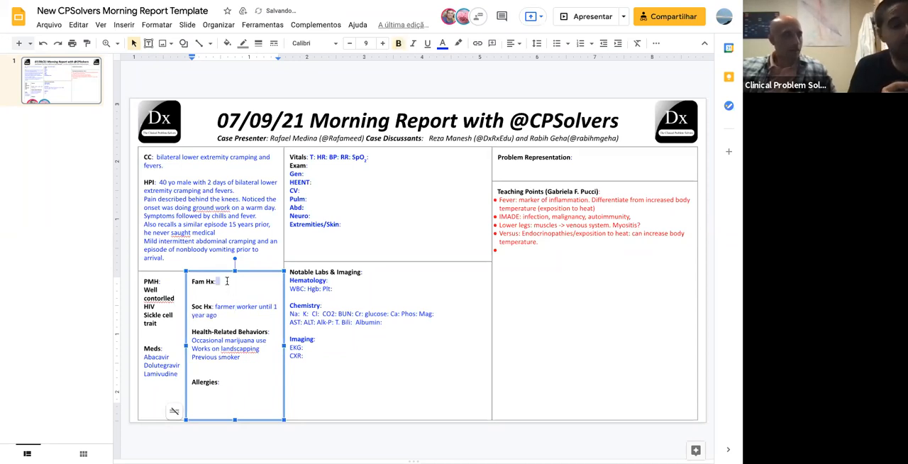
Set Fam Hx to 'unknown' and fix misspellings such as 'controlled' and 'groundwork'
type("unknown")
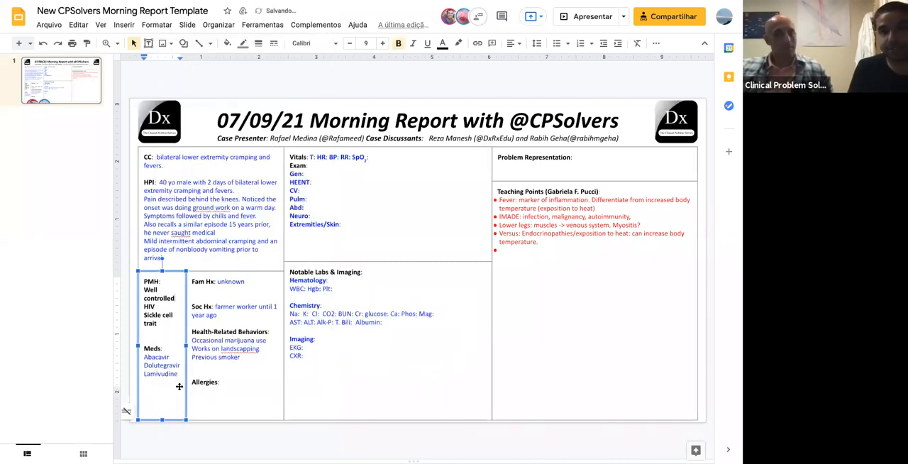
right_click(226, 348)
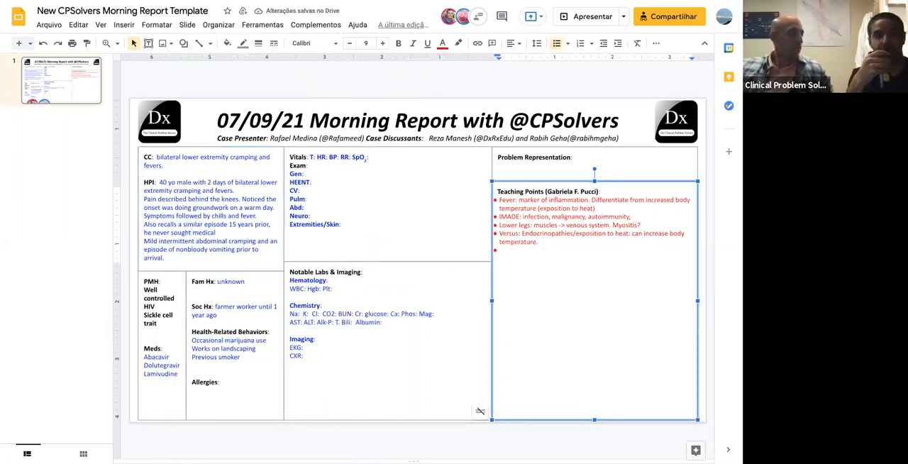
Type 'Immunocompromising', end with 'never sought medical care.', and begin 'He also has developed mild'
type("Immuno")
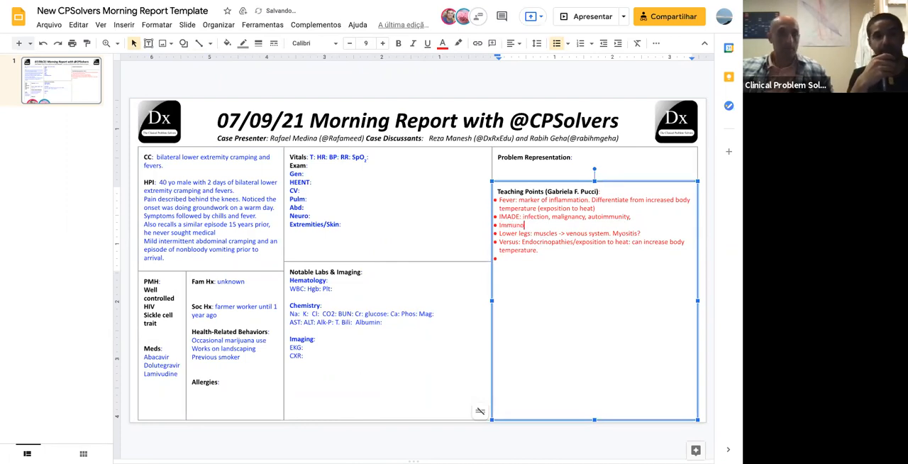
type("compromising")
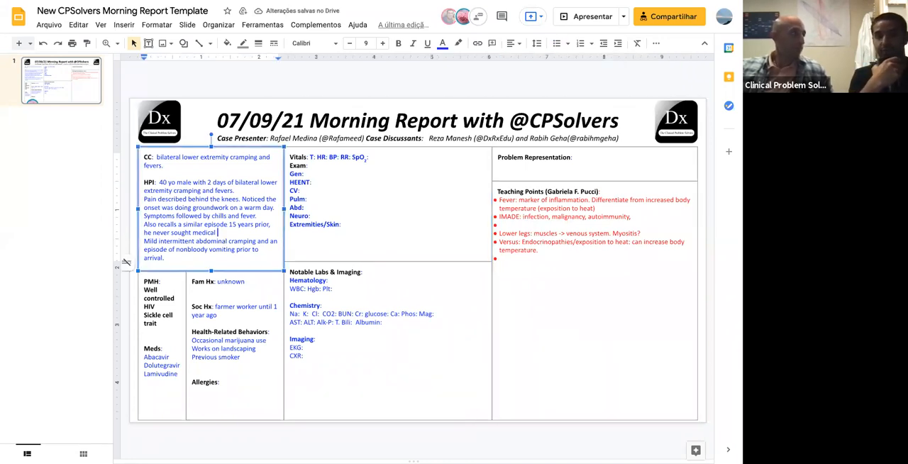
type("care.")
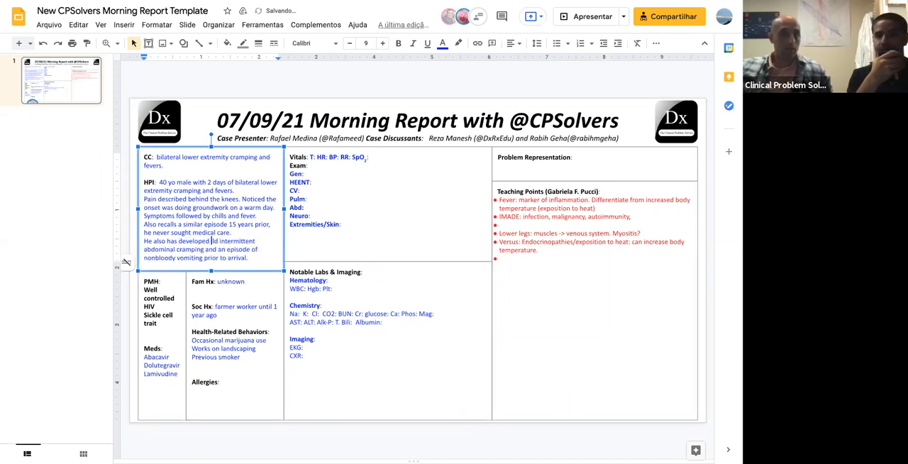
type("mild")
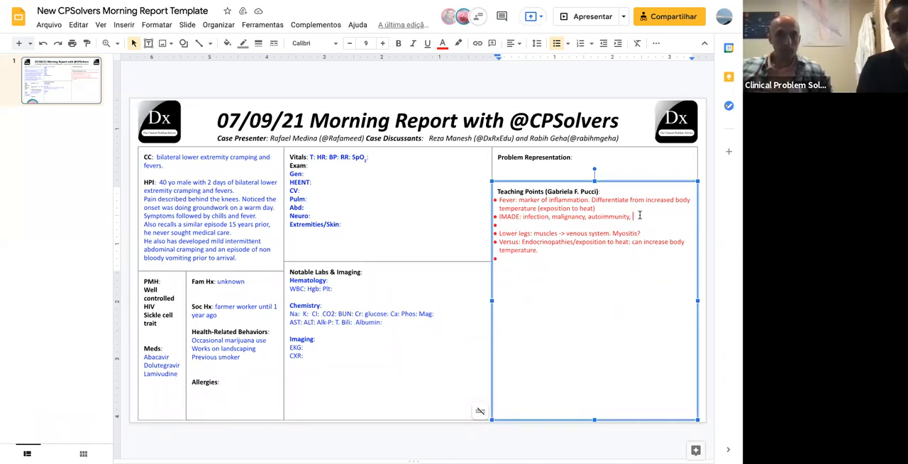
Extend IMADE with drugs and endocrinopathy, and list Legs causes: skin, osteoarticular
type("drugs,")
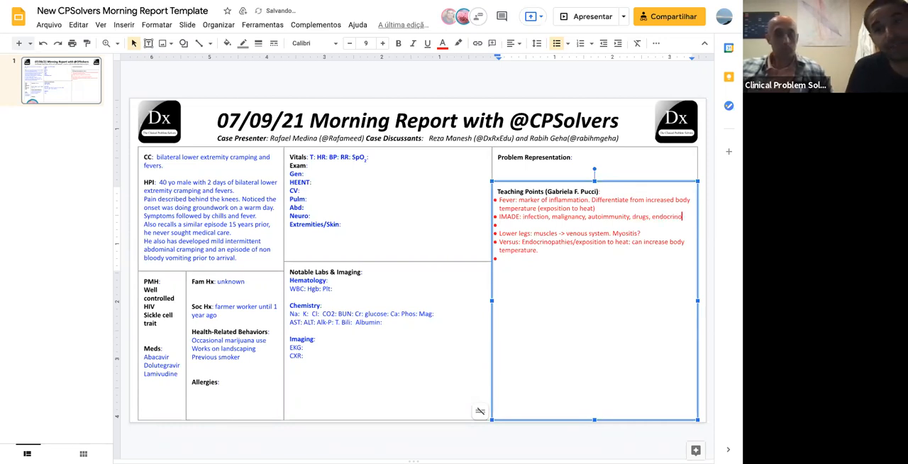
type("endocrinopathy.")
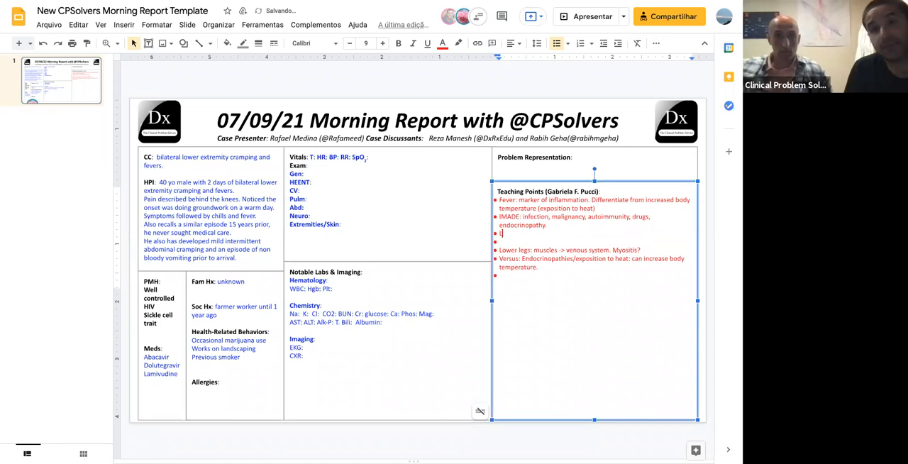
type("Legs")
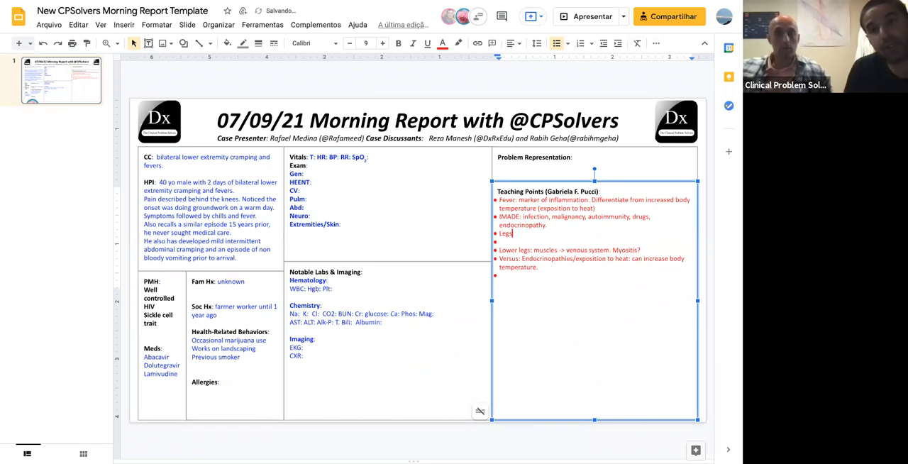
type("sking")
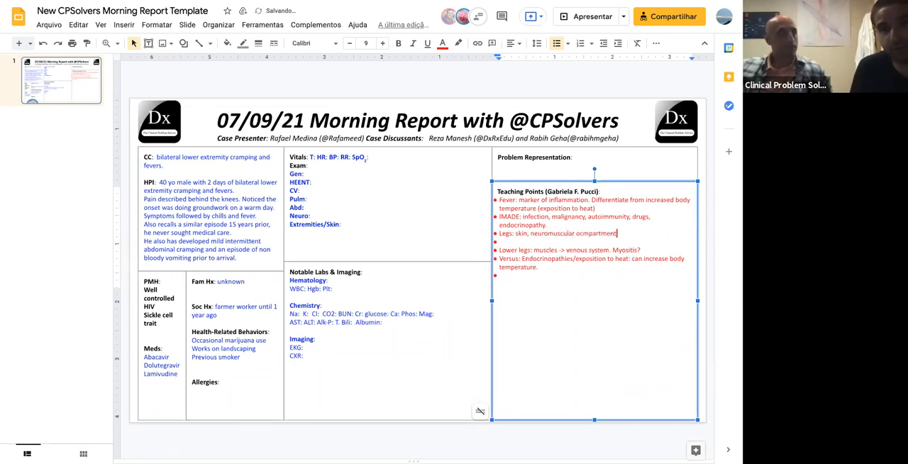
type(", osteo")
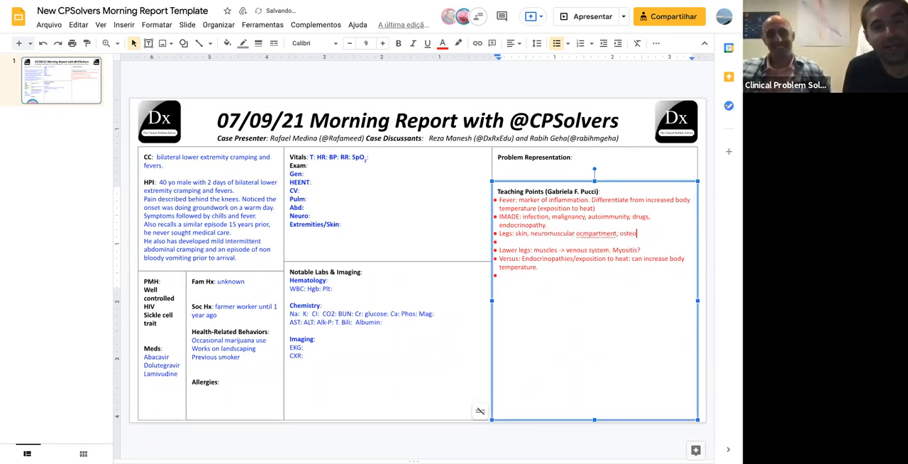
type("articular")
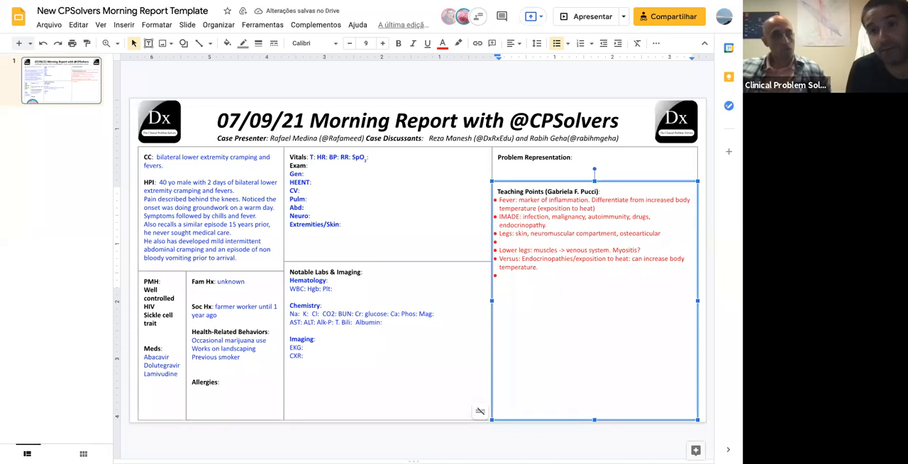
Add 'Skin: rash usually present', add vascular causes, and open a new line below Legs
type("Skin: rash")
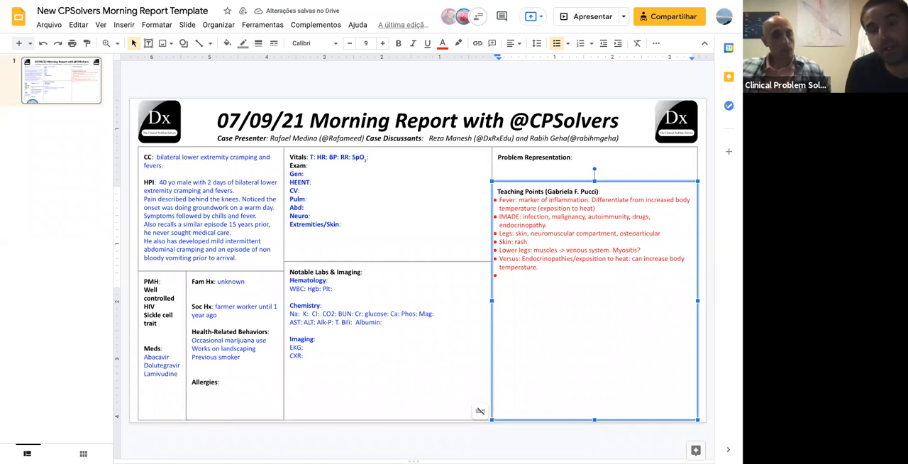
type("7")
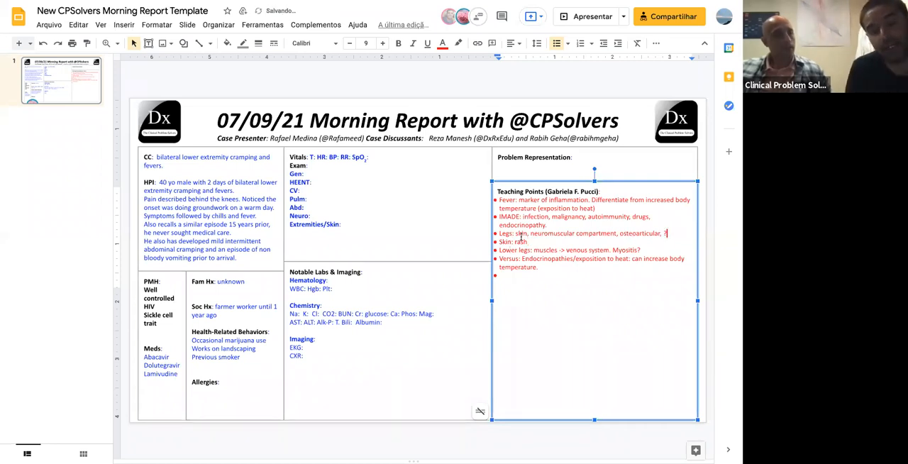
type("usually")
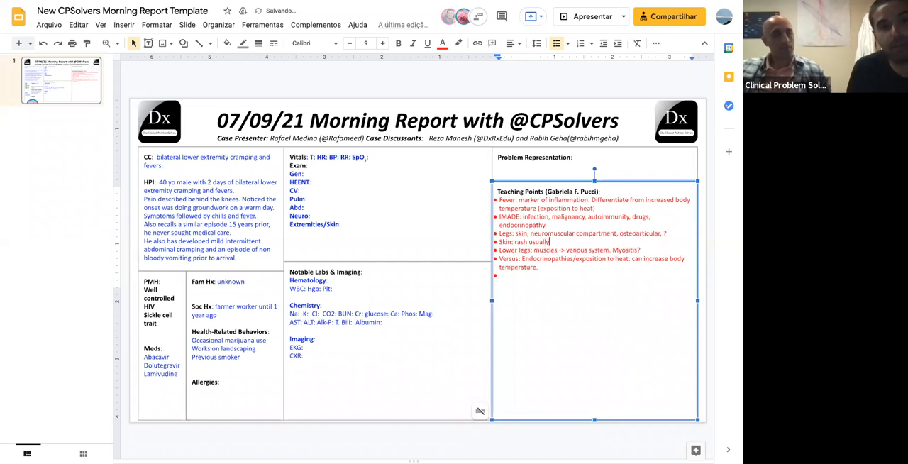
type("present.")
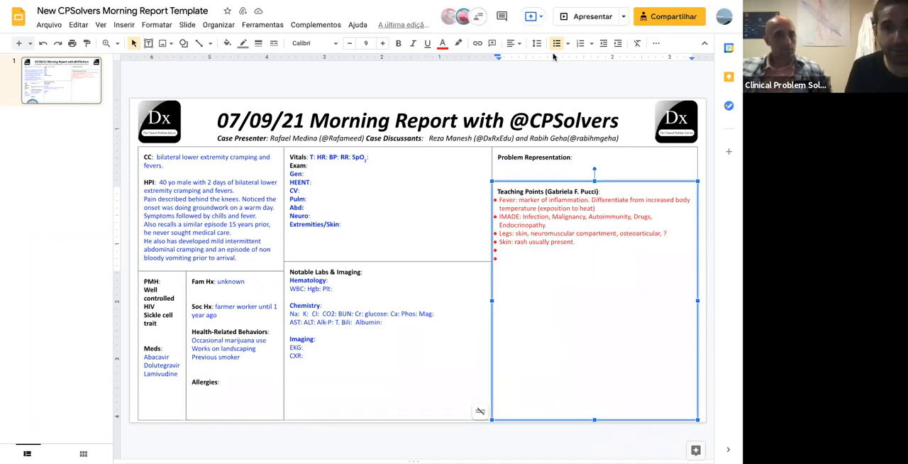
mouse_move(322, 246)
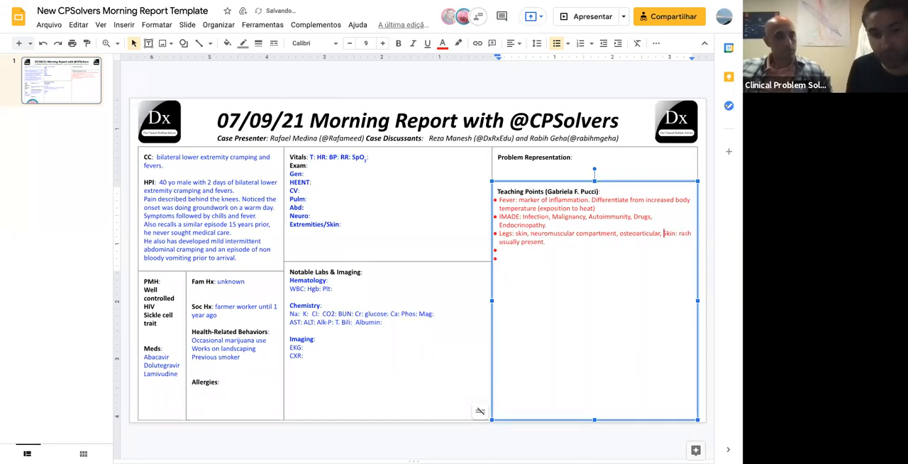
type("vasa")
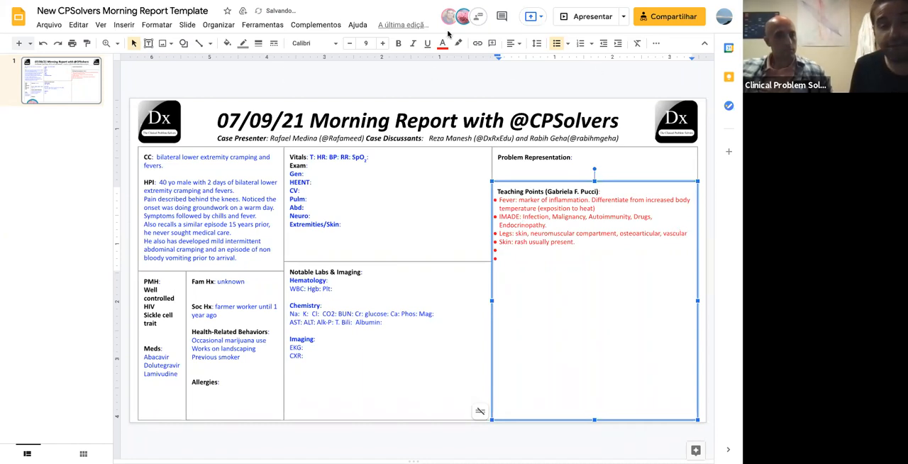
left_click(502, 258)
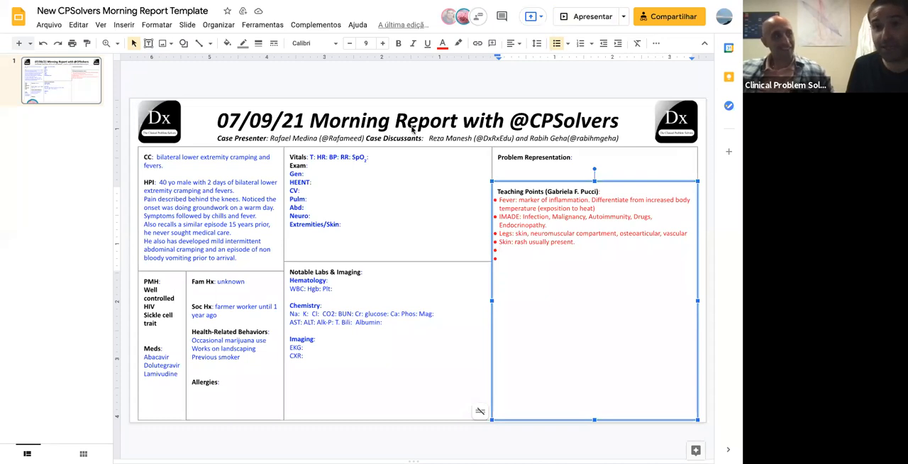
mouse_move(509, 254)
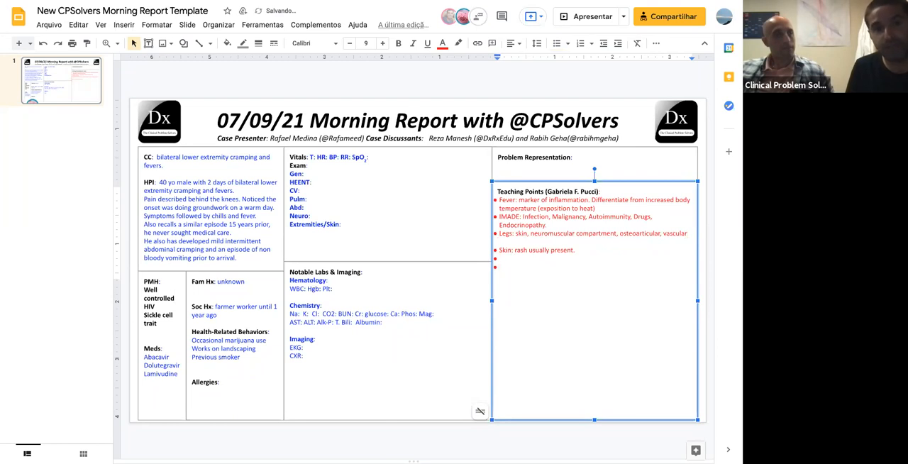
Write 'Don't forget about diseases that affect the fascia.' beneath the Legs bullet
type("Don't fo")
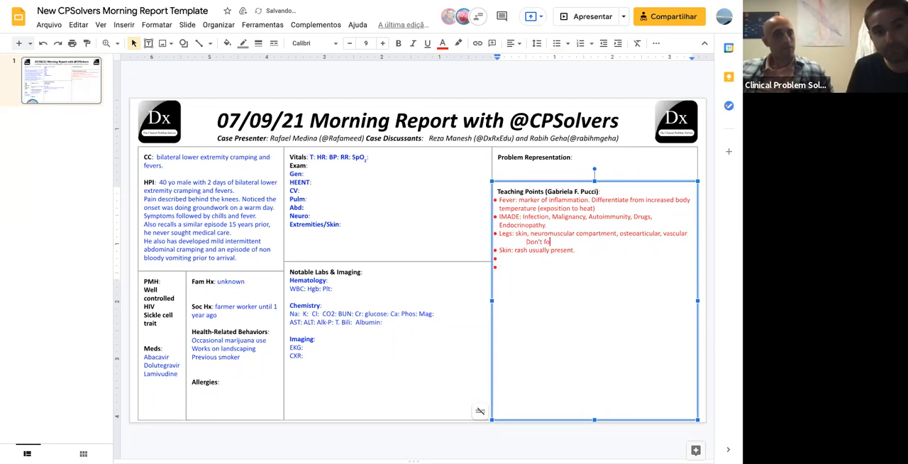
type("rget about")
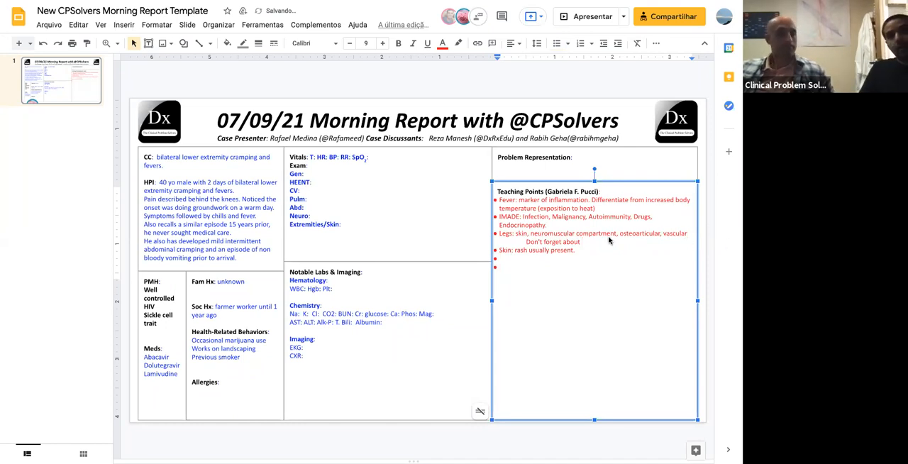
type("diseases th")
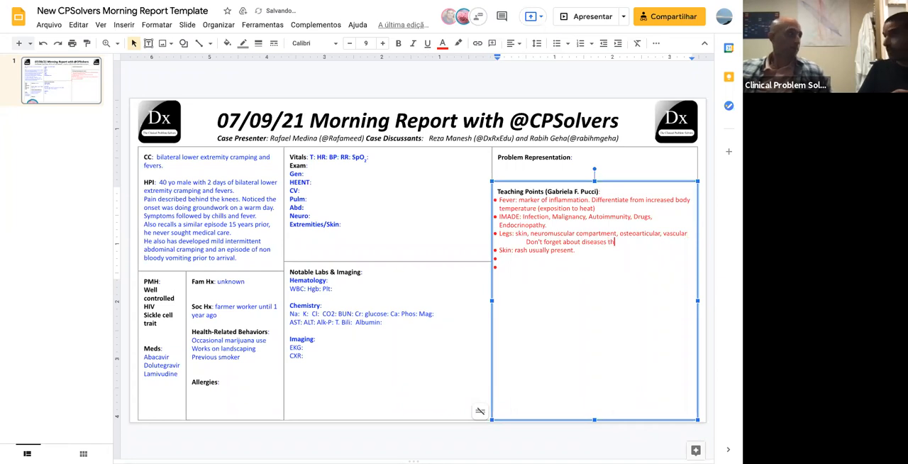
type("at affect the")
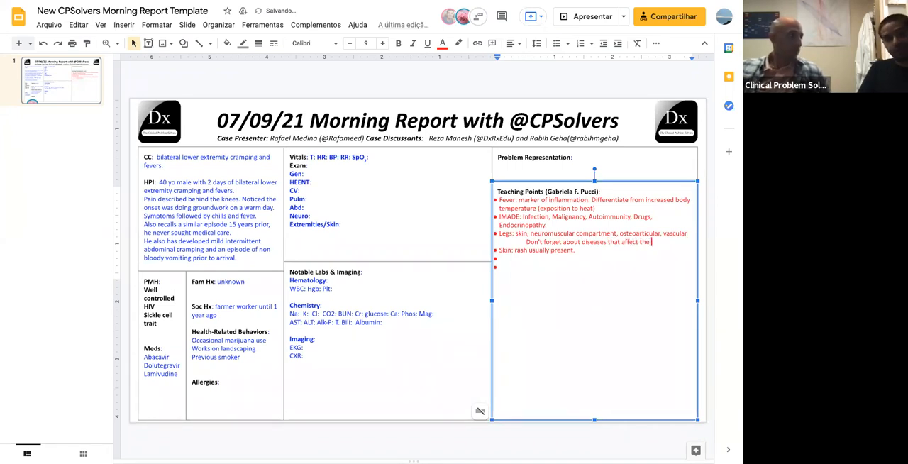
type("fascia.")
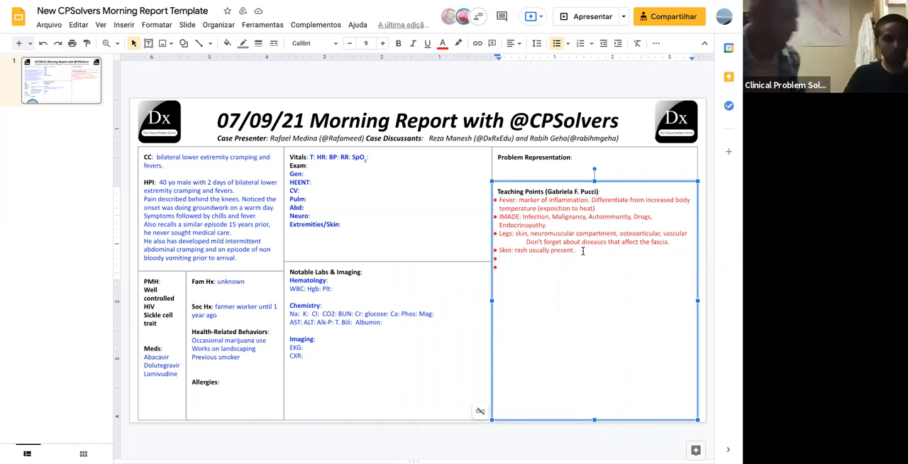
Append 'Cellulitis, necrotizing fasciitis -> usually unilateral' to Skin and start an 'If vasculitis' bullet
type("Cellu")
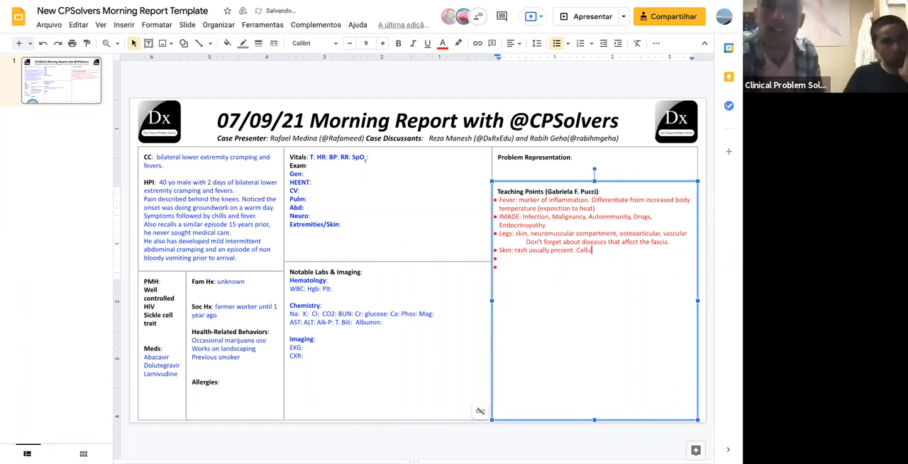
type("litis, necrotizing fasc")
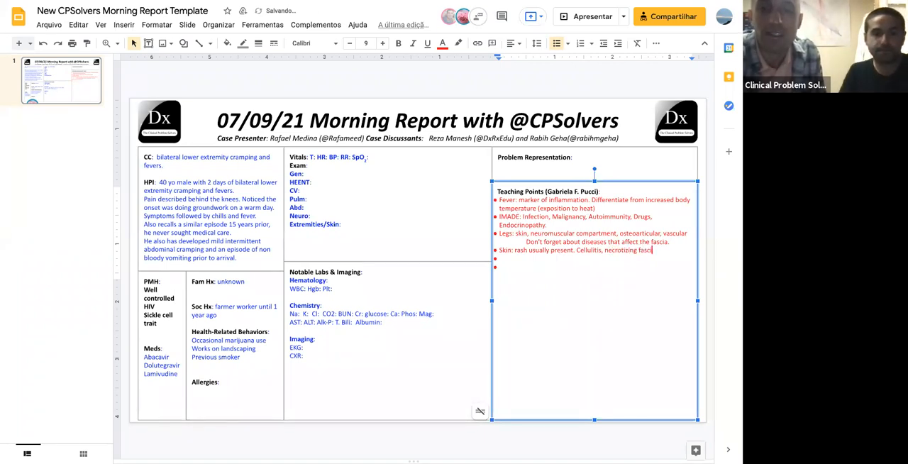
type("iitis")
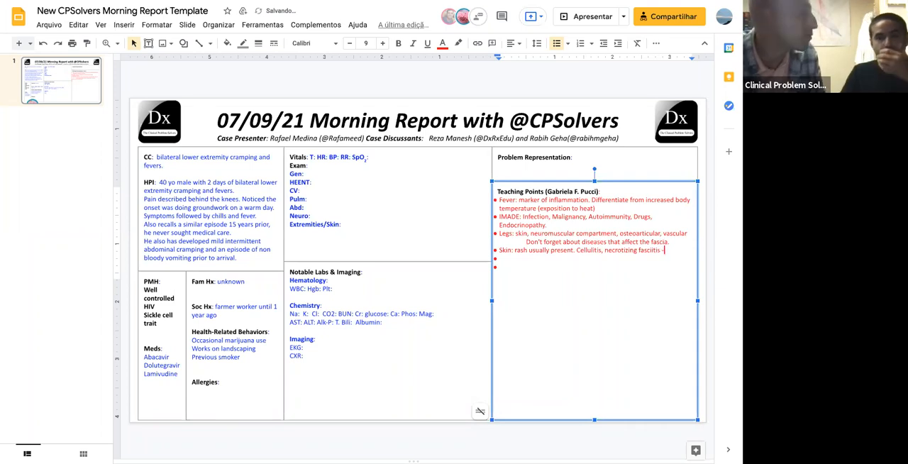
type("-> usually unilateral.")
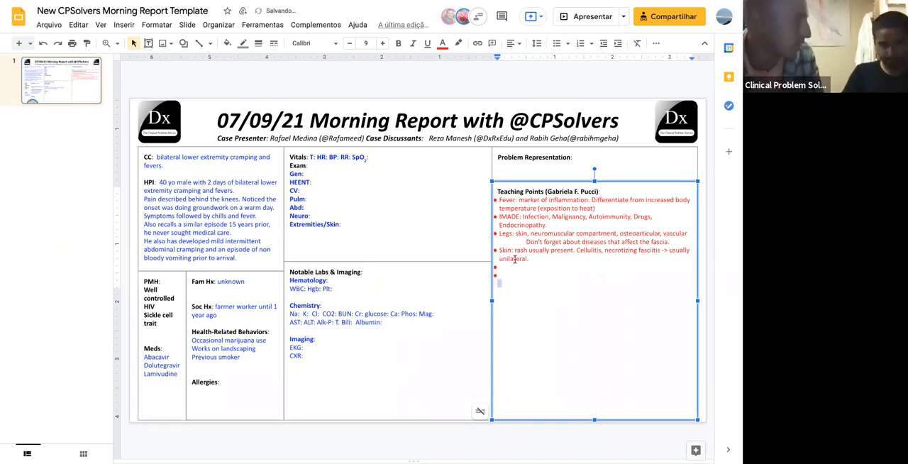
type("If vasculitis:")
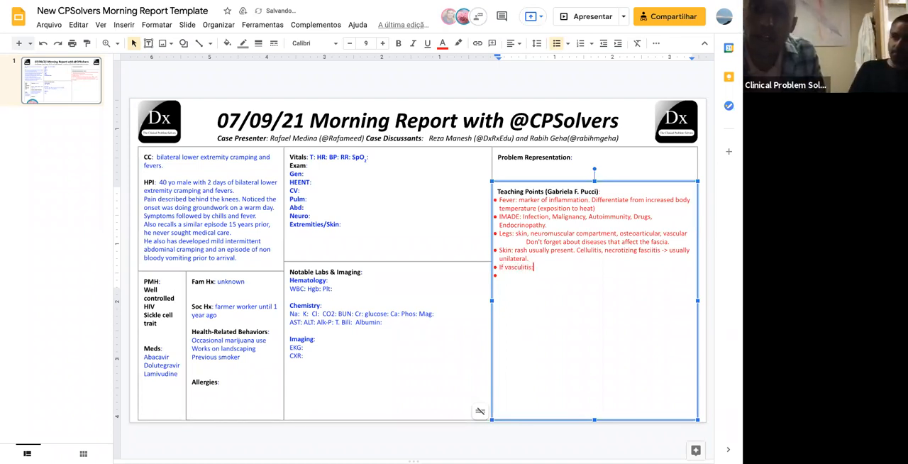
Replace 'vasculitis' with 'vessel' and finish that bullet with '(fever = vasculitis)'
double_click(516, 268)
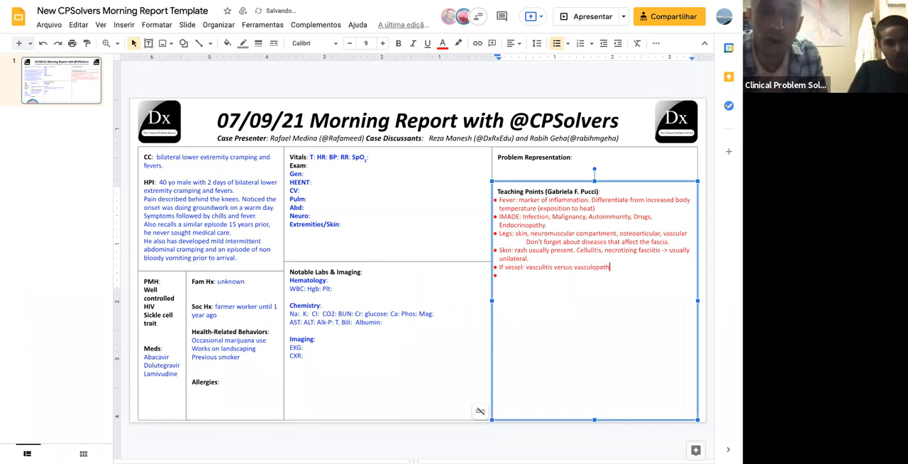
type("(fever")
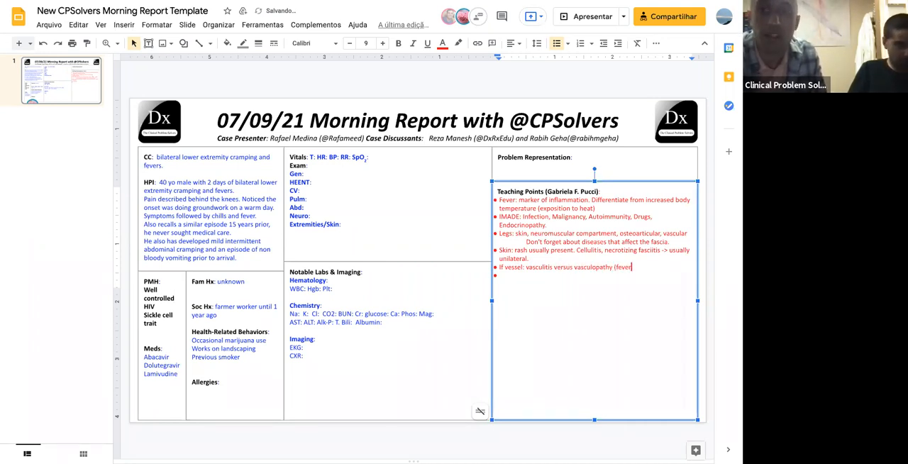
type("=vasculitis).")
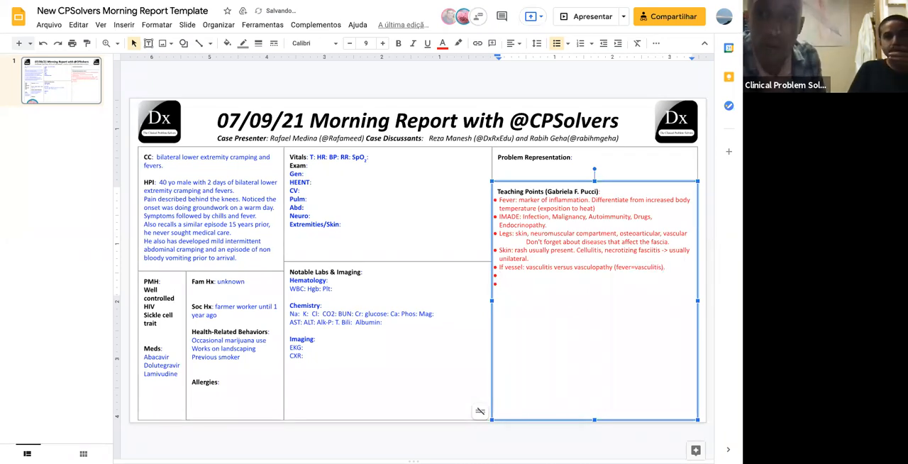
Add bullets on vaso-occlusive crisis rarely causing fever and HIV risks
type("Vaso-occlusive crisi")
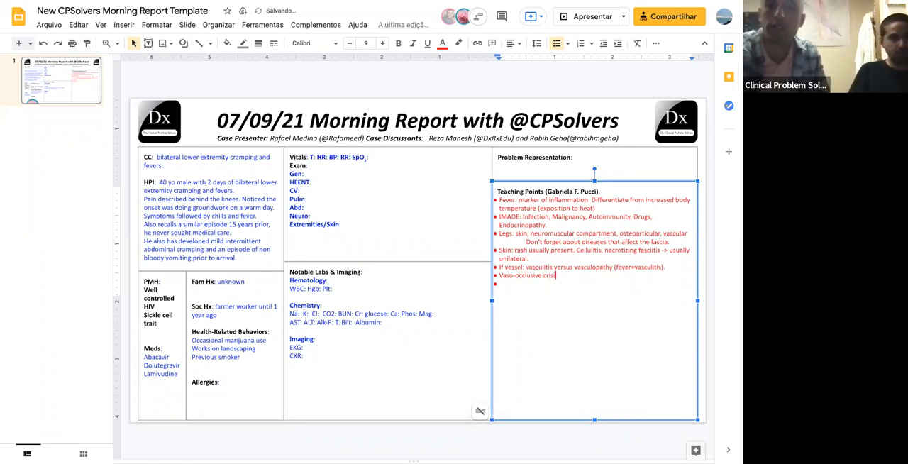
type("unusual")
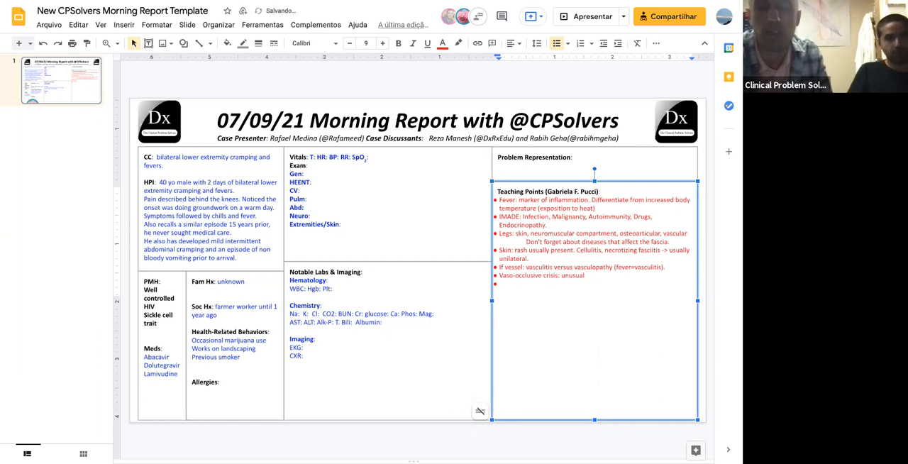
type("fever a")
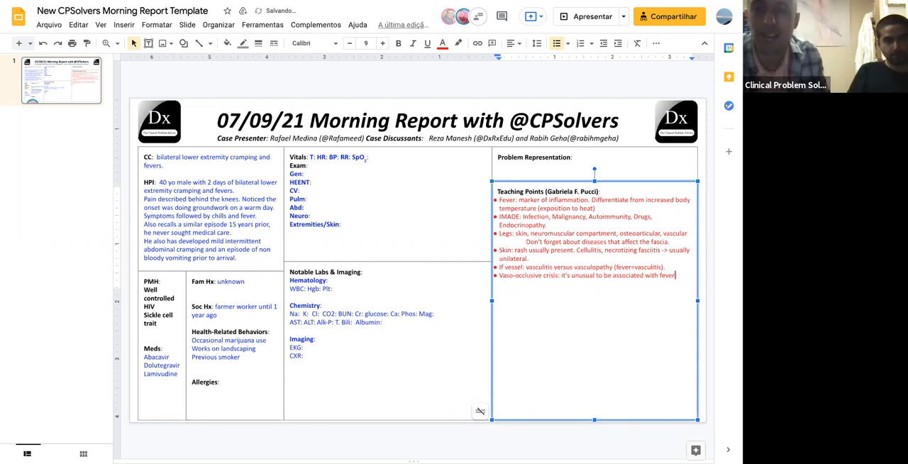
type("Hi")
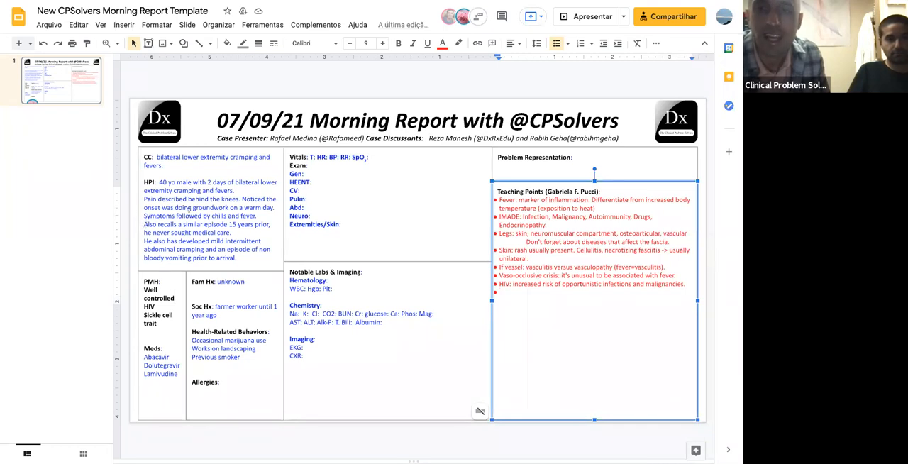
left_click(211, 212)
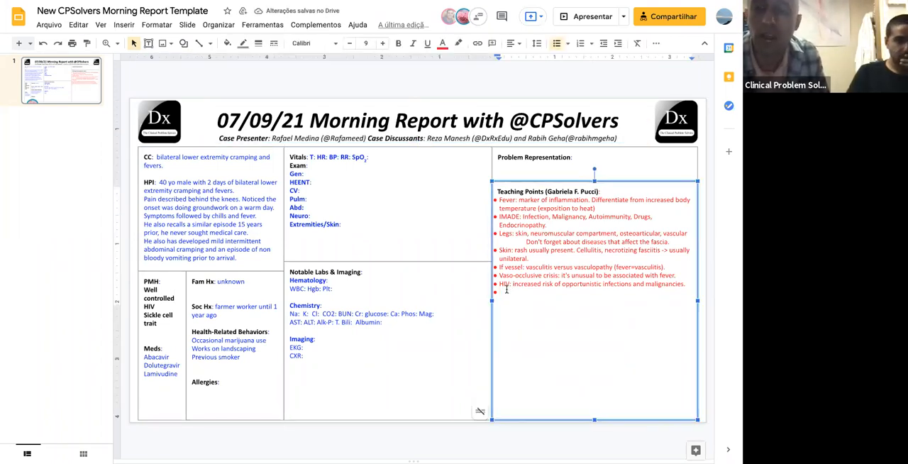
type("Abdomi")
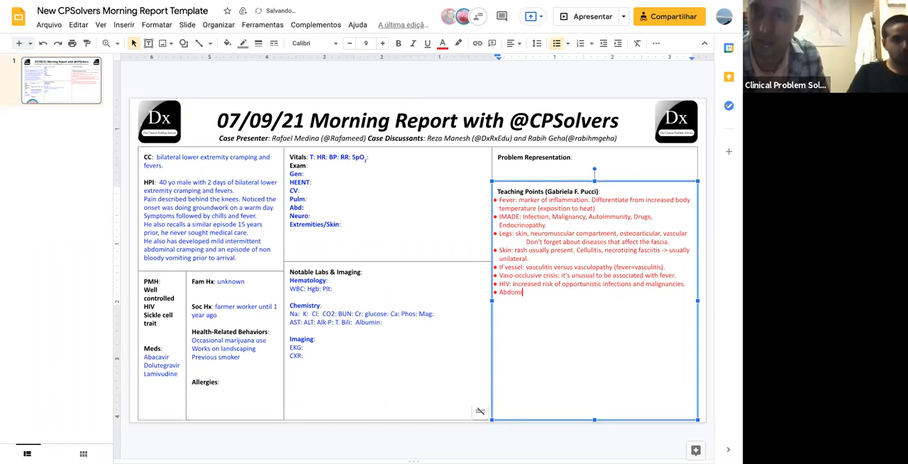
type("inal pain:")
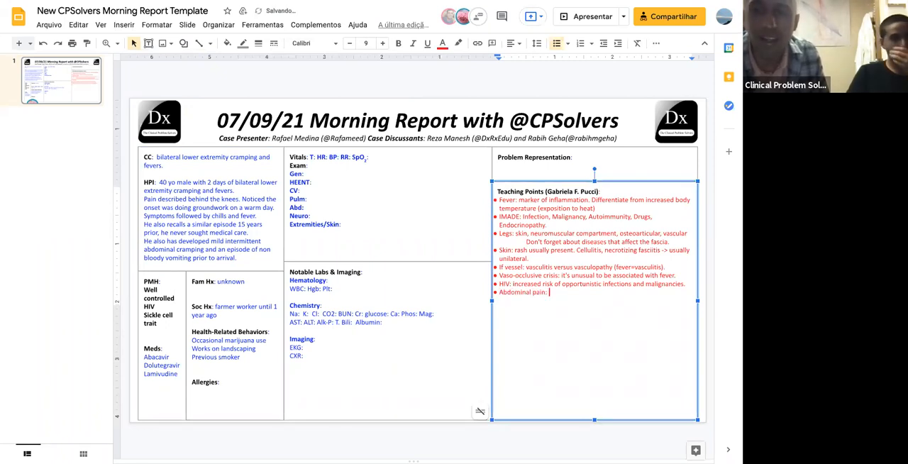
type("eletr")
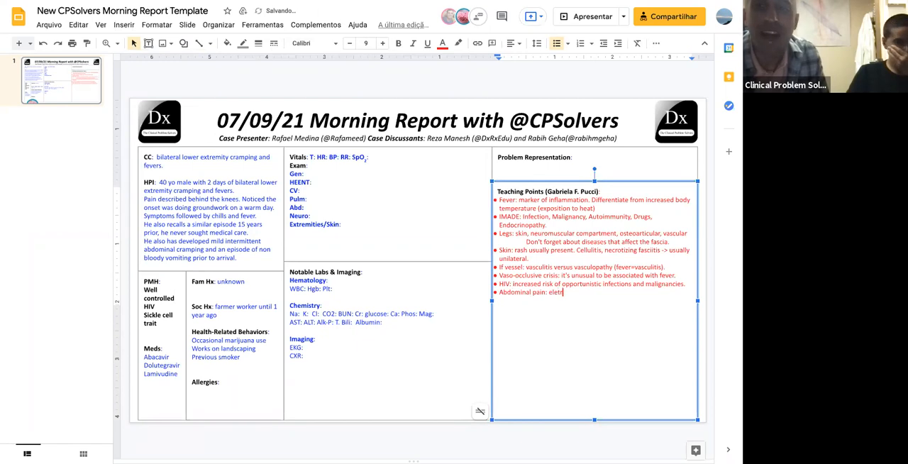
key("BackSpace")
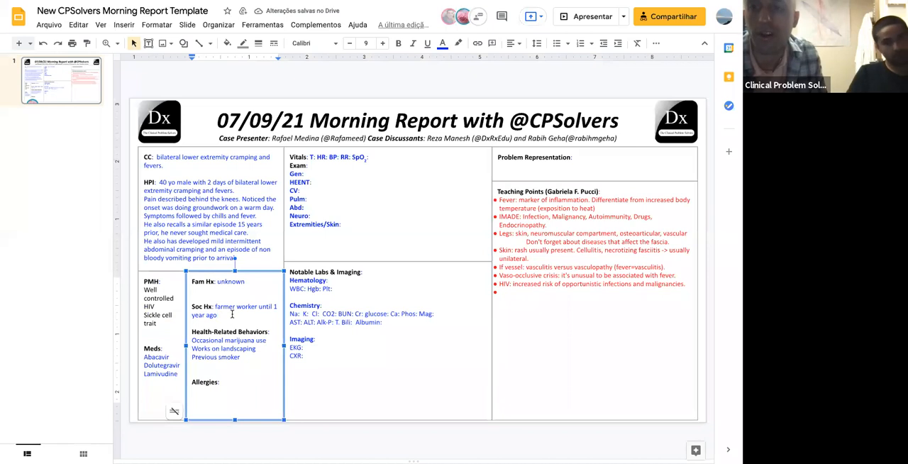
Enter 'none' after Allergies in the Fam Hx/Soc Hx box
type("none.")
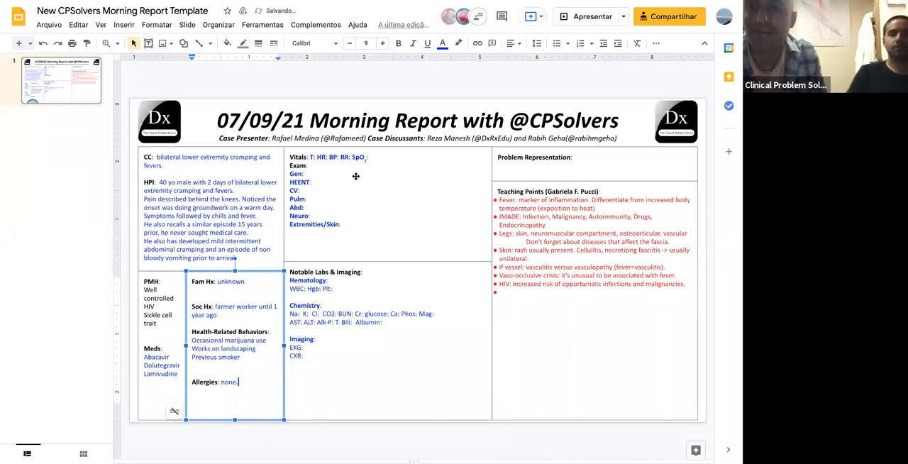
left_click(340, 204)
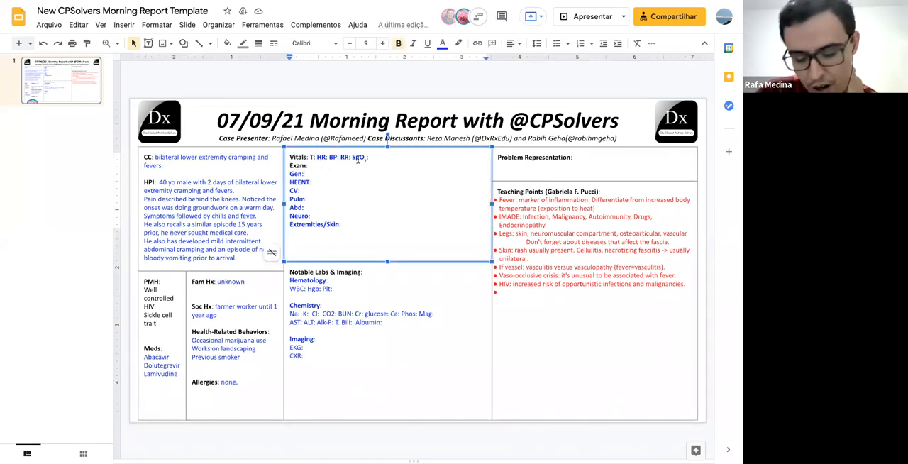
Enter vitals: T 104, HR 103, BP 121x67, SpO2 on room air
type("104 F")
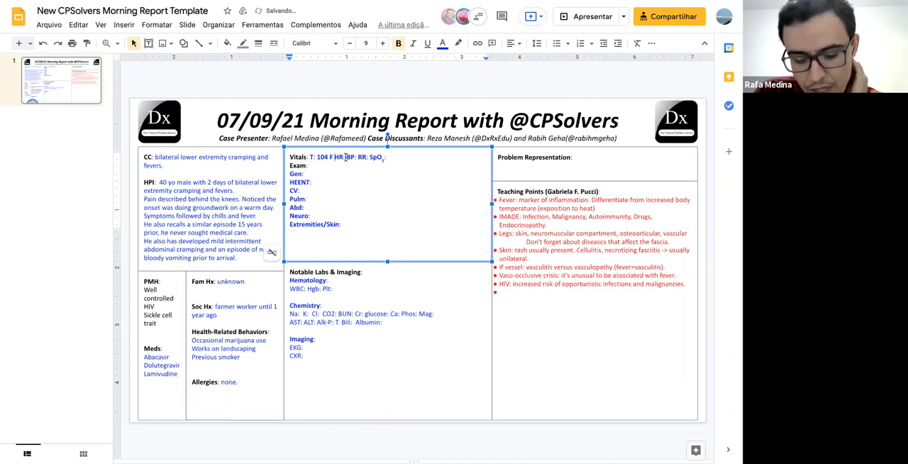
type("103")
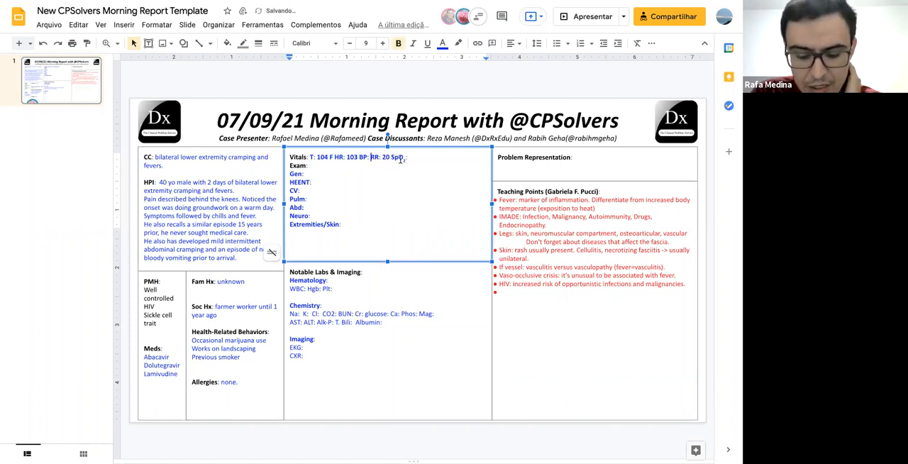
type("121x")
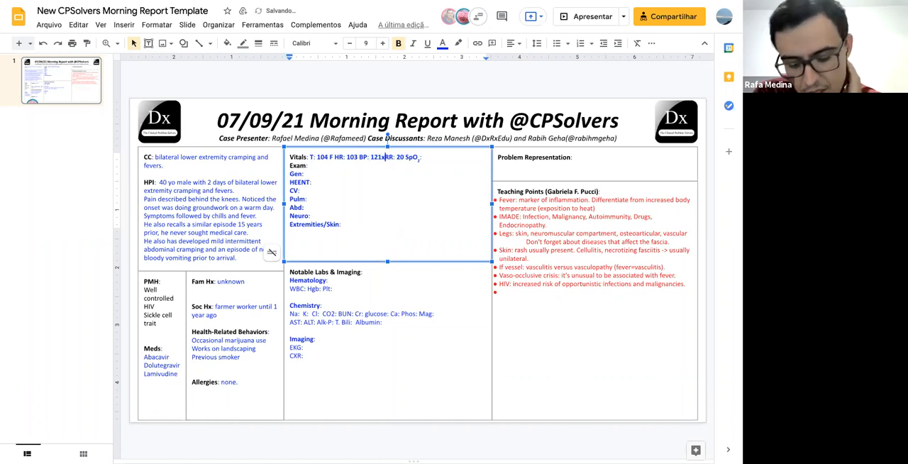
type("67")
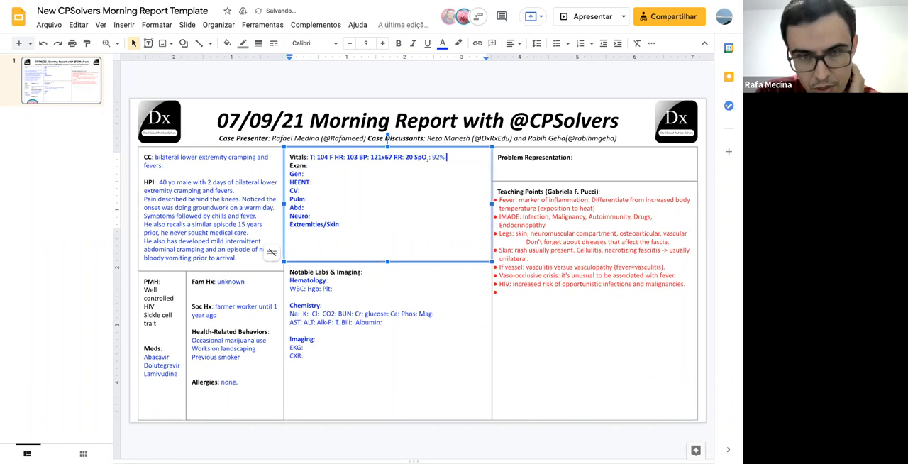
type("ra")
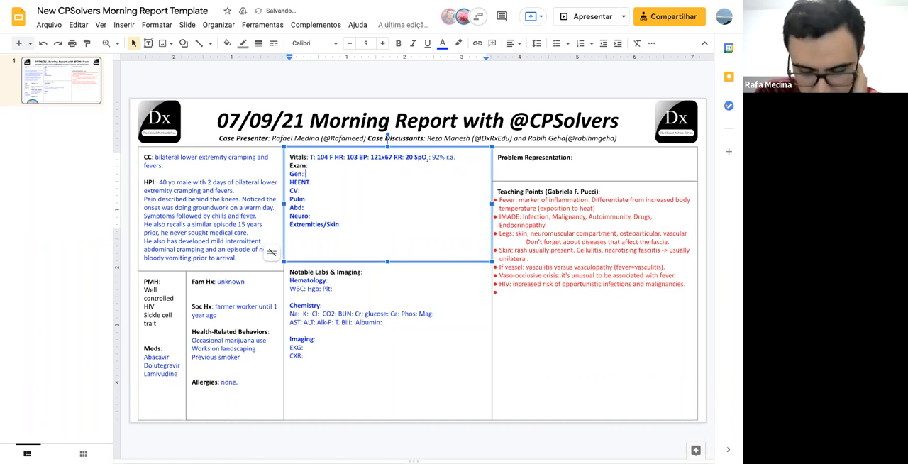
Fill General, HEENT, CV and Pulm exam findings: conversational, no drainage, normal heart and lungs
type("conversational, comfortable")
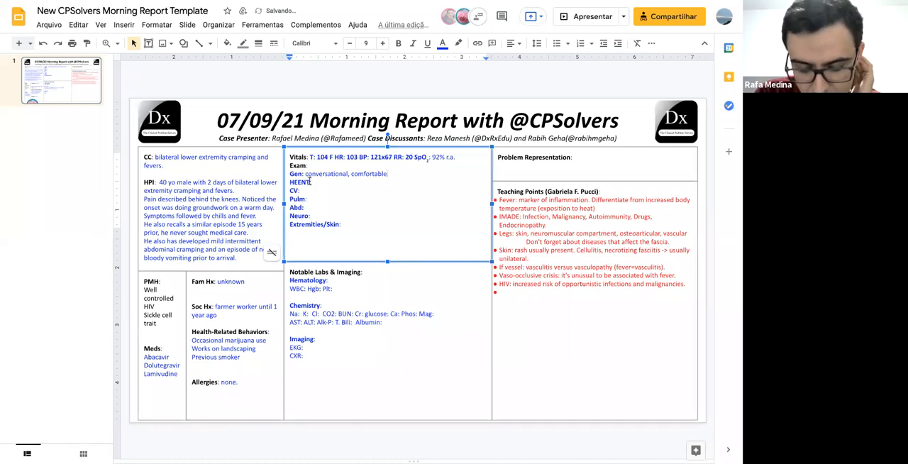
type("no conjunctival injection or")
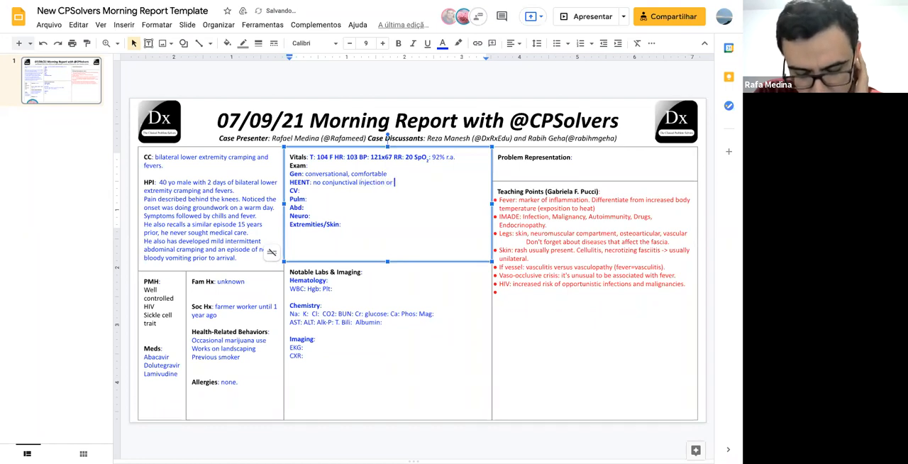
type("drainage, moist")
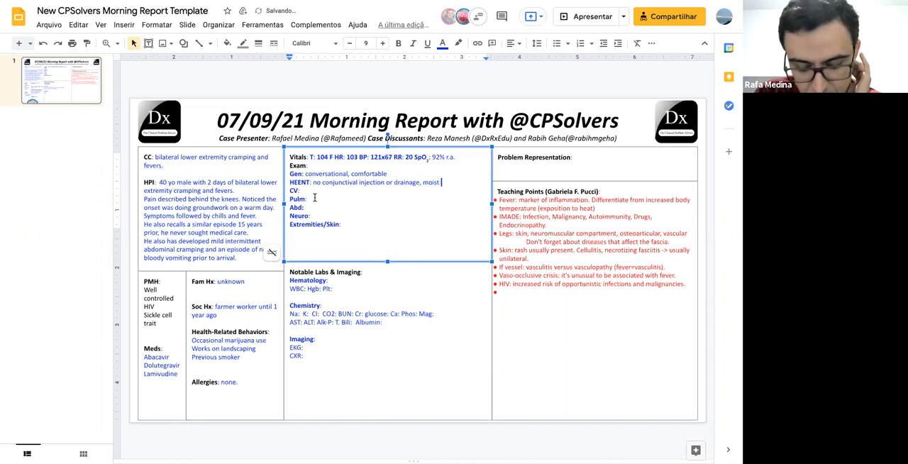
type("normal")
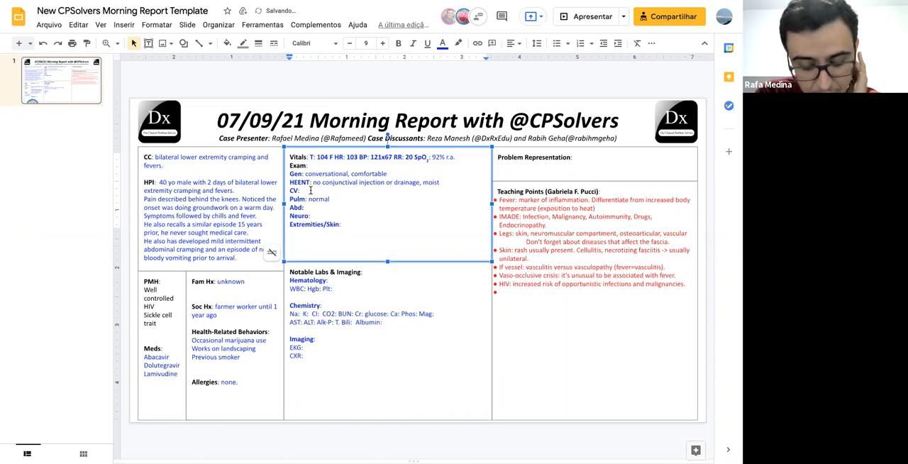
type("normal")
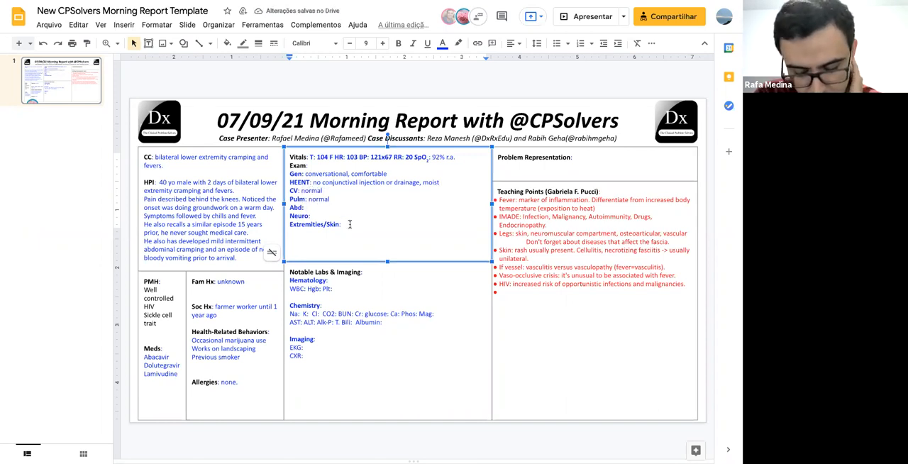
Add no edema, soft nontender abdomen, and an MSK line noting a swollen extremity
type("no edema")
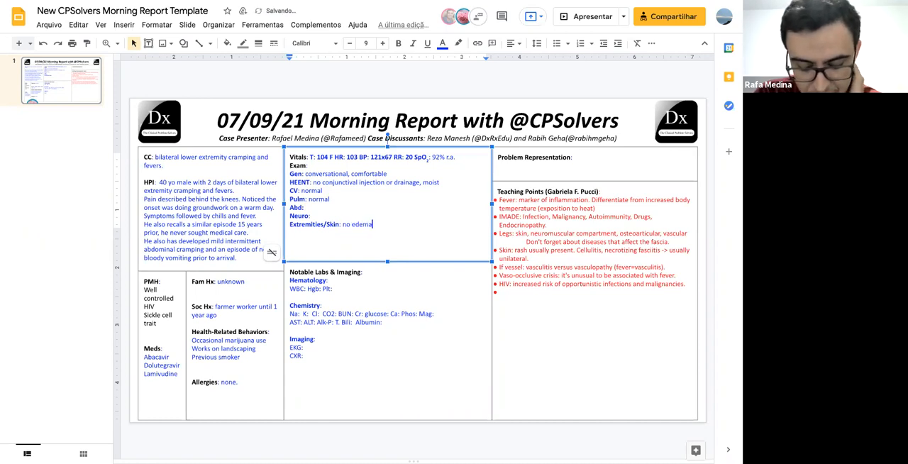
type("soft")
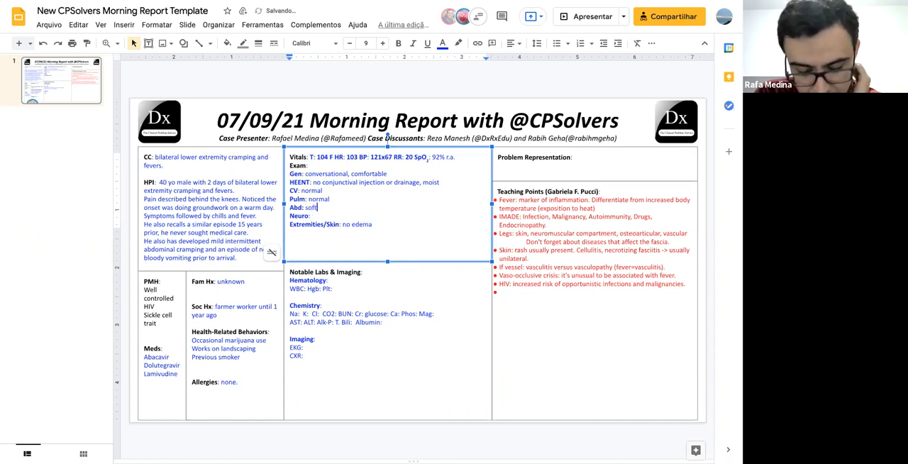
type("nontender, nondistended")
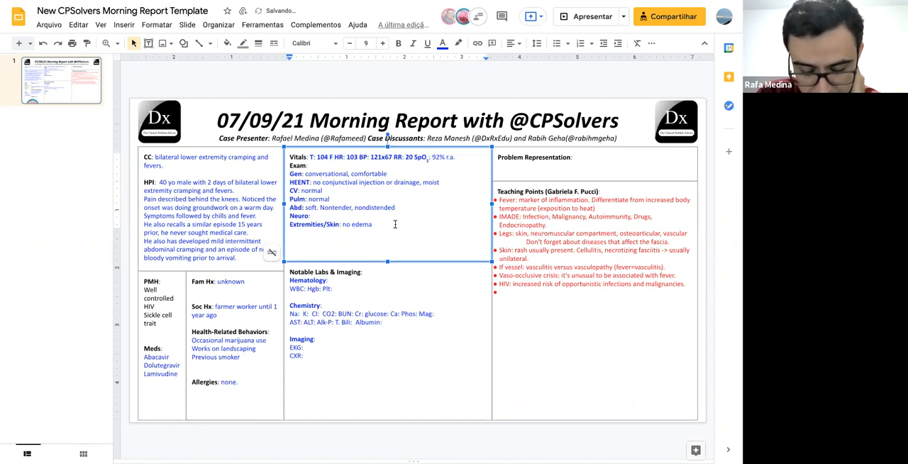
type("MS")
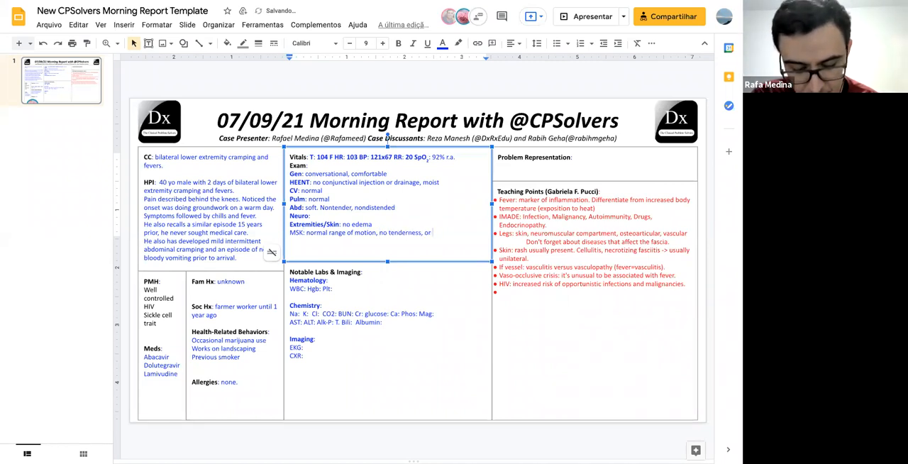
type("swallen in low")
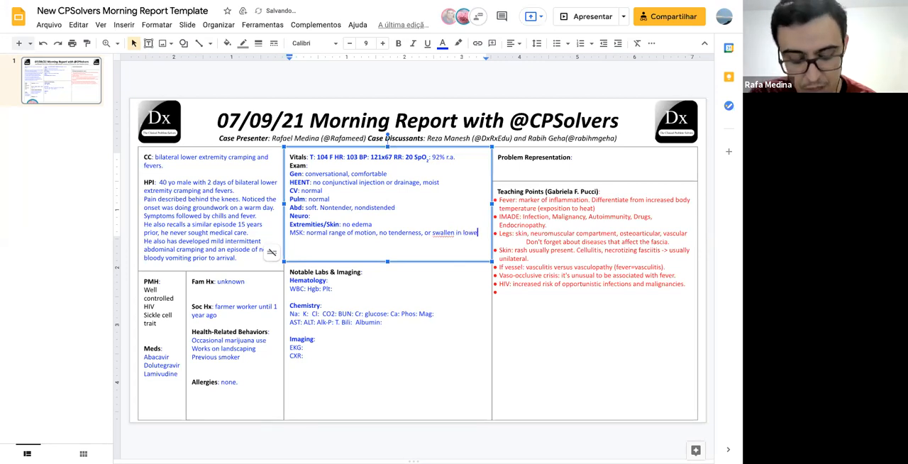
type("extremities")
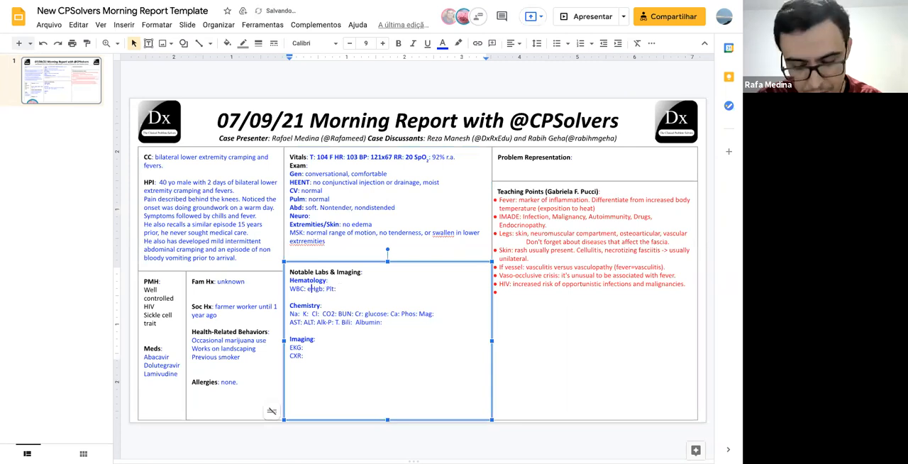
Enter WBC 11.2k (N predominant), Plt 77k, Na 130, then add '(normal exam)' and 'membranes'
type("11.")
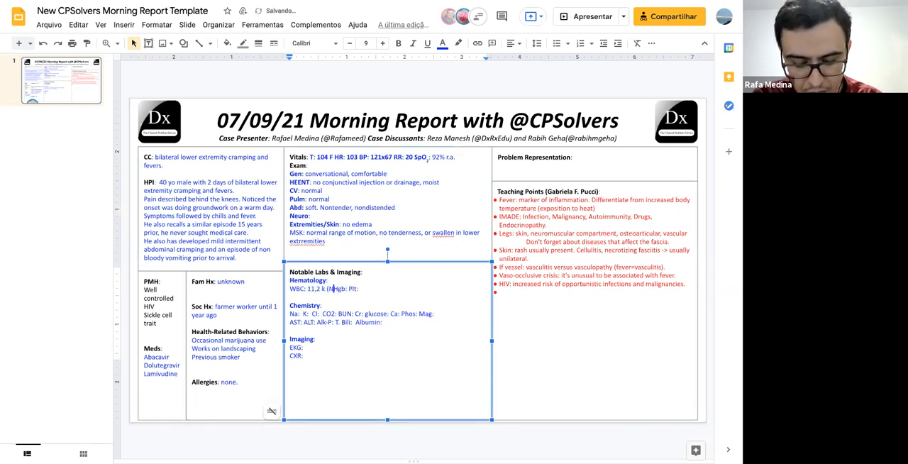
type("(N predominant)")
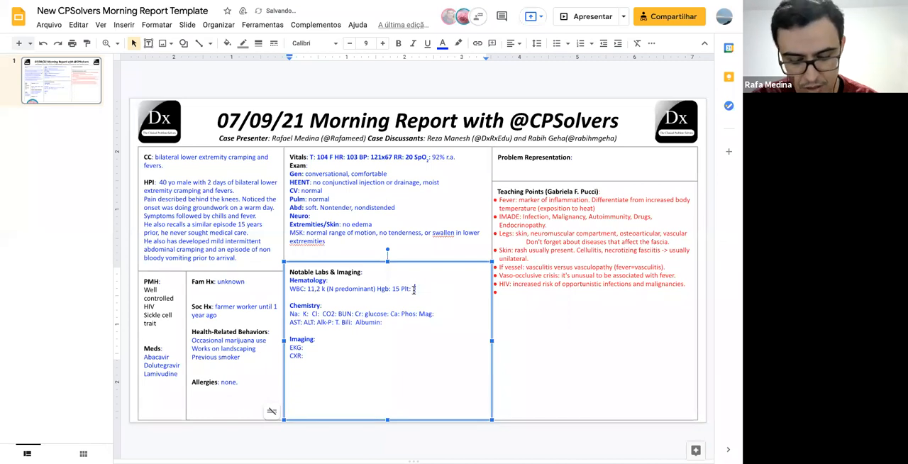
type("77k")
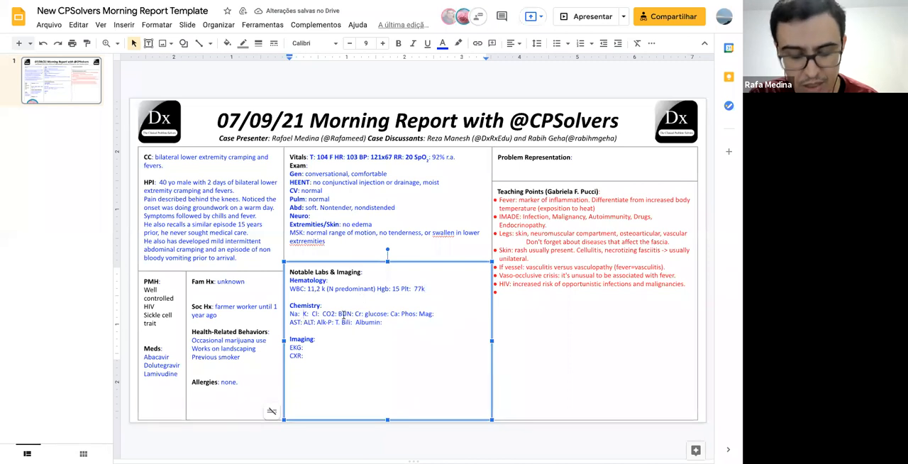
type("130")
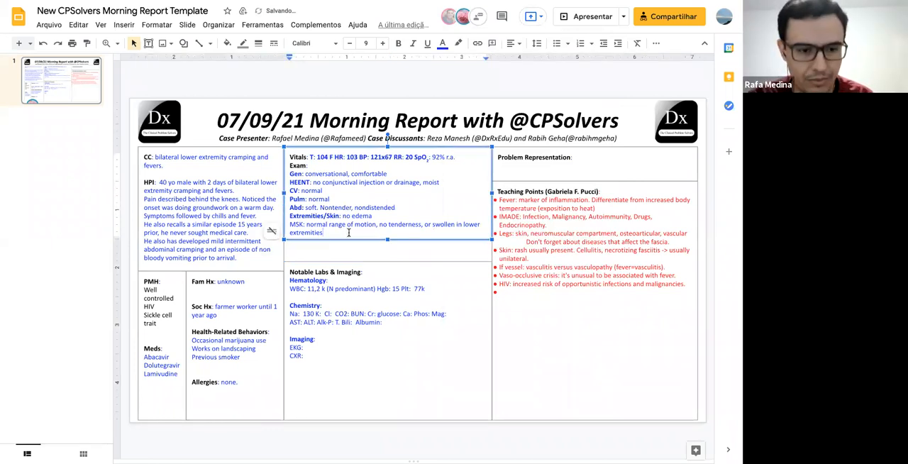
type("(normal exam).")
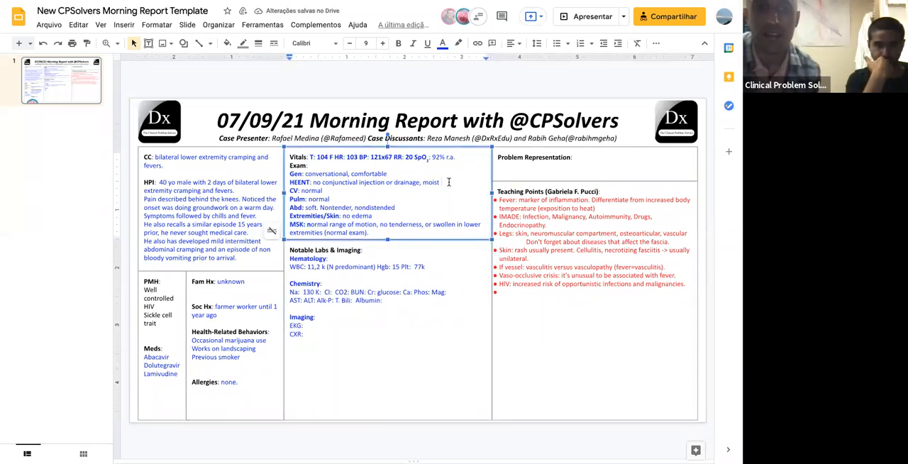
type("membranes")
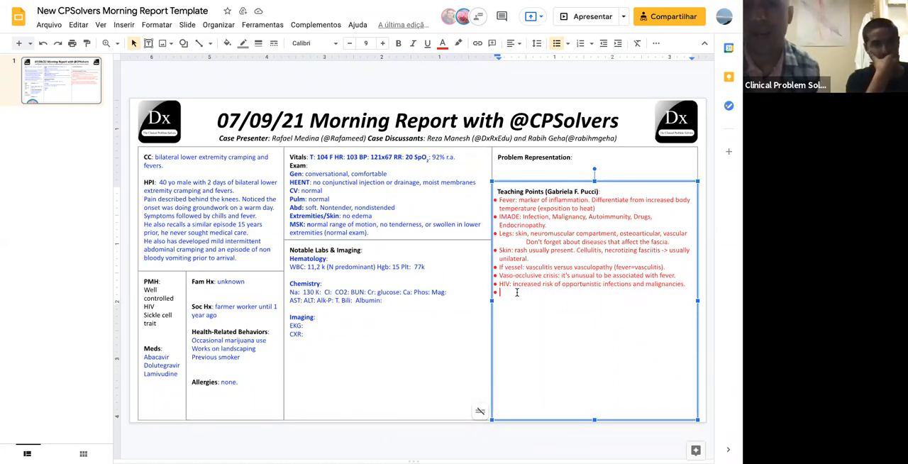
type("Fast")
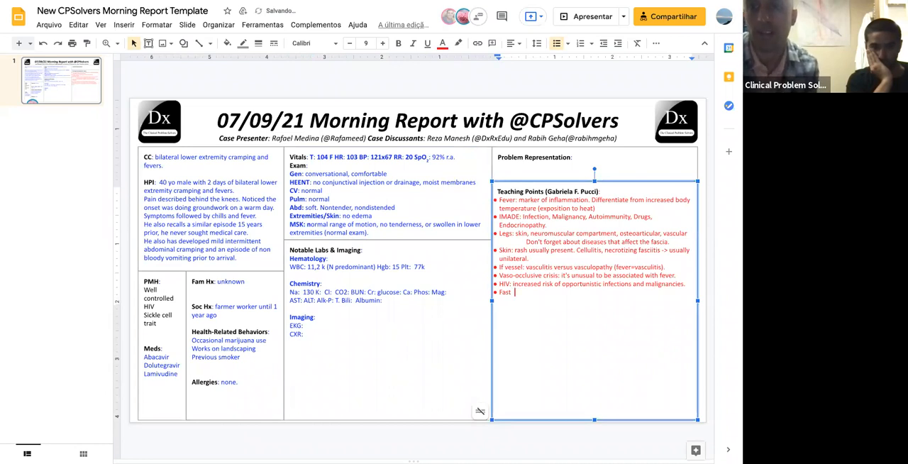
type("heart rate and fever")
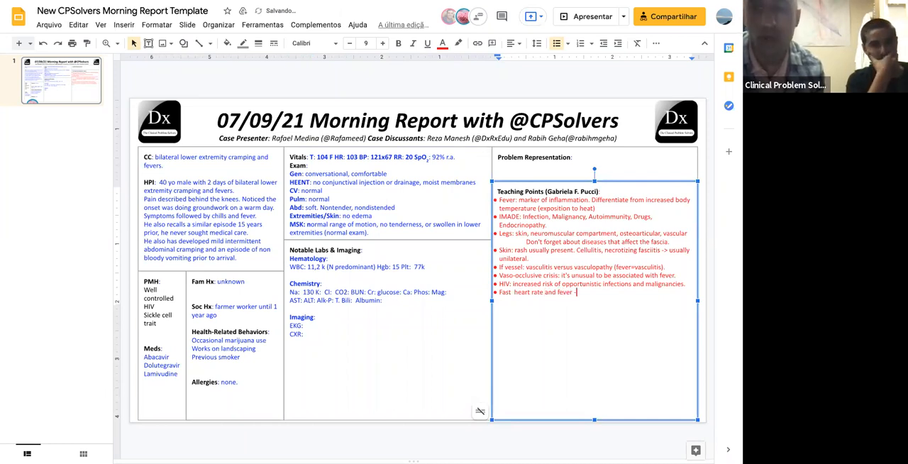
type("-> inflammation,")
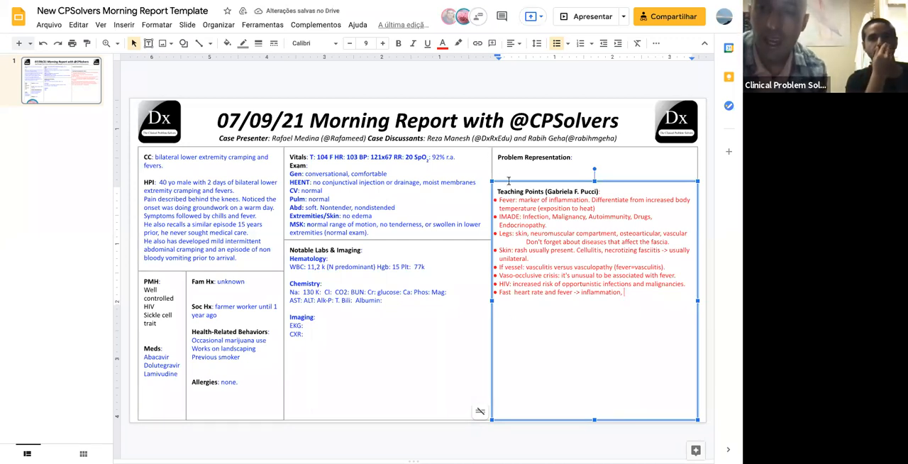
type("h")
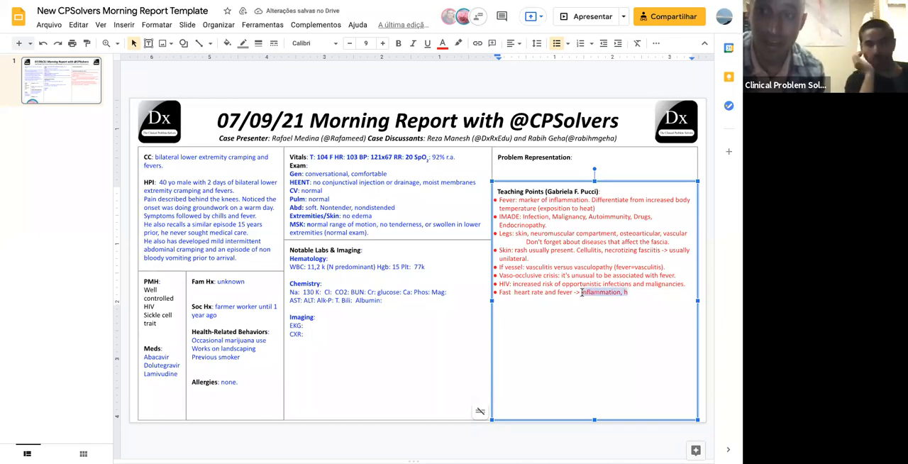
left_click(543, 291)
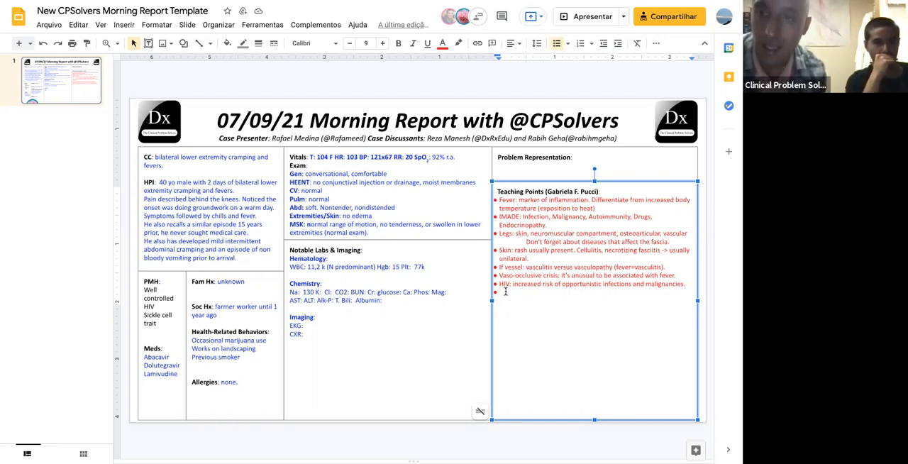
Add the 'Normal leg exam with pain' teaching bullet
type("N")
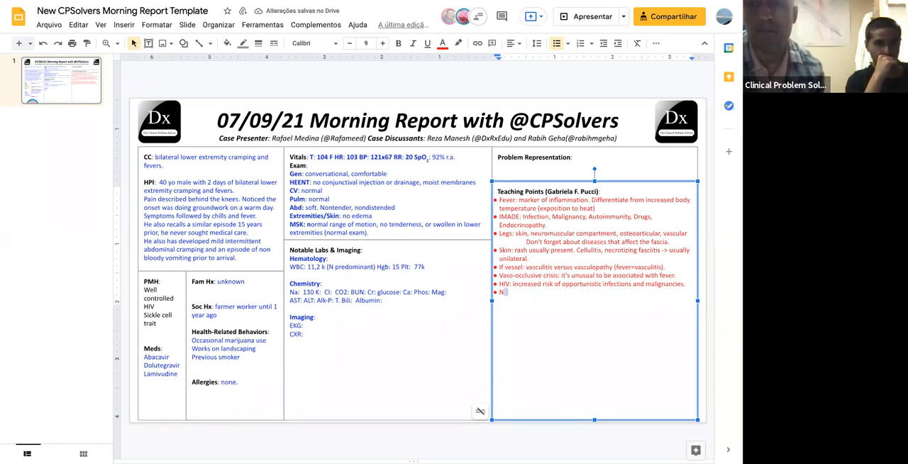
type("ormal leg exam")
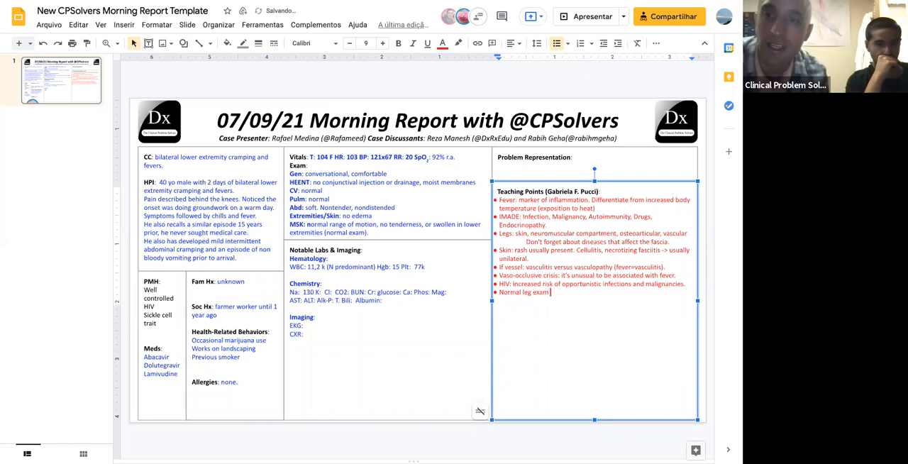
type("with pain: myositis and fasciitis.")
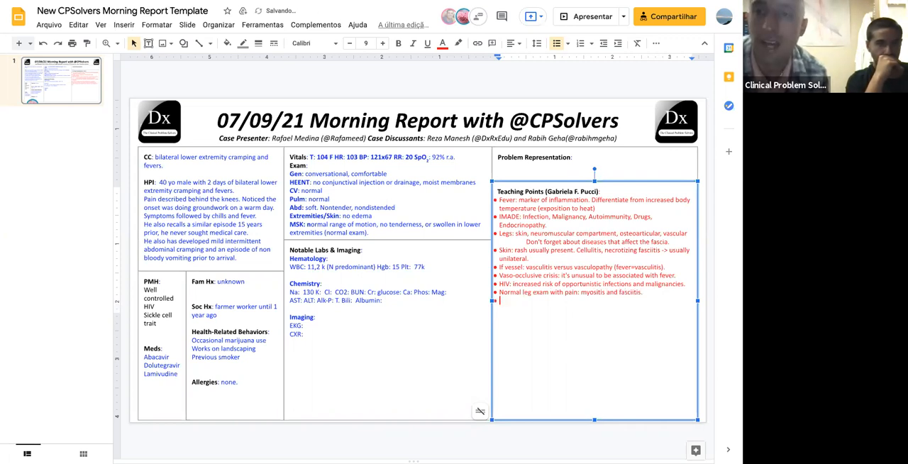
Add the '3 types of necrotizing fasciitis' bullet listing Type 1, monomicrobial and Clostridium infections
type("Type 1: polymicrobial, 2:")
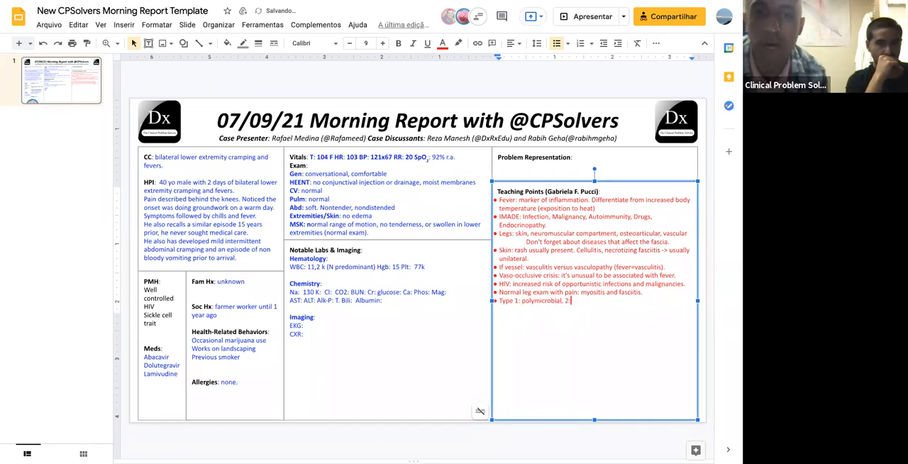
type("pmono, 3: Cl")
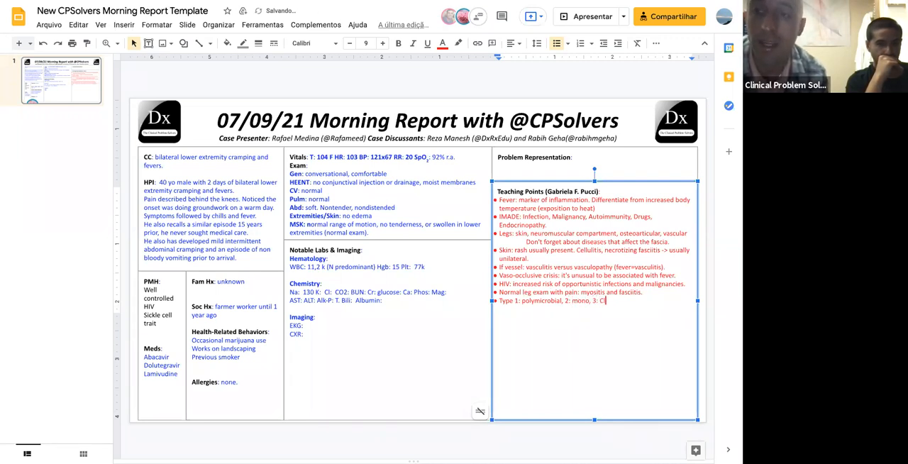
type("ostridium")
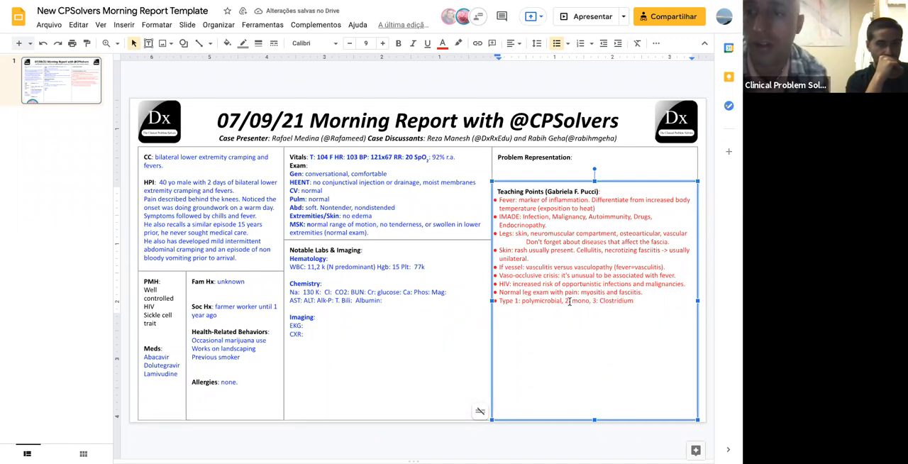
type("sta")
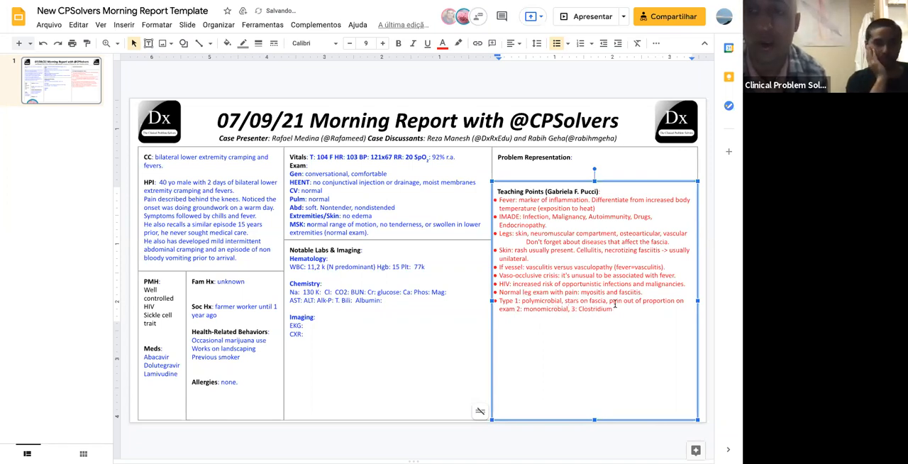
type("infec")
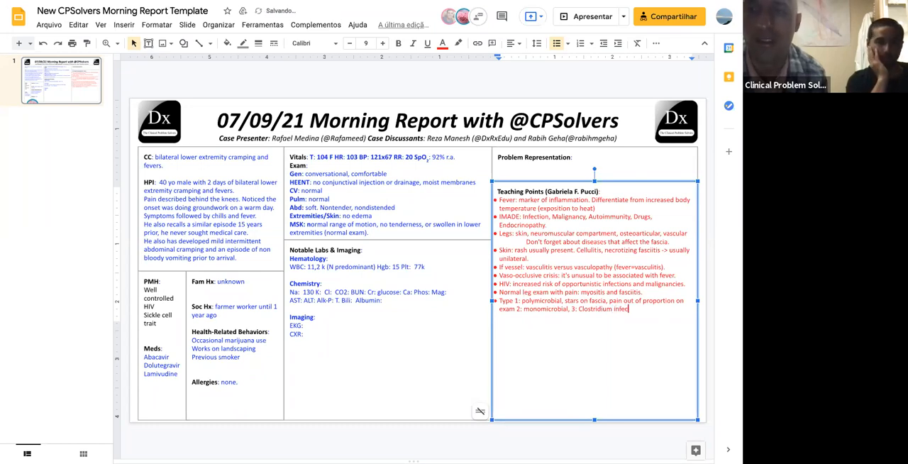
type("tion")
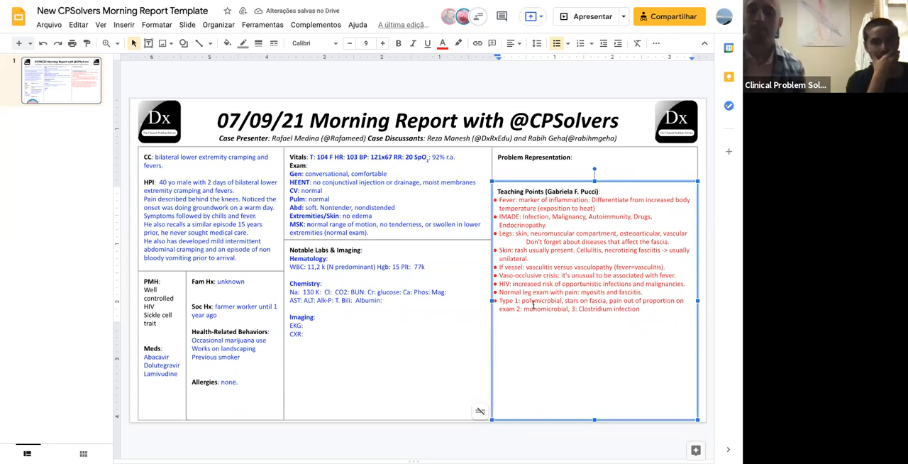
type("3 types of necrotizing fasciitis: t")
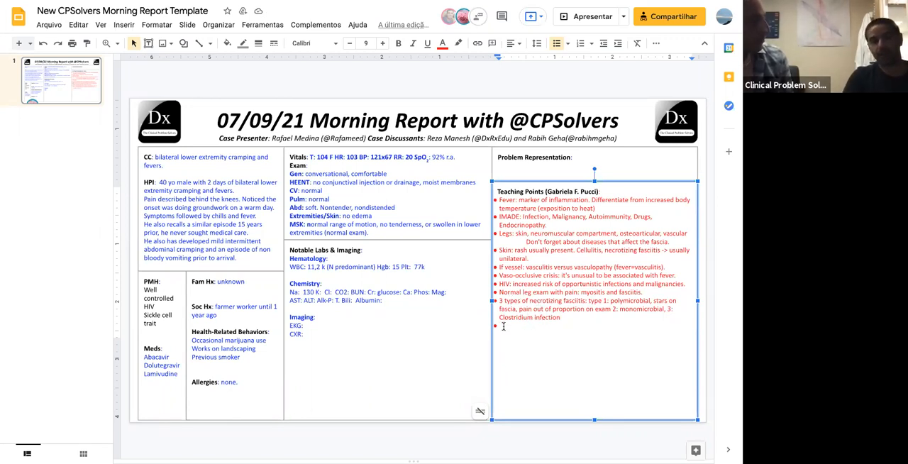
Add thrombocytopenia without anemia: antibody- or infection-mediated destruction instead of bone marrow
type("Thrombocyt")
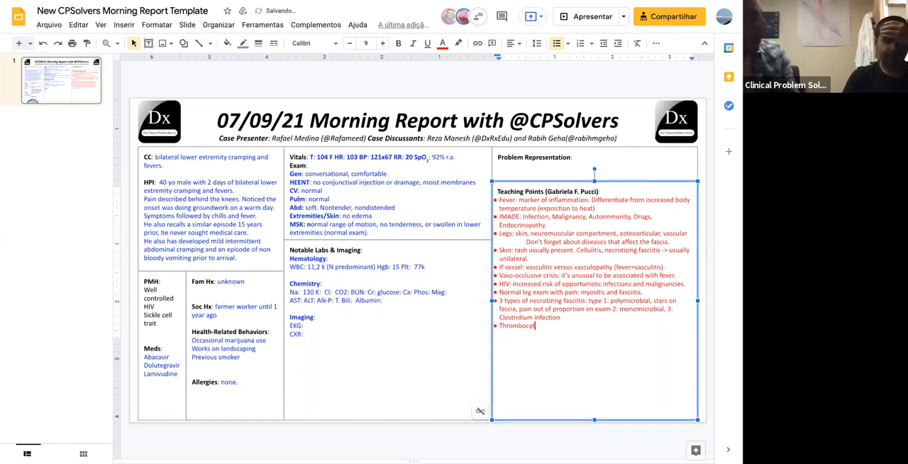
type("openia without anemia:")
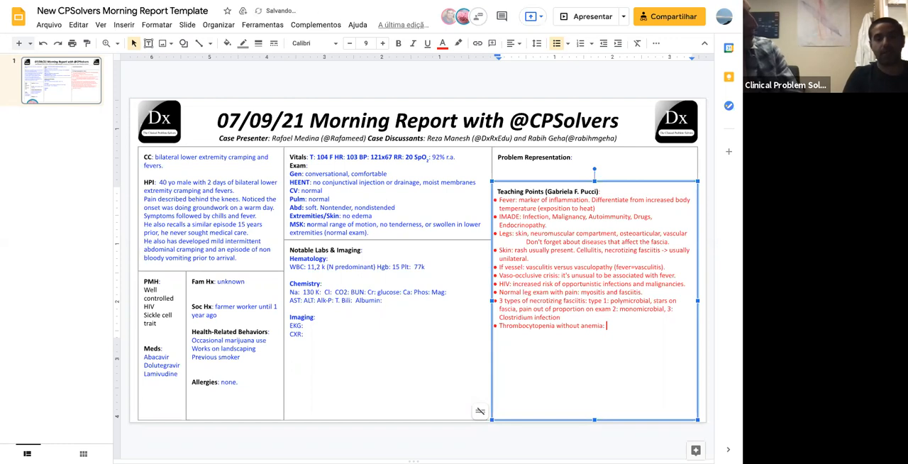
type("destructive cause")
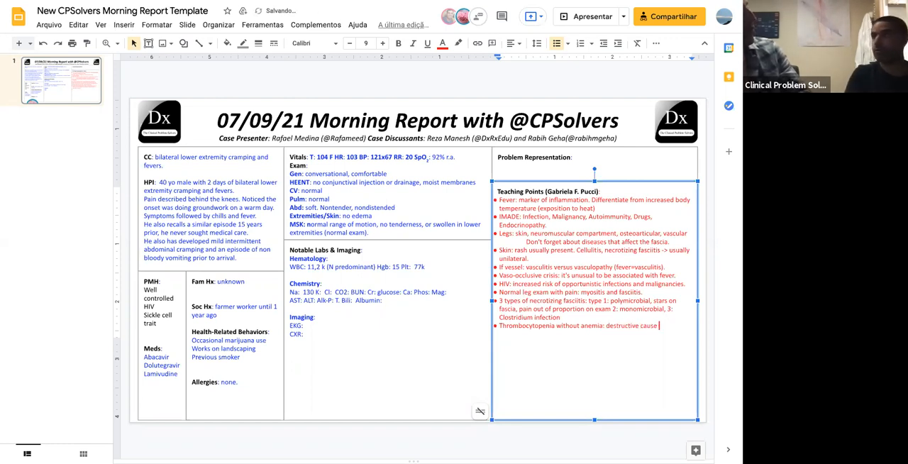
type("(instead of")
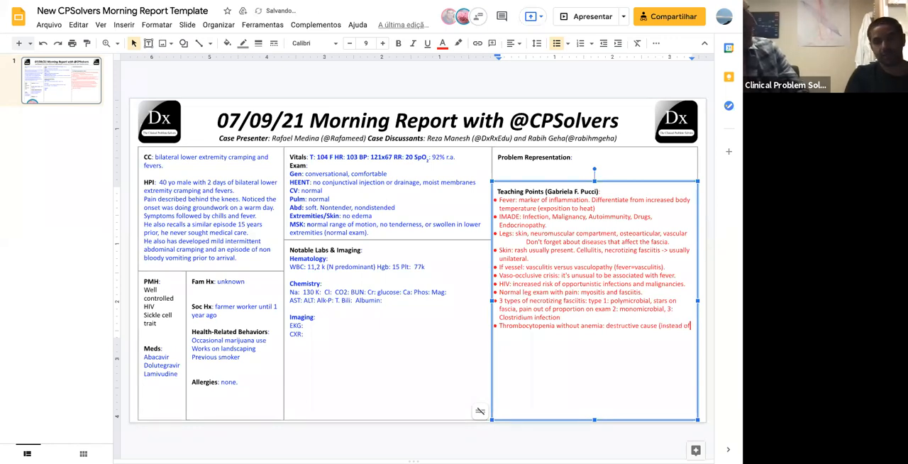
type("bone marrow problem")
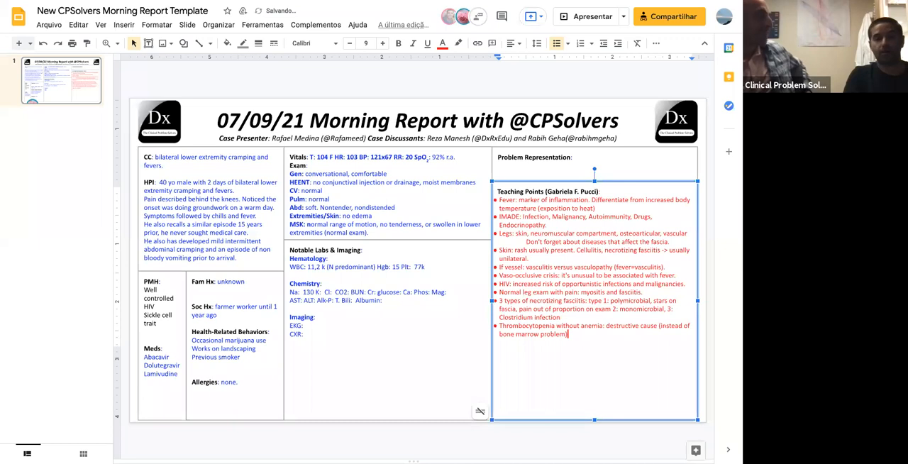
type("-> MAHA")
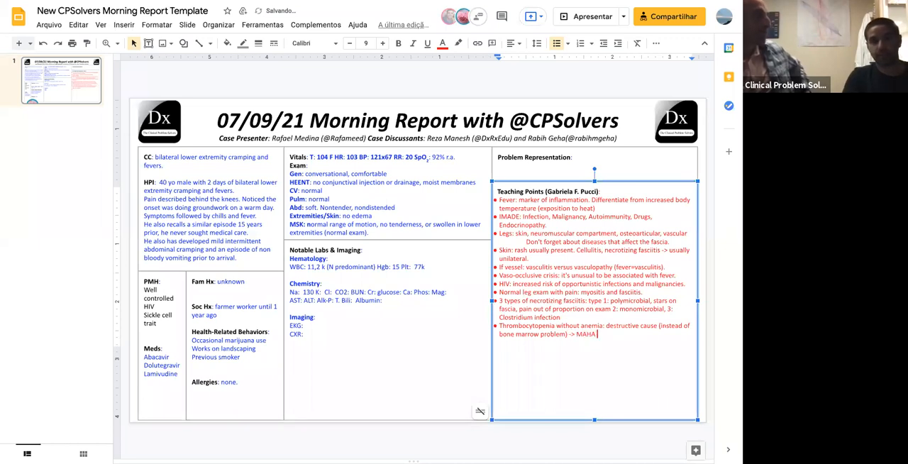
type("/")
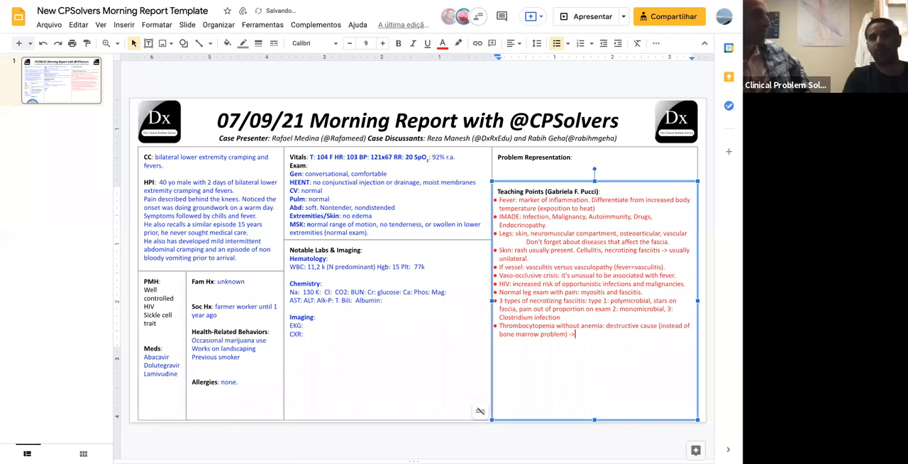
type("antibody")
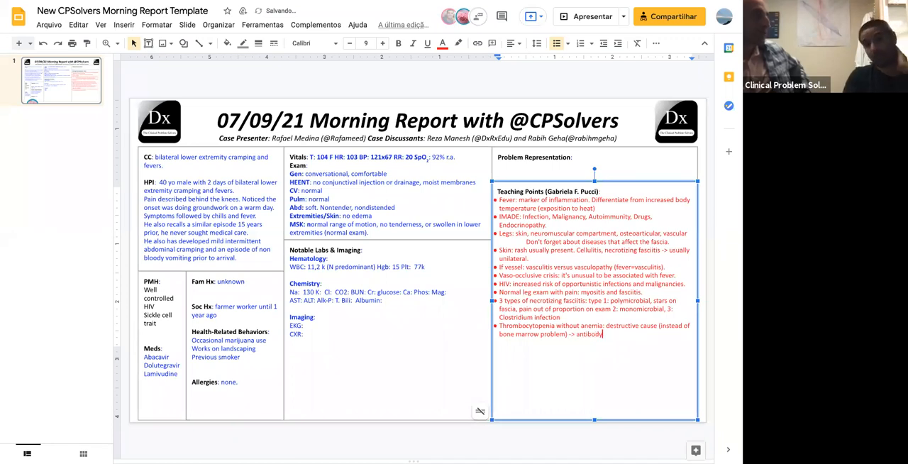
type("or infection")
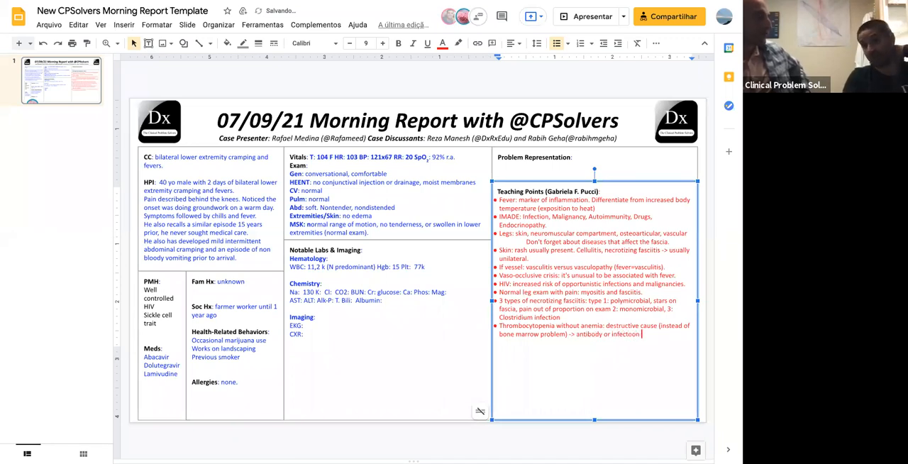
type("mediated")
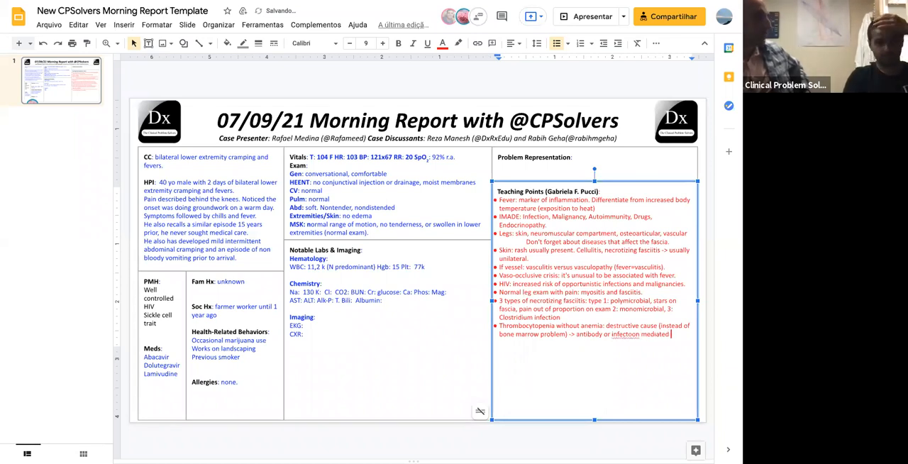
type("destruction")
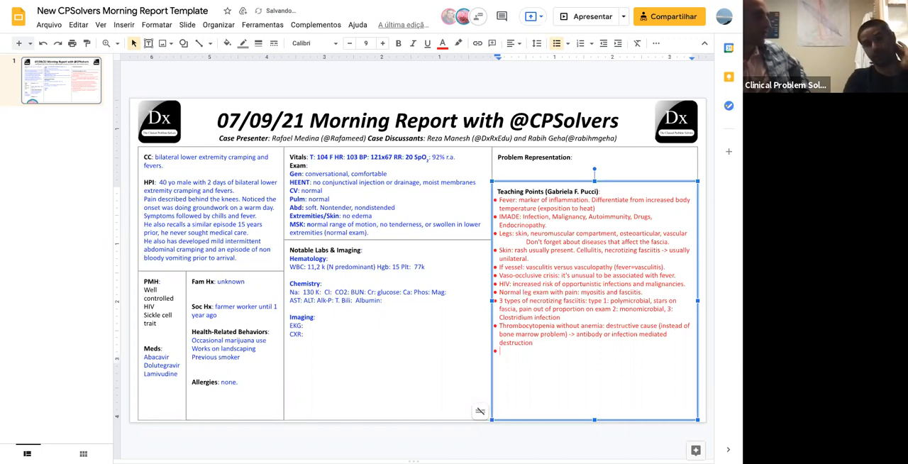
mouse_move(540, 350)
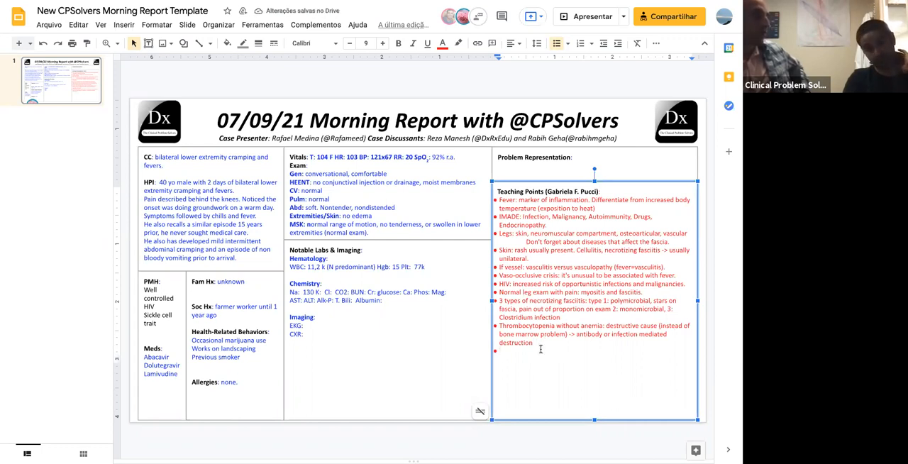
Begin the '4 bacterial infections: tick-borne, Leptospirosis...' bullet, adding the final infection name
type("4 bacterial")
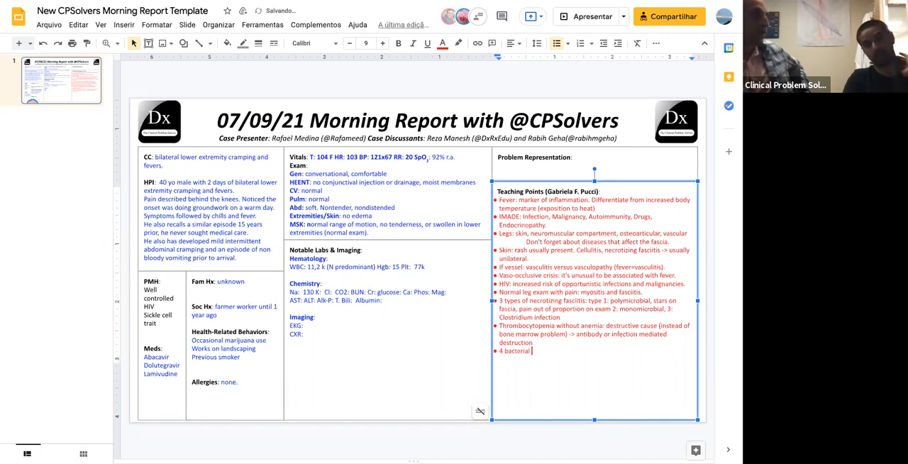
type("infections: tick")
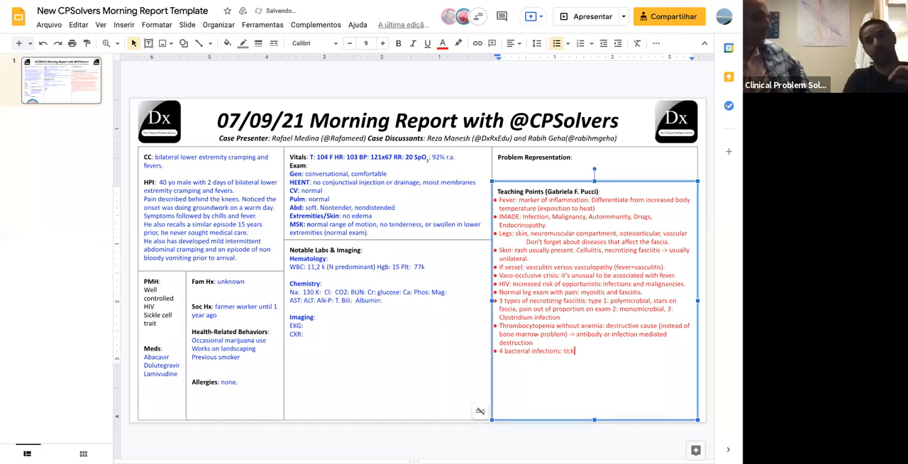
type("-borne,, la")
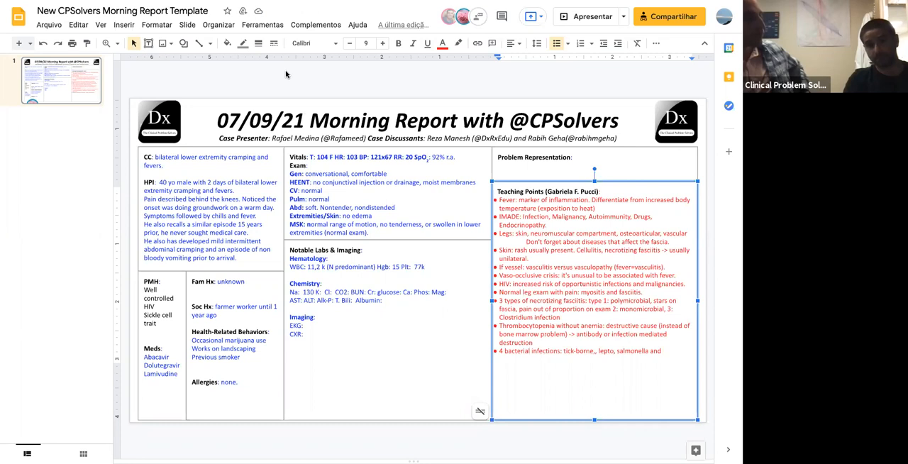
mouse_move(282, 72)
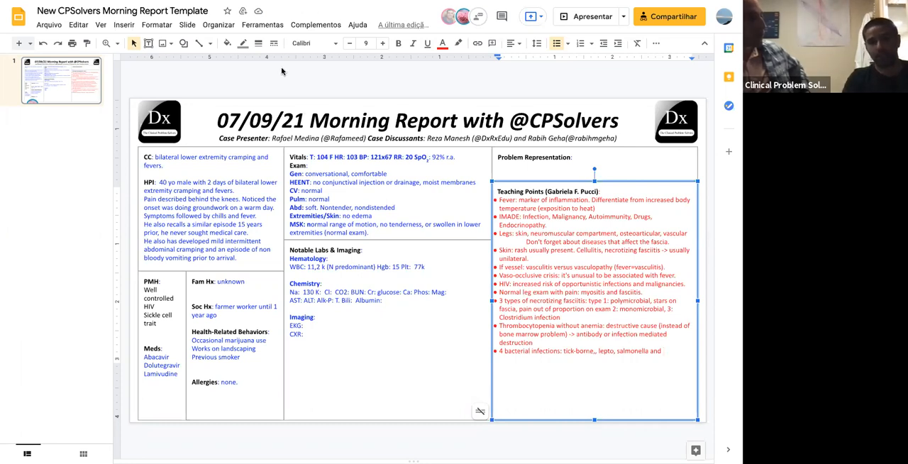
mouse_move(623, 328)
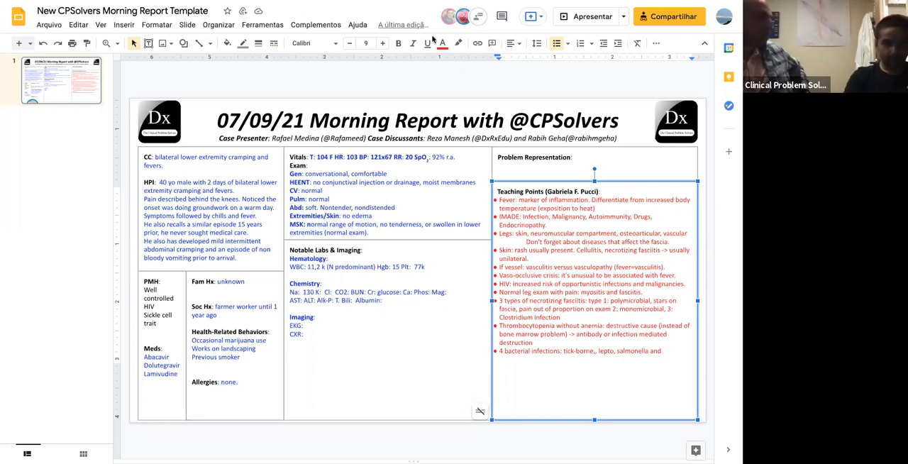
mouse_move(566, 62)
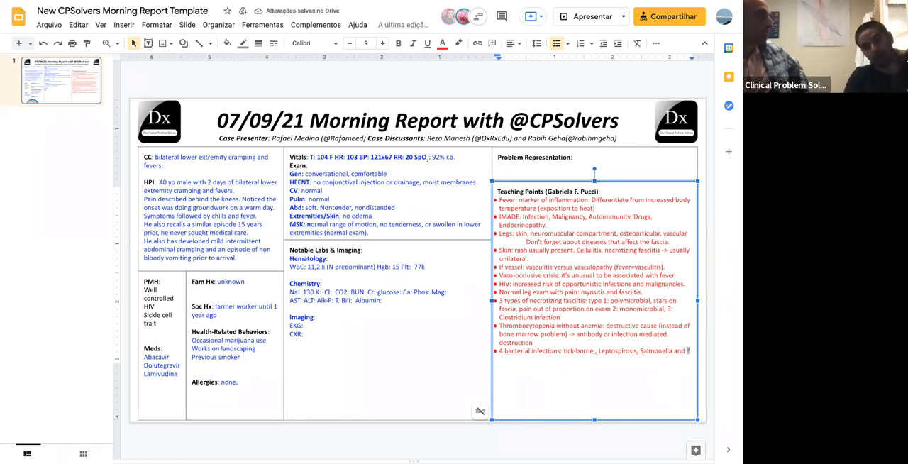
type("Babesia")
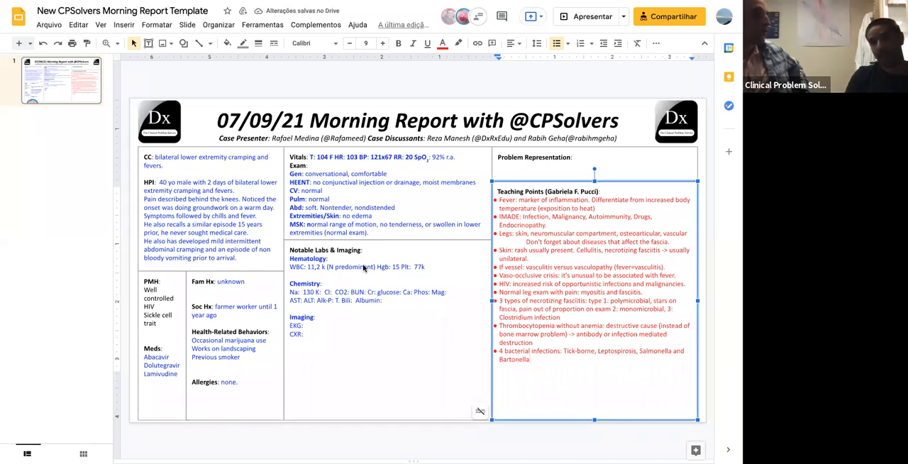
mouse_move(286, 80)
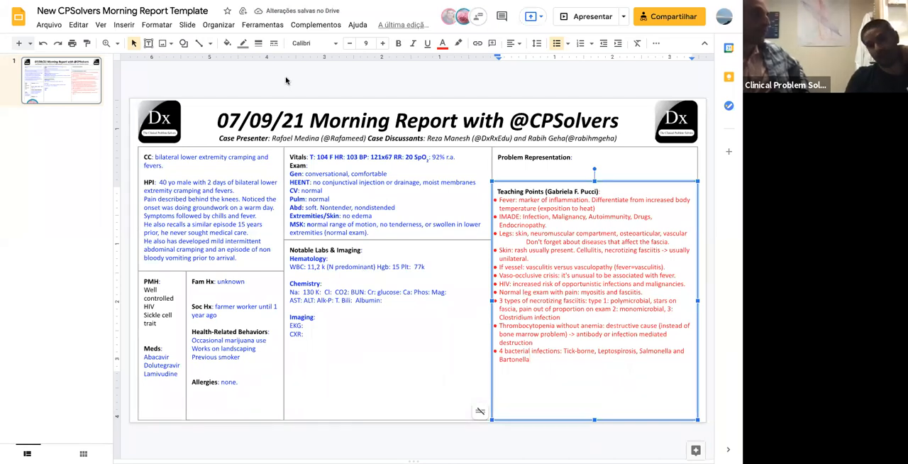
Place the cursor in the final teaching-point bullet to reword it
left_click(530, 360)
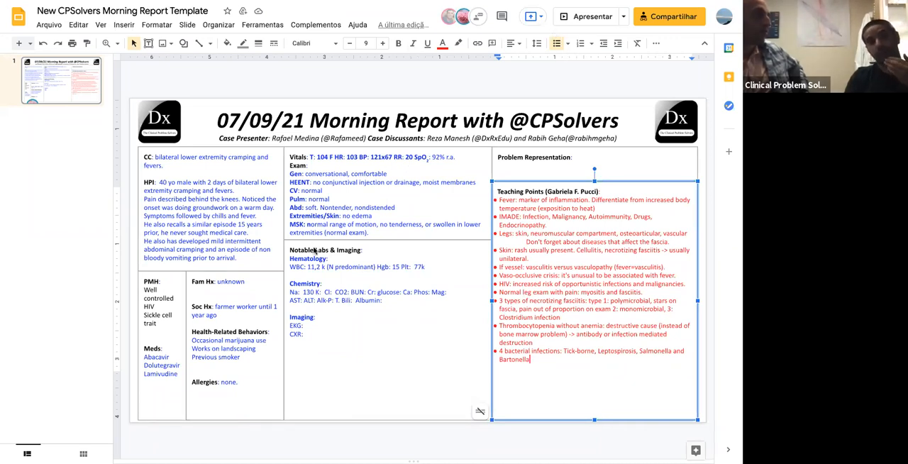
mouse_move(418, 279)
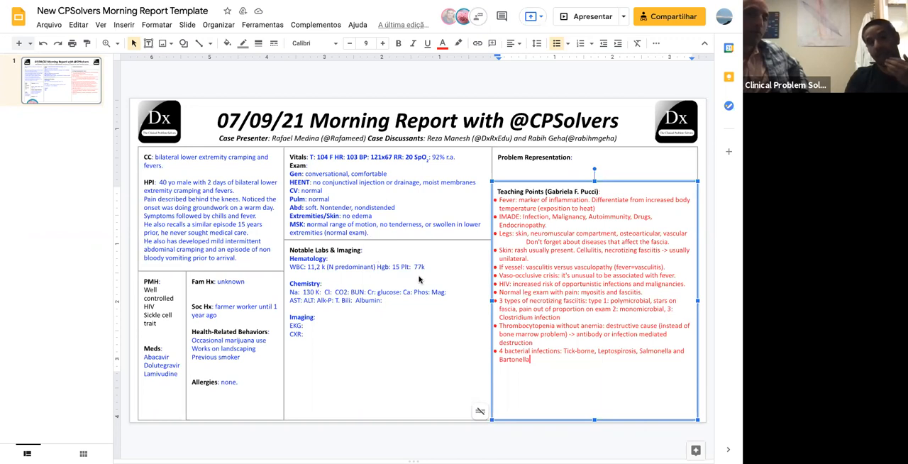
mouse_move(320, 255)
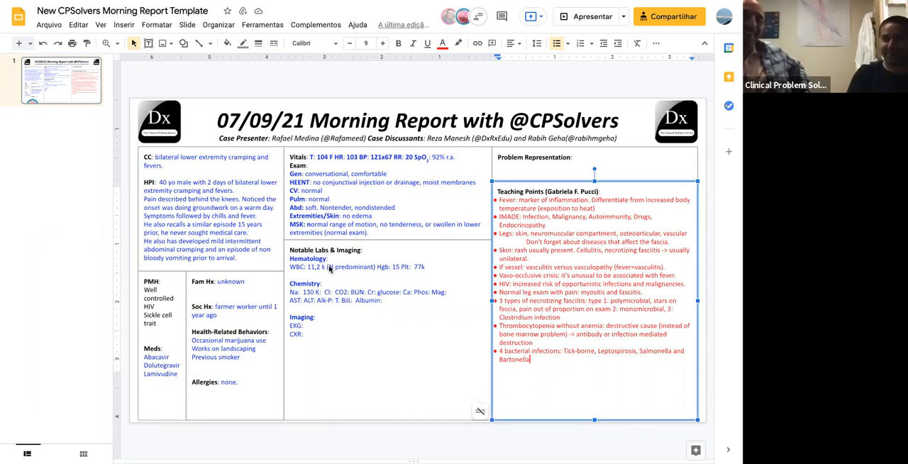
mouse_move(357, 255)
type(" 7")
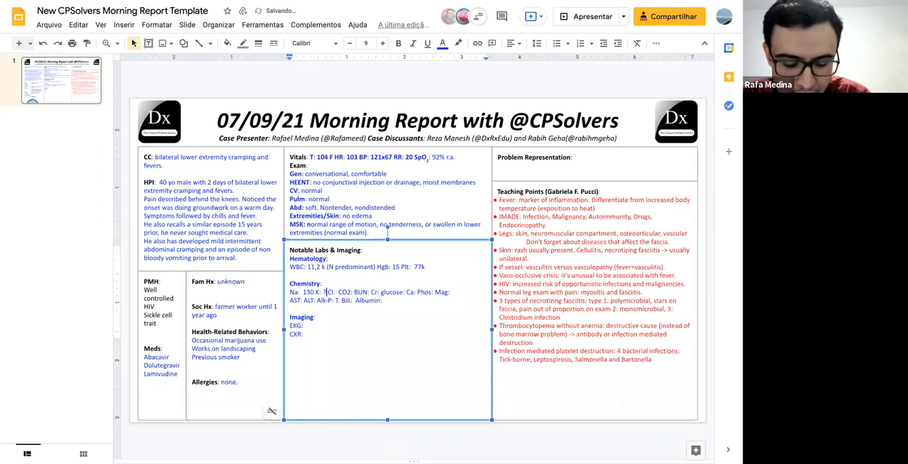
Enter chemistry values including glucose 109 and creatinine 1,66
type("95")
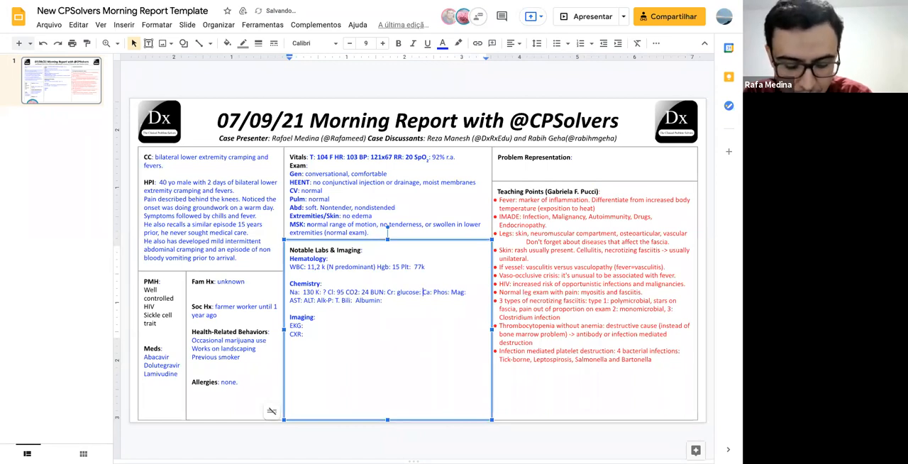
type("109")
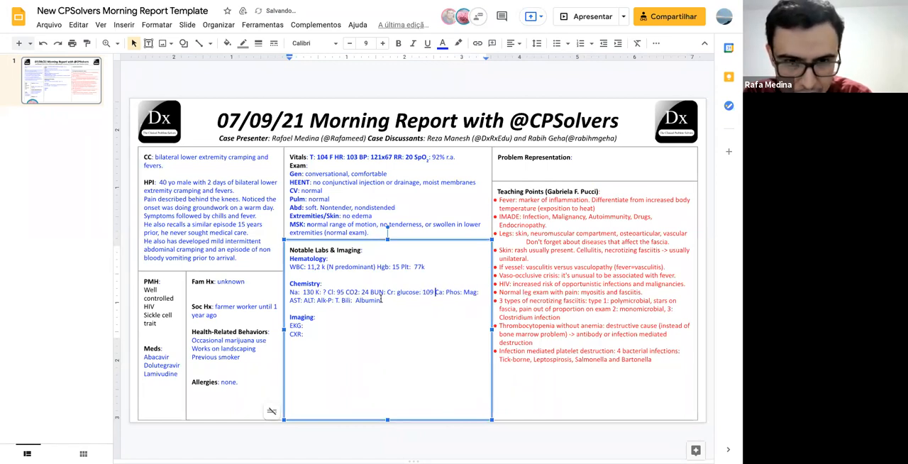
type("17")
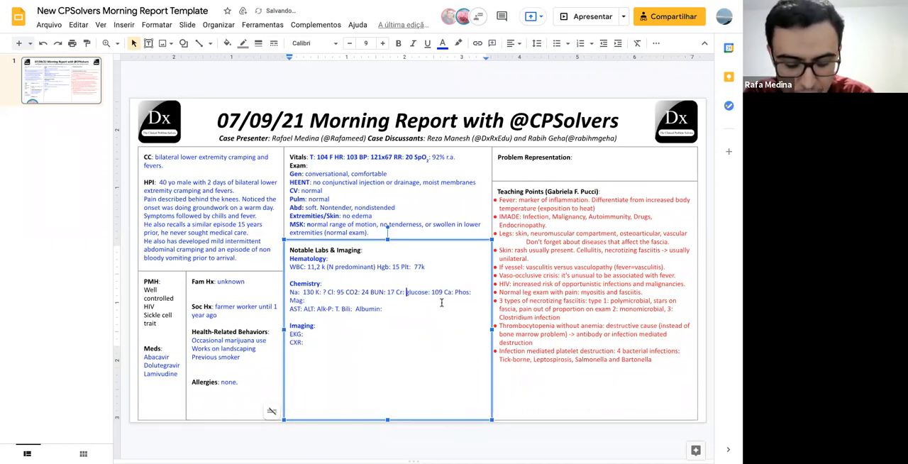
type("1")
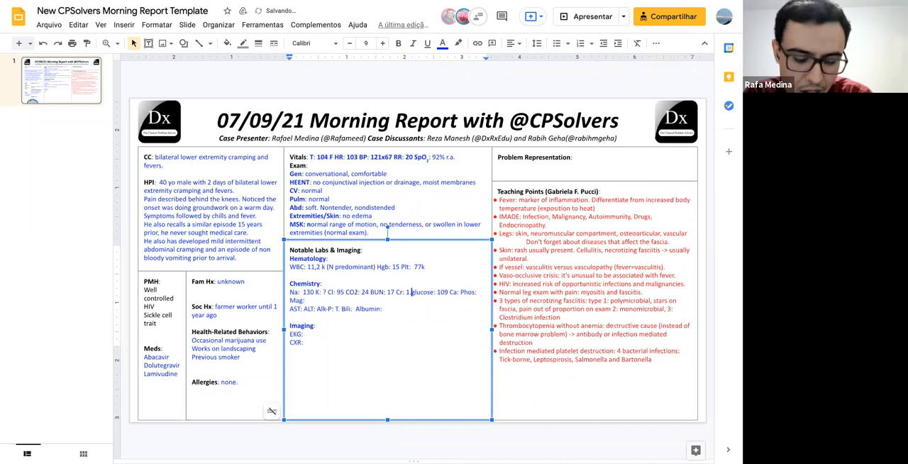
type(",66")
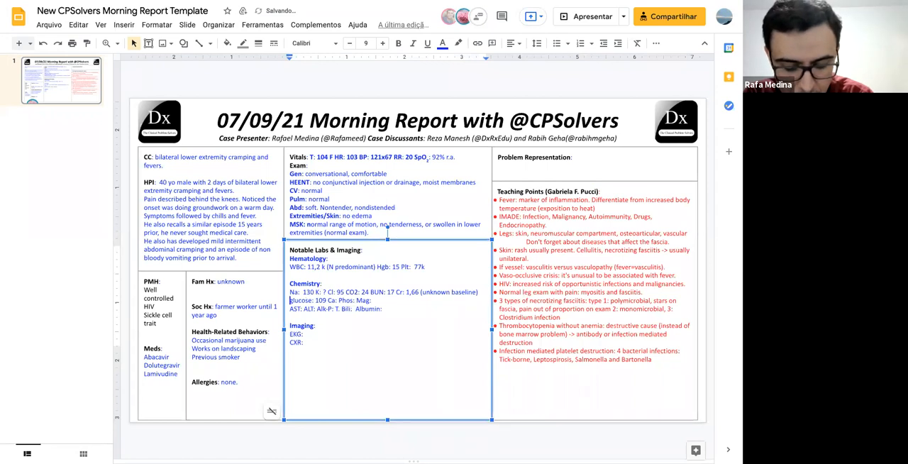
type("A")
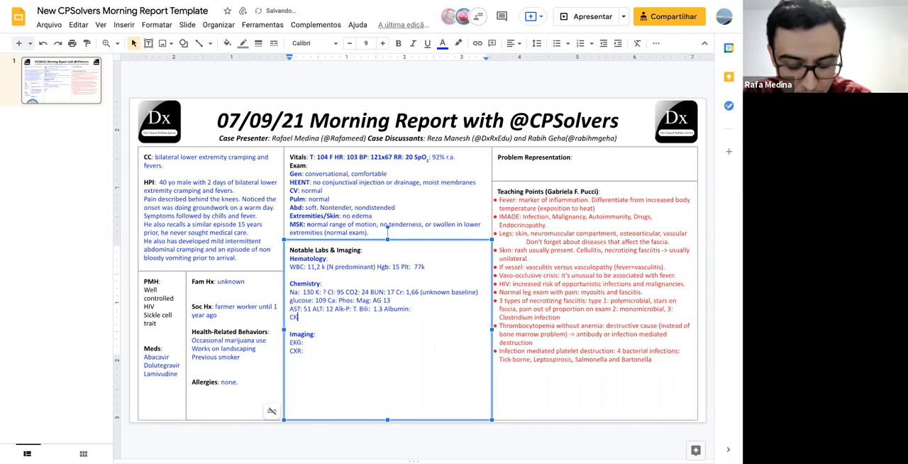
Add remaining chemistry values plus a new line with Lactate 2.4 (elevated)
type("2")
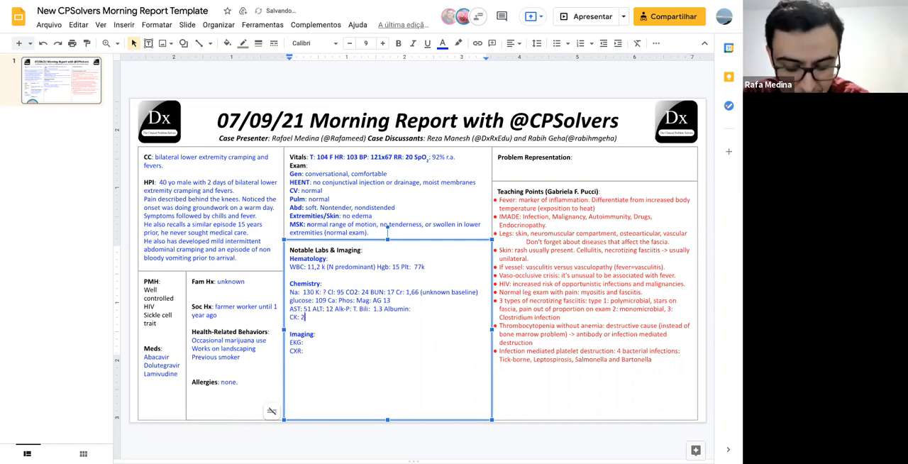
type("770")
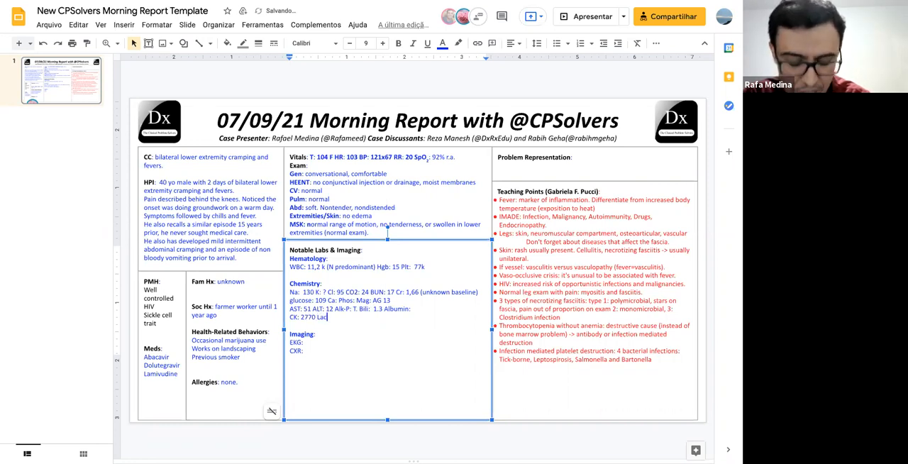
type("Lactate 2.4 l")
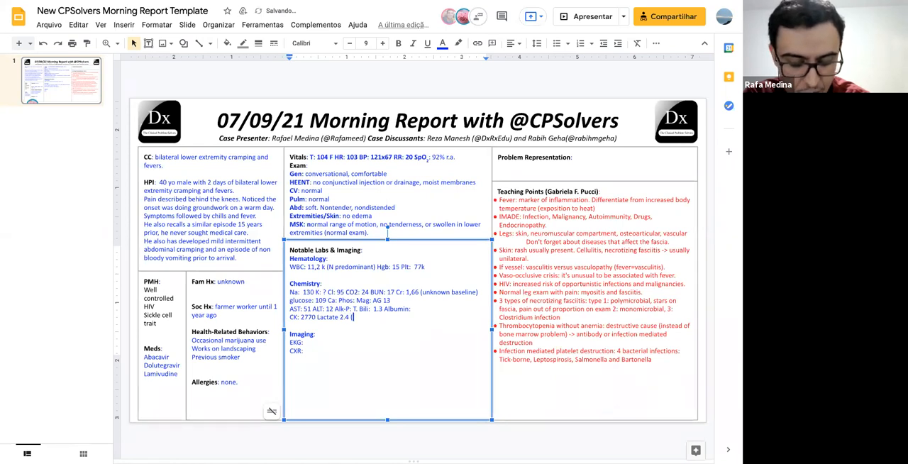
type("(elevated)")
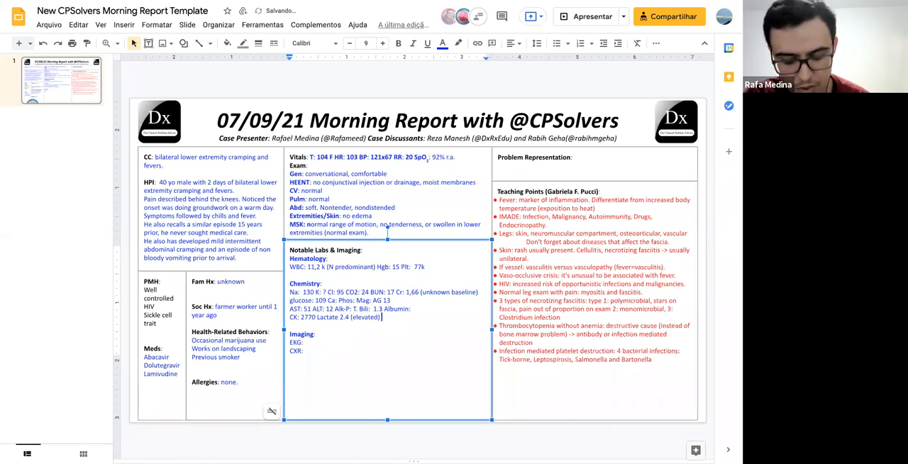
type("?")
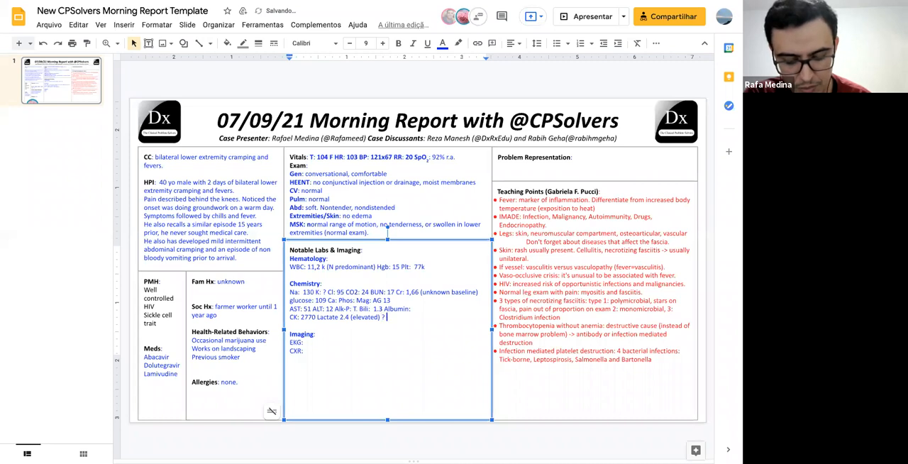
type("56")
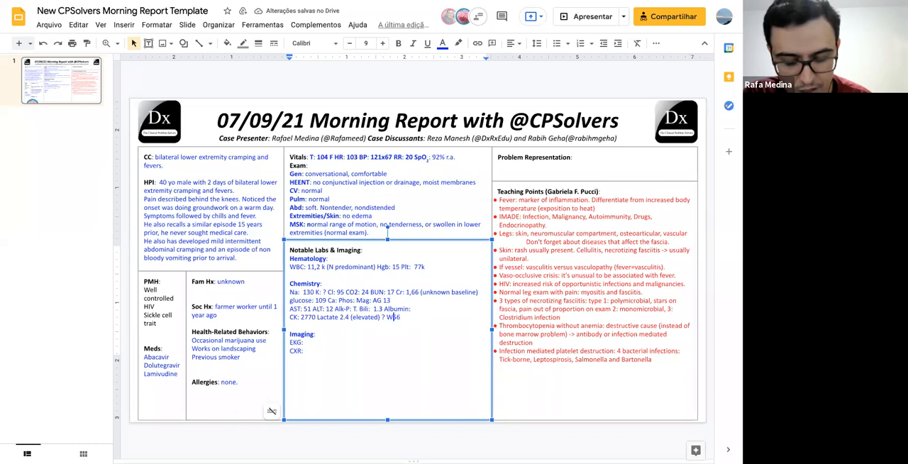
Note IV crystalloid given on admission and CK continuing to rise to about 8 thousand
type("What was 56?")
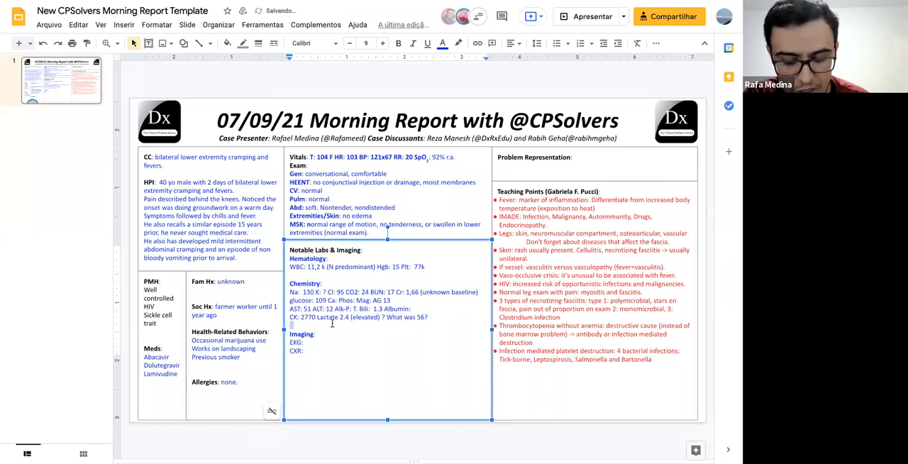
type("IV")
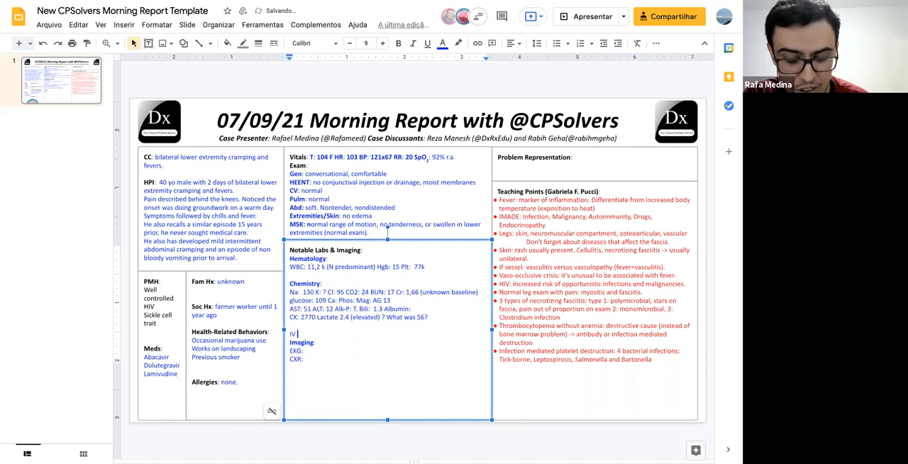
type("crystal fuild")
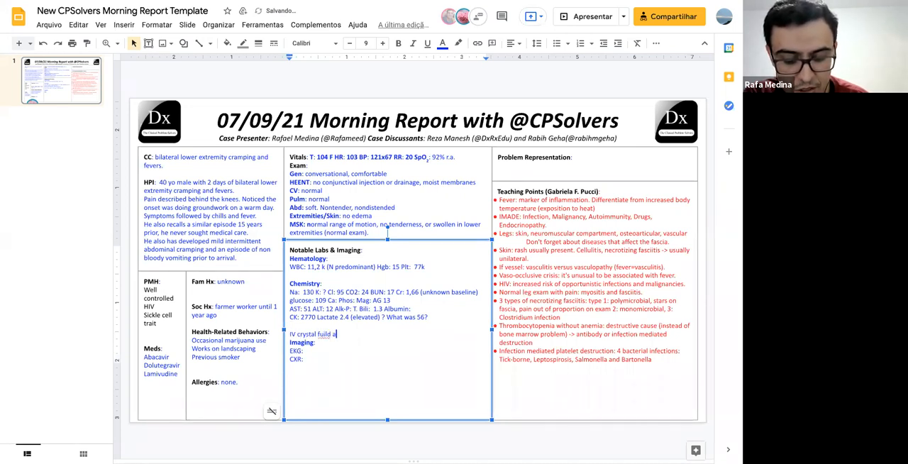
type("admitted.")
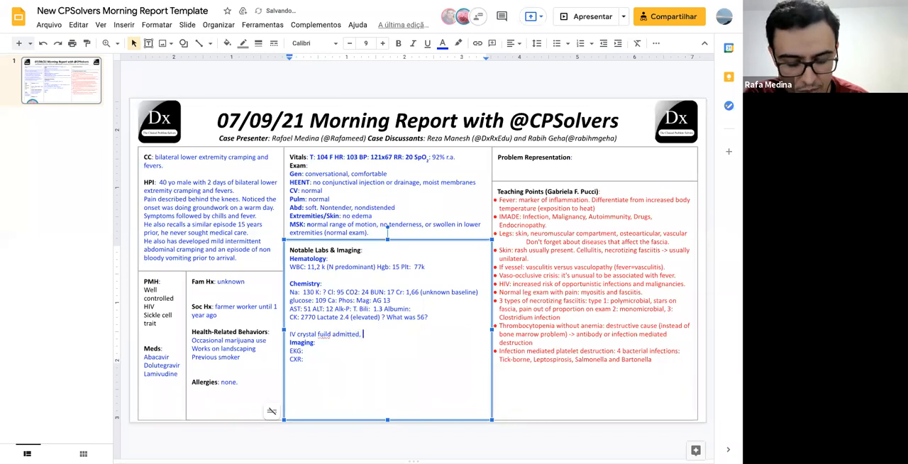
type("CK continuied to increase (peak")
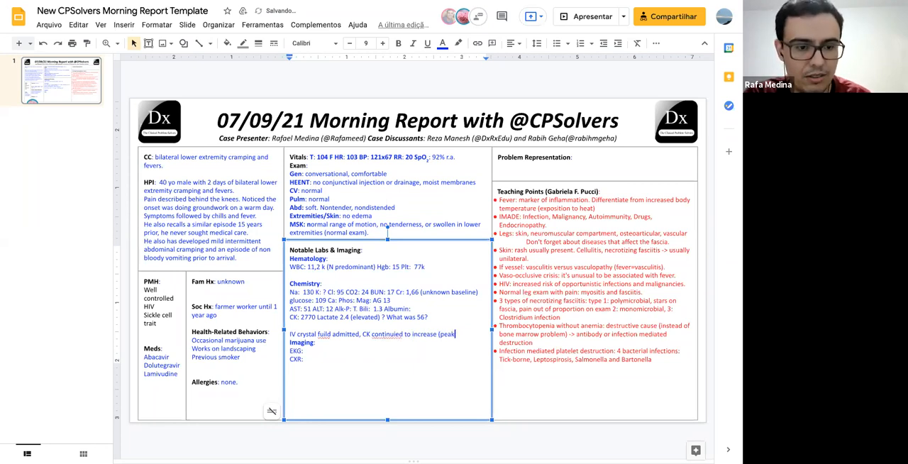
type("ng in")
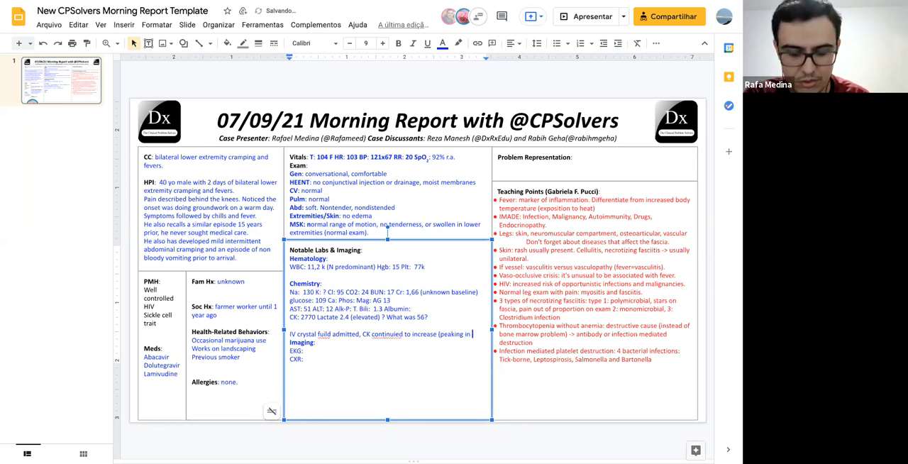
type("8")
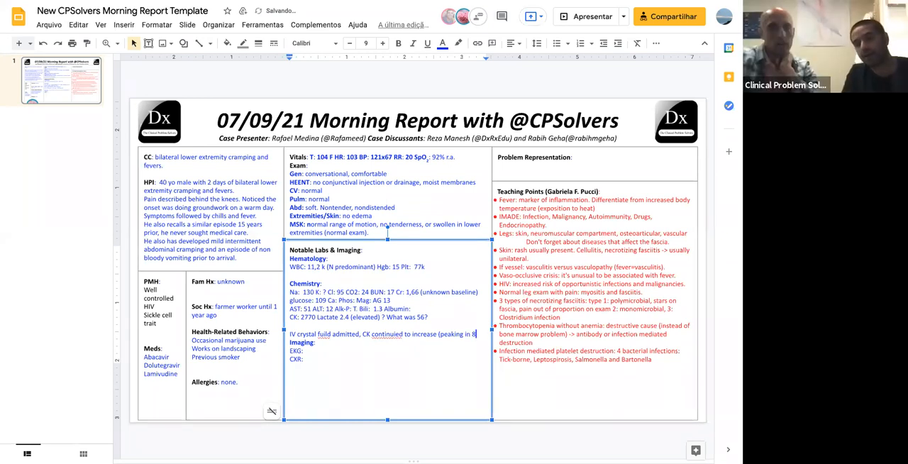
type("thousand)")
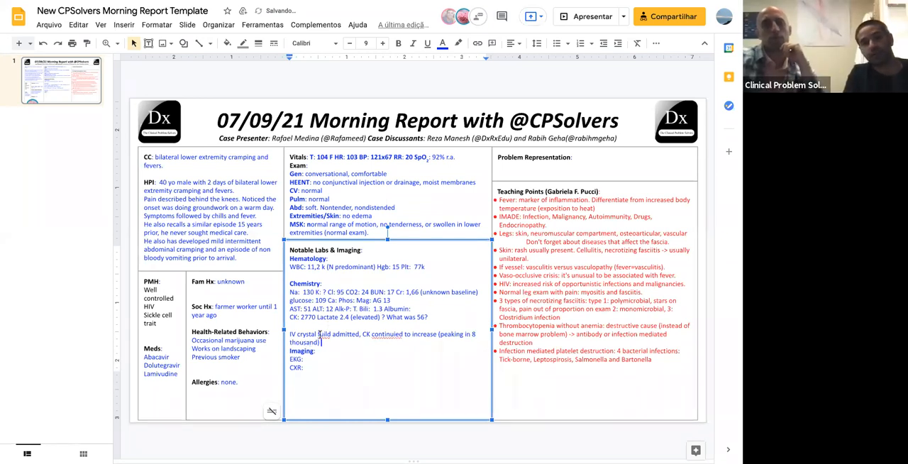
Append 'and fever persisted.' to the labs note
right_click(310, 334)
type("3.3")
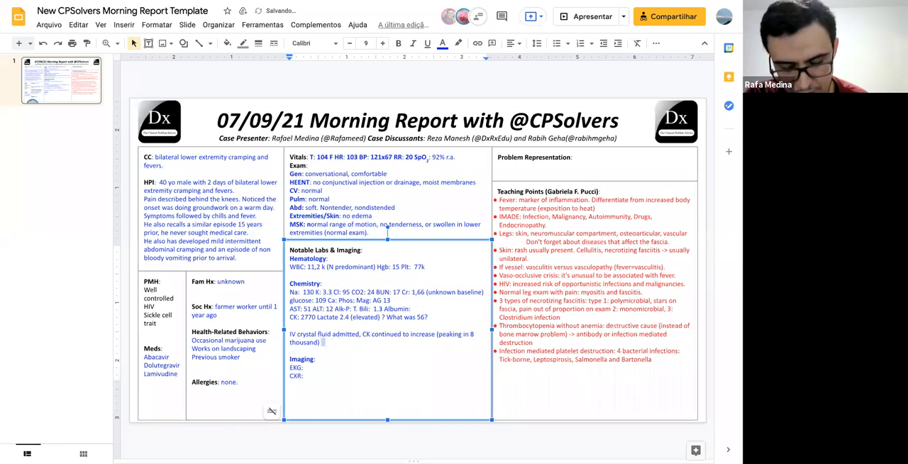
type("and fever")
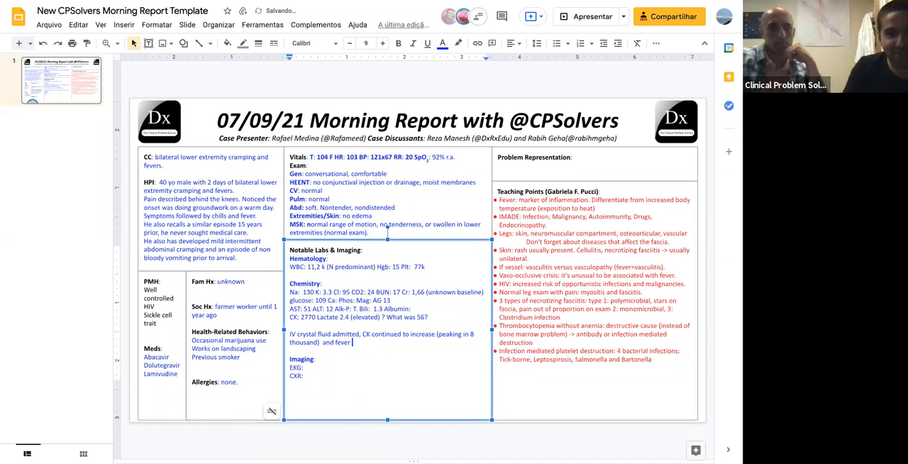
type("continued t")
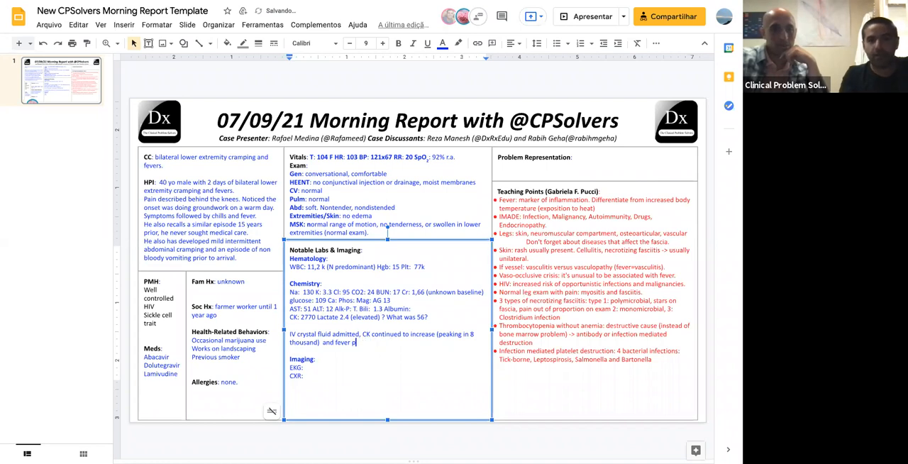
type("ersisted.")
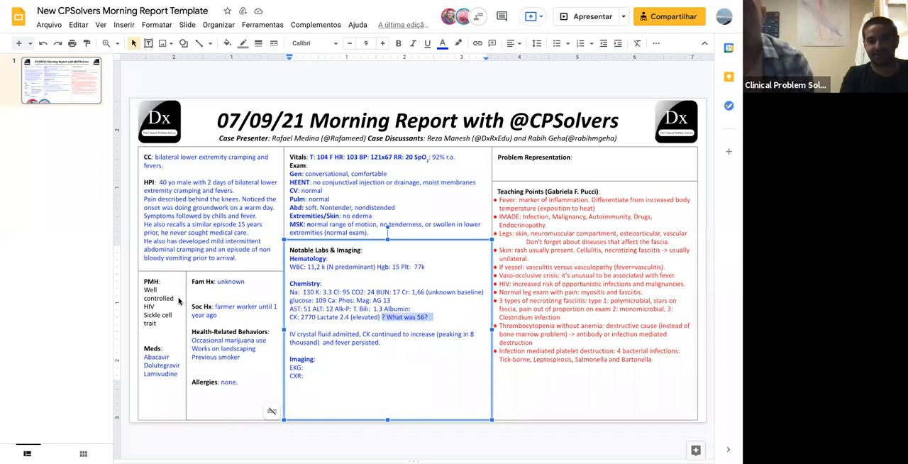
mouse_move(156, 311)
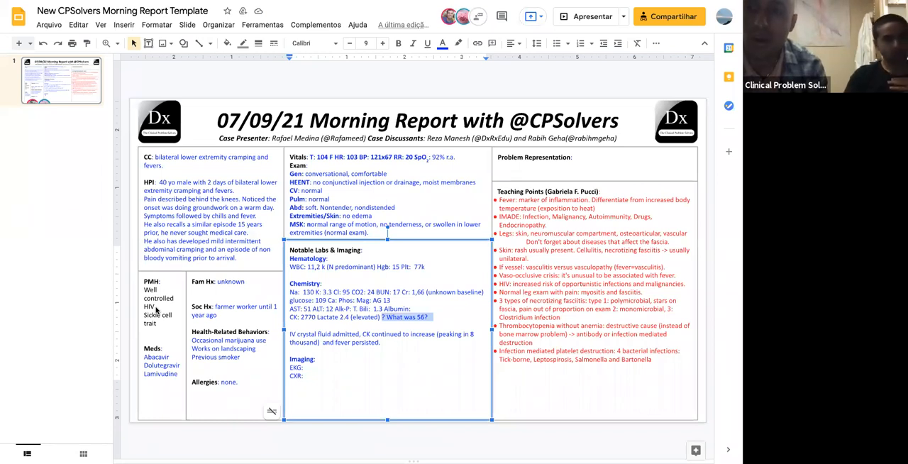
mouse_move(660, 373)
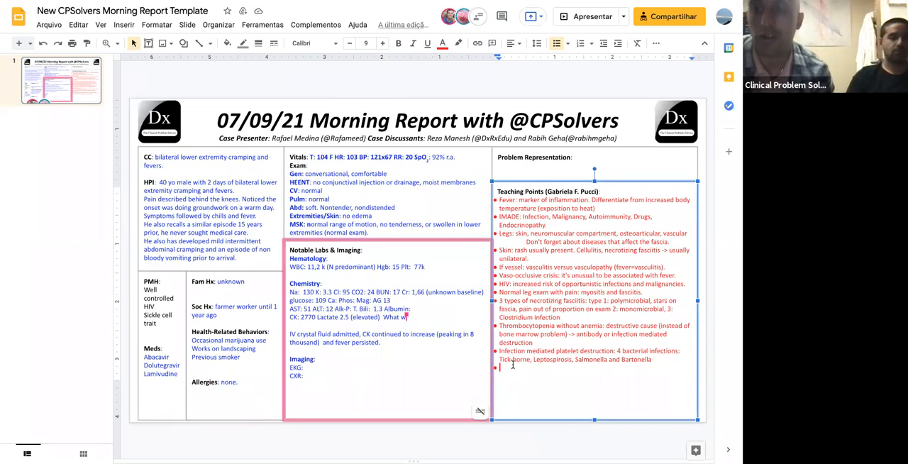
Type the 'AST elevated in' teaching point about increased muscle cell turnover
type("AST e")
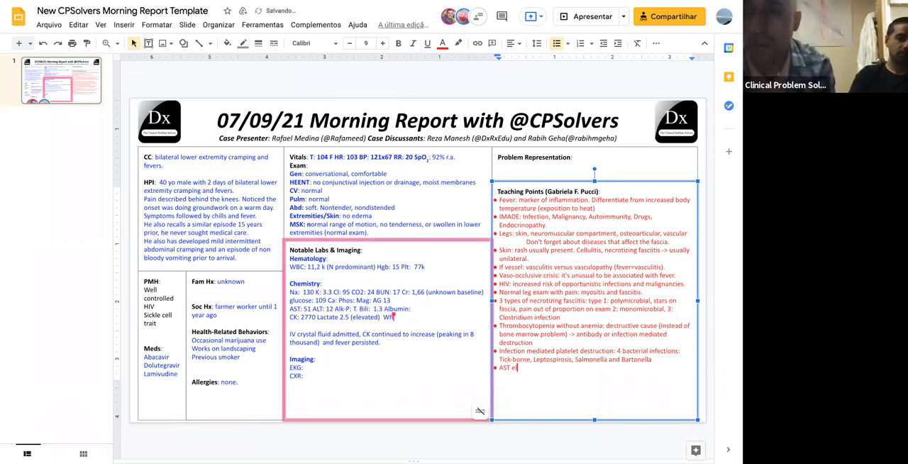
type("levated in k")
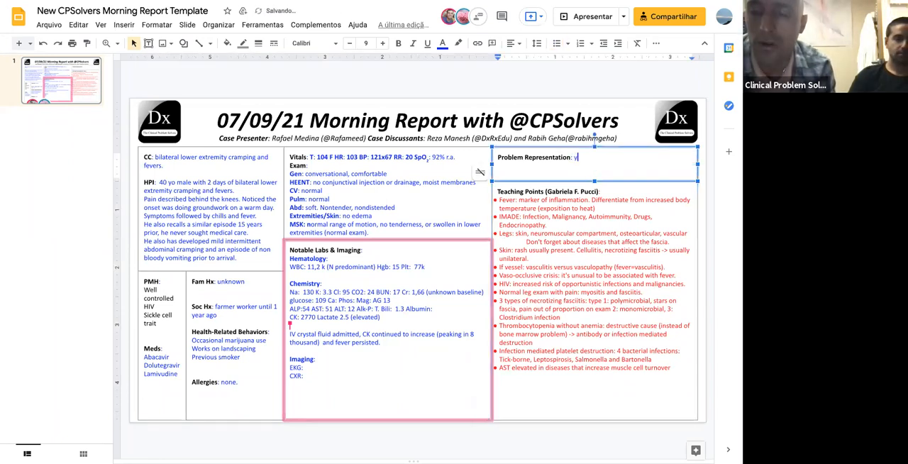
Write 'young male with sickle cell and HIV, limb pain and fever, increased creatinine and CK'
type("young male with a history of")
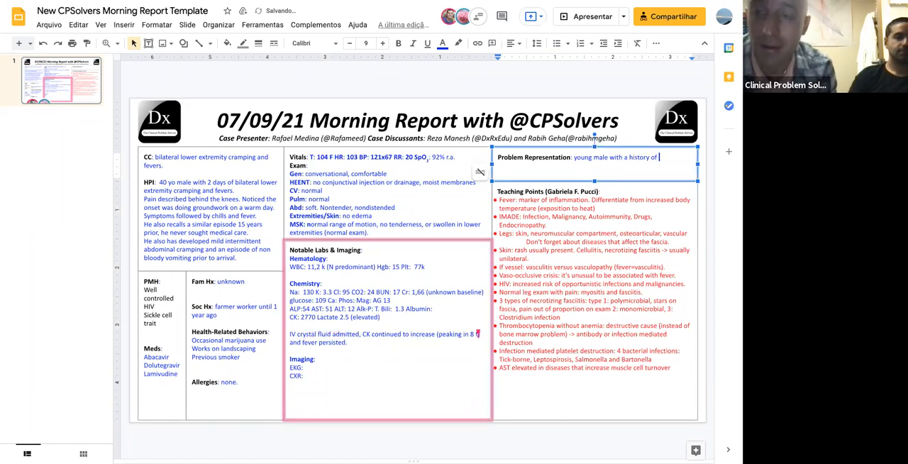
type("sickle cell and HIV with lower")
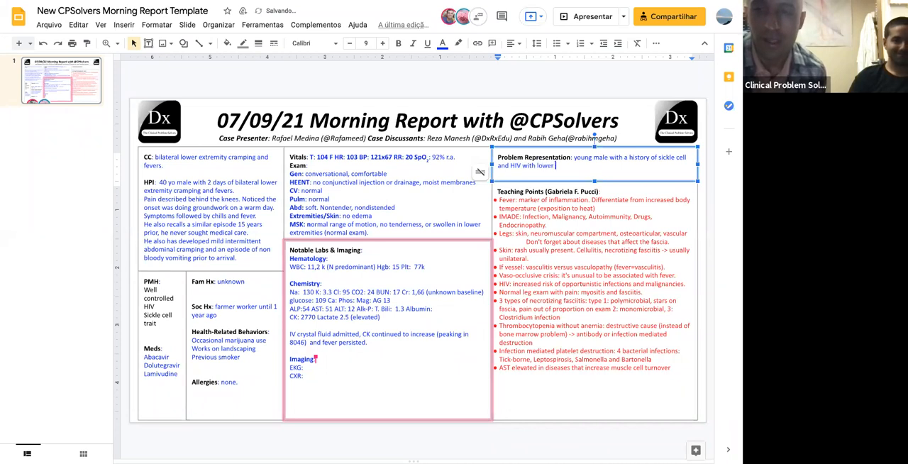
type("limbs")
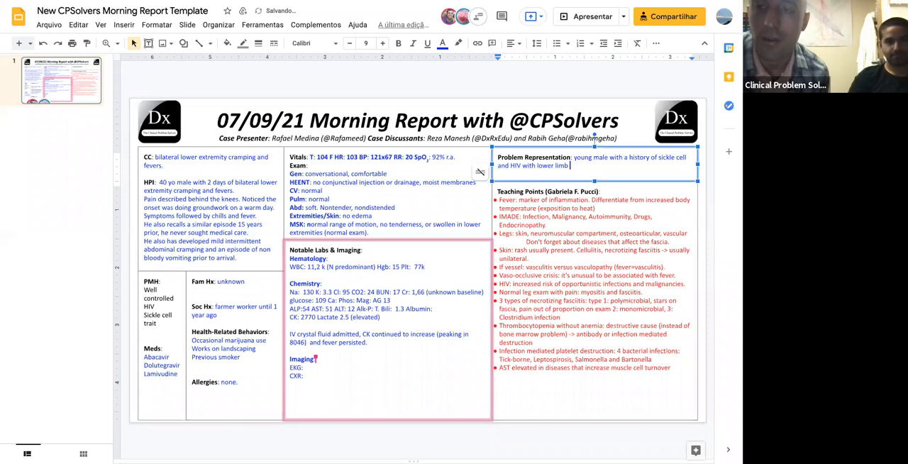
type("pain and fevers, who")
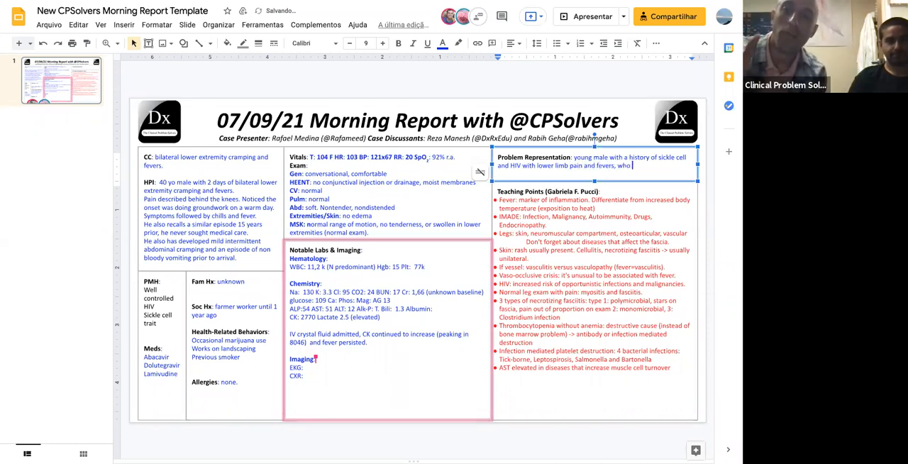
type("is found to")
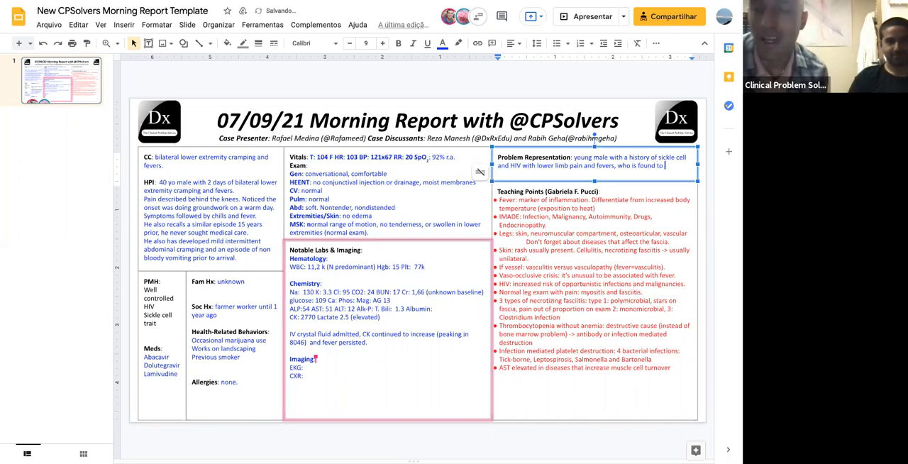
type("increase")
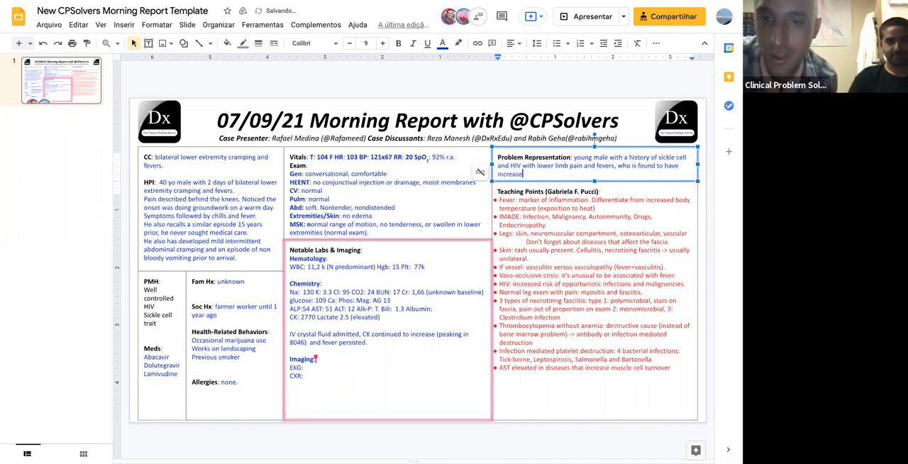
type("creatinine")
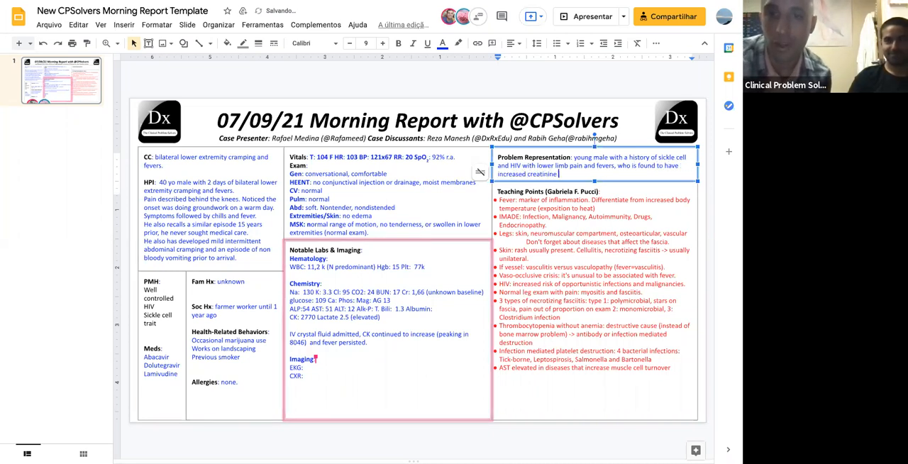
type("and")
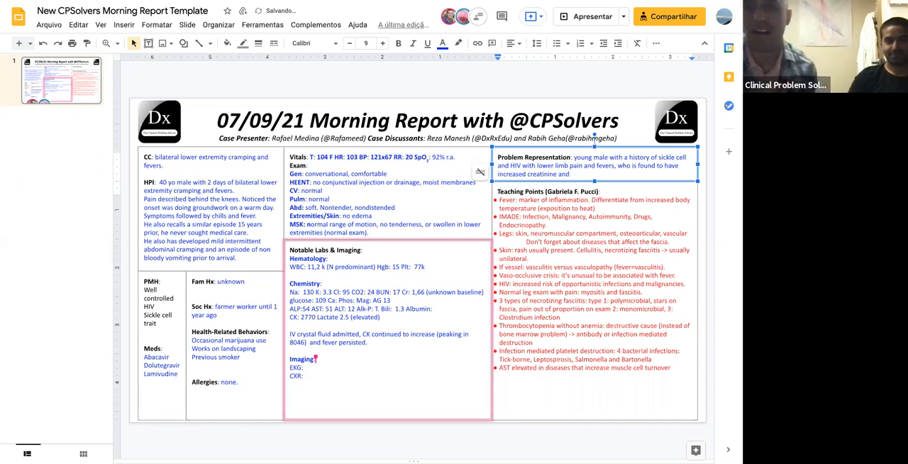
type("CK.")
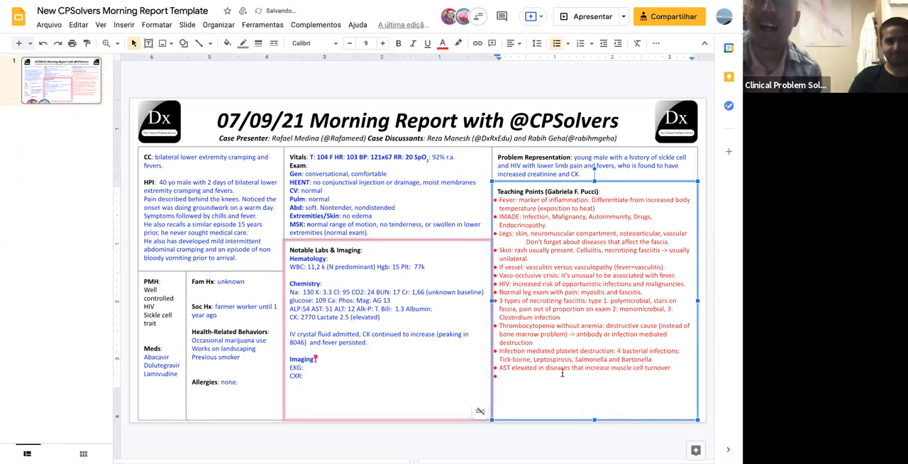
Type 'Inflammatory myopathies: apply IMADE mnemonic to find the cause' and remove the stray Polymiositis word
type("Inflammatory m")
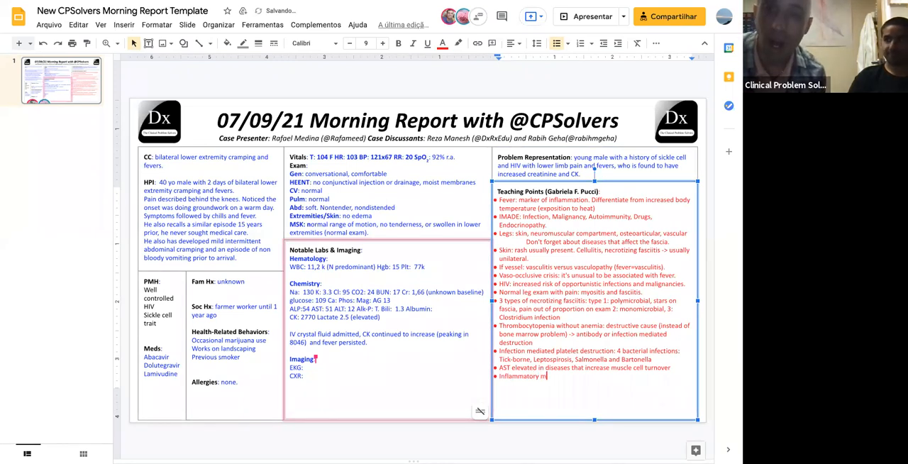
type("yopathies")
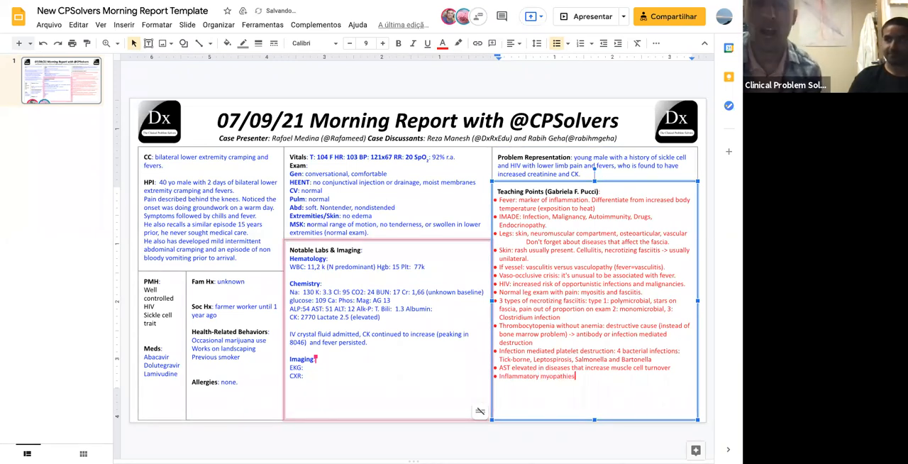
type("IMADE")
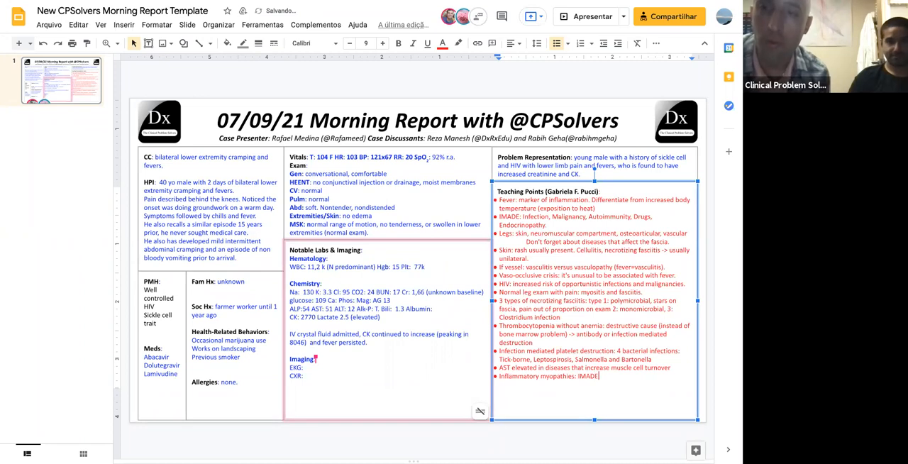
type("apply")
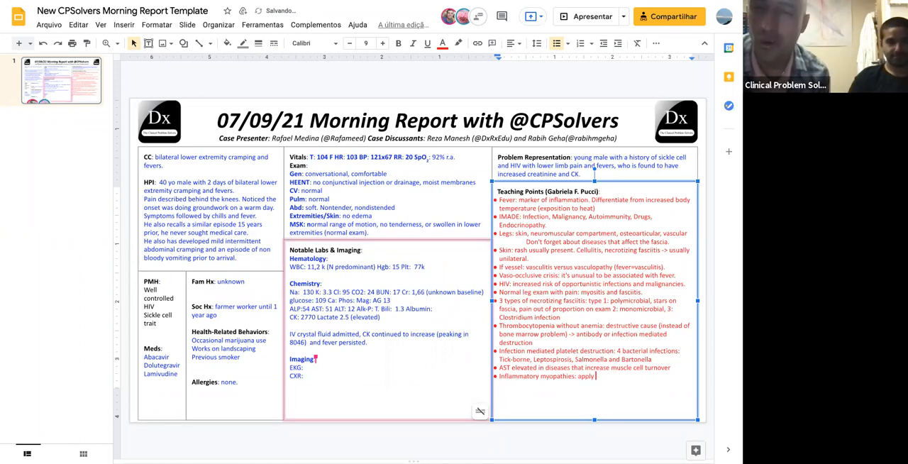
type("IMADE mnemonic")
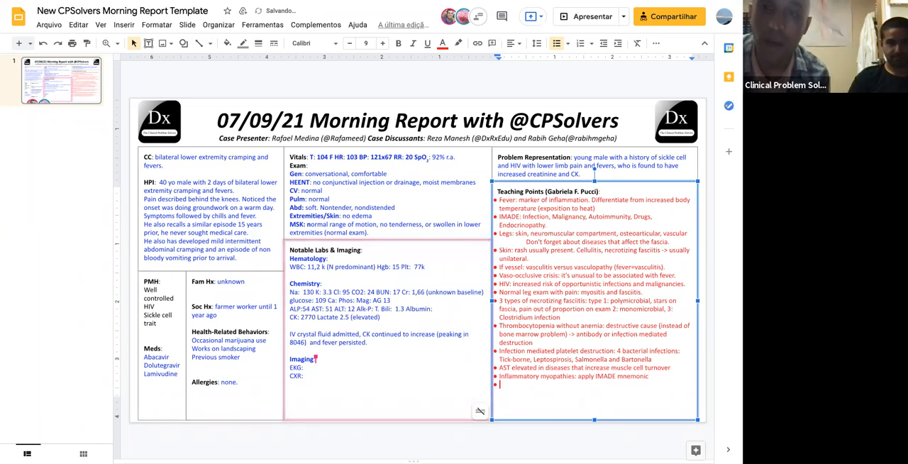
type("Polymiositis,")
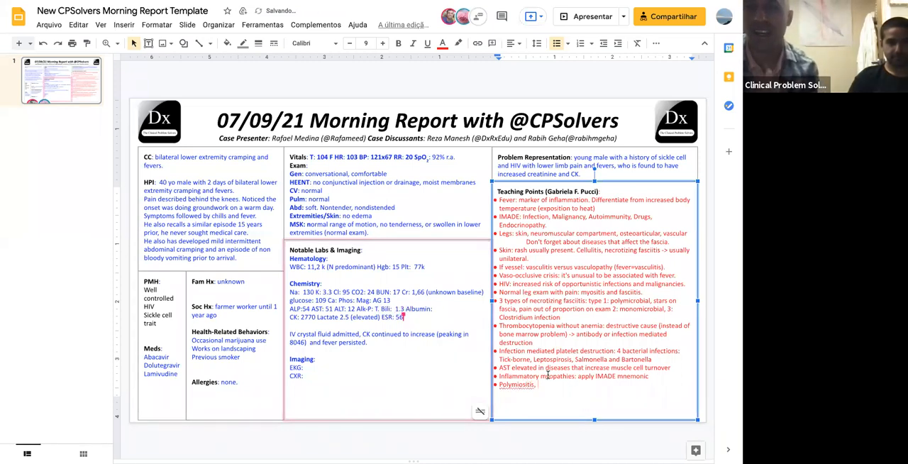
double_click(515, 384)
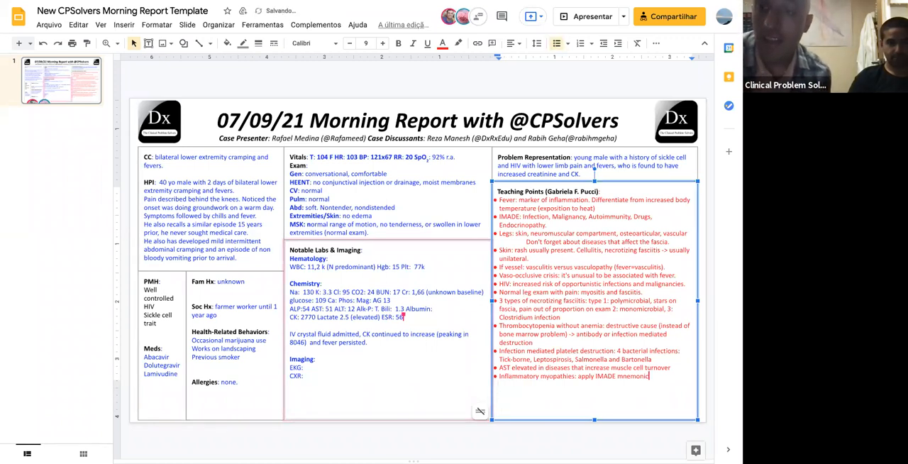
type("to find the cause.")
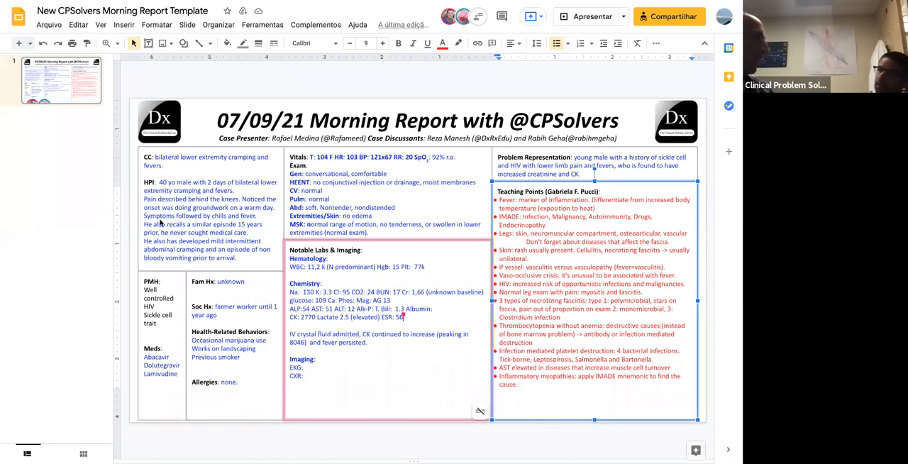
mouse_move(134, 199)
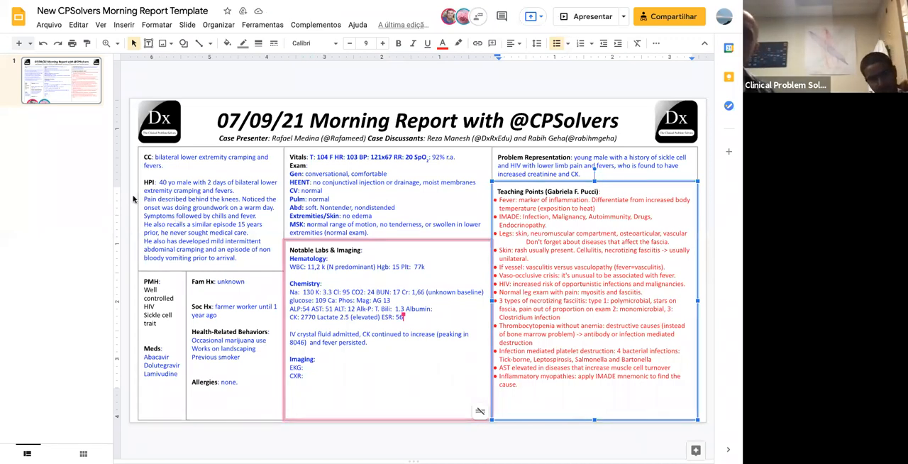
mouse_move(121, 310)
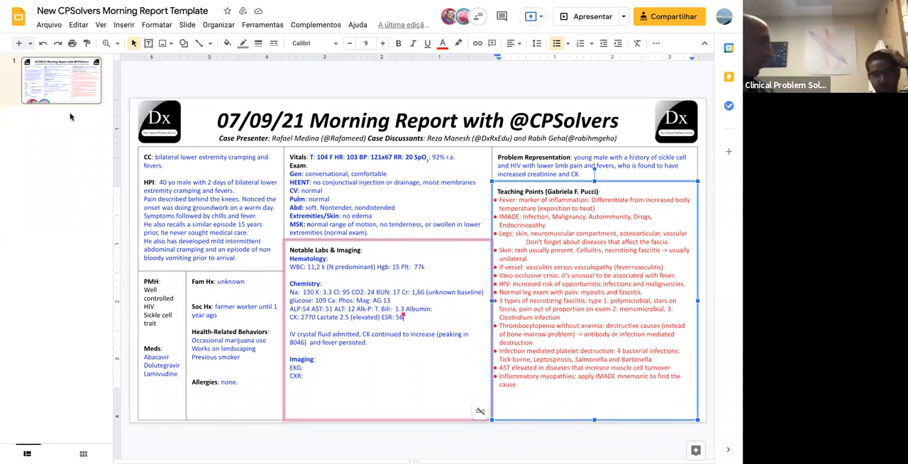
left_click(522, 384)
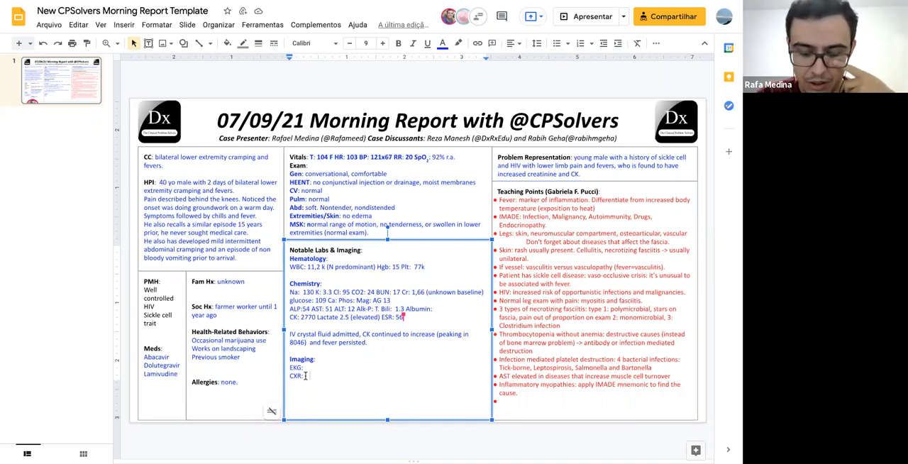
Enter 'right middle lobe pneumonia.' after CXR in the imaging section
type("right middle lobe p")
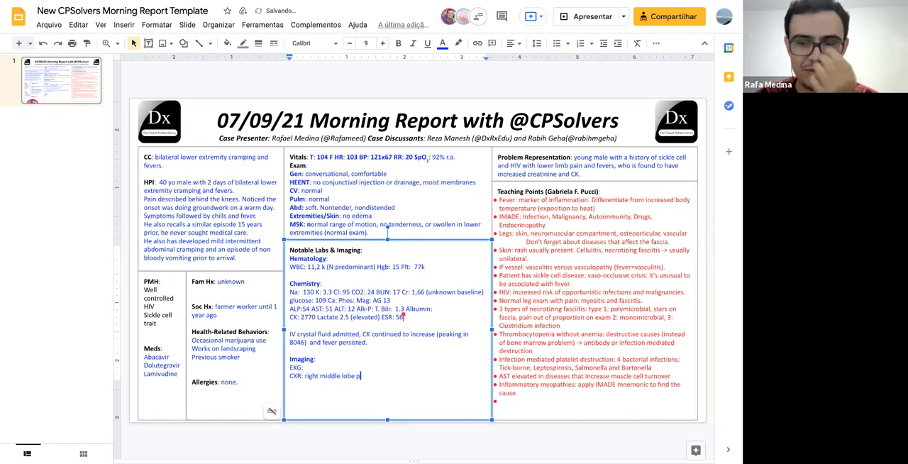
type("neumonia.")
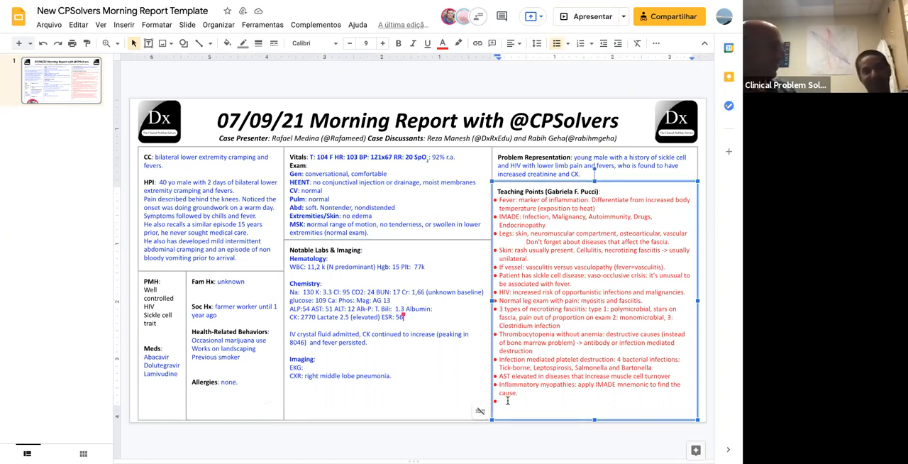
Type the tick-borne bullet: tularemia skin, pneumonic or typhoidal forms, and Legionella, fixing tularemia's spelling
type("Tick orne :")
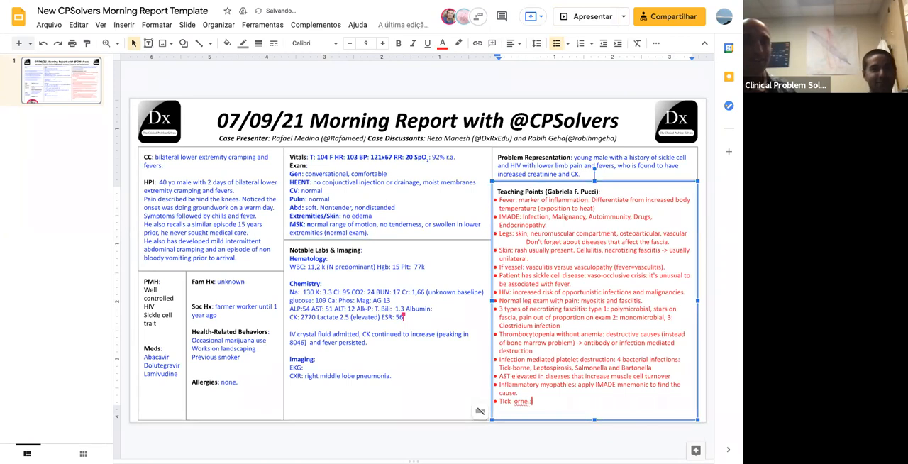
type("Tular")
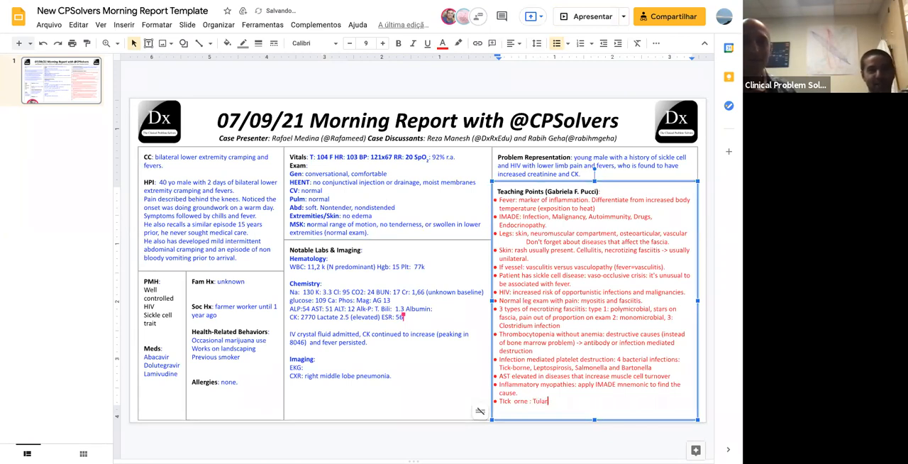
type("emia (yar")
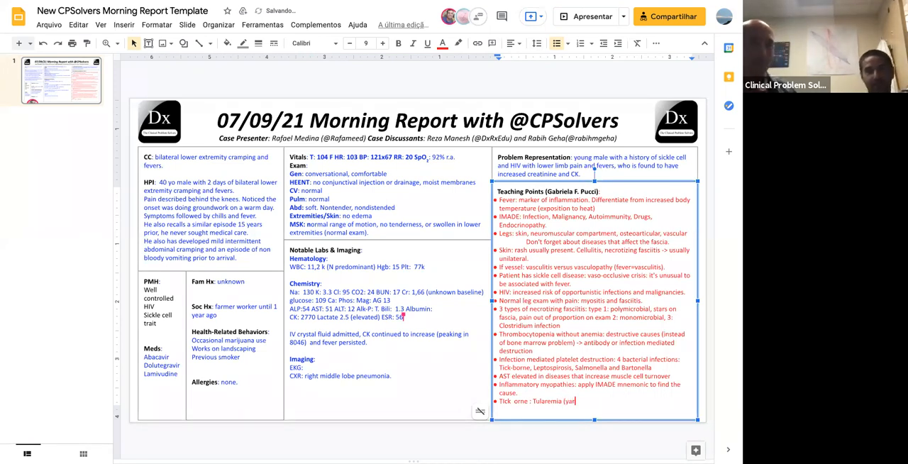
type("skin")
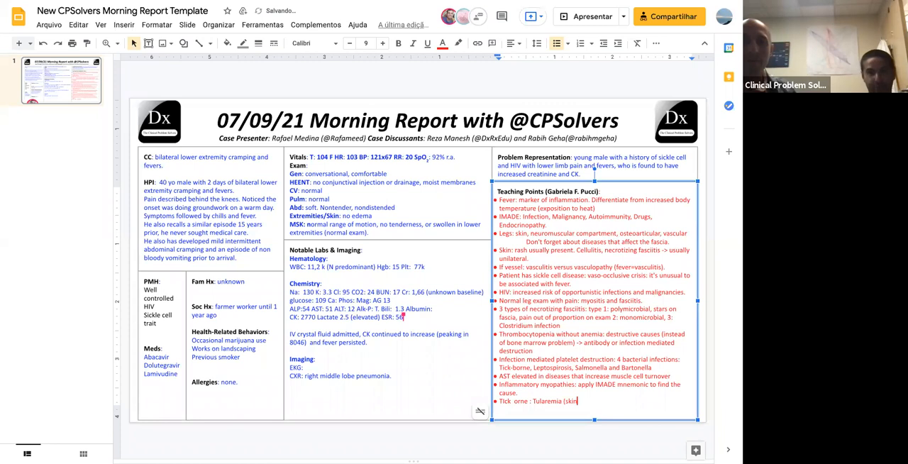
type("form")
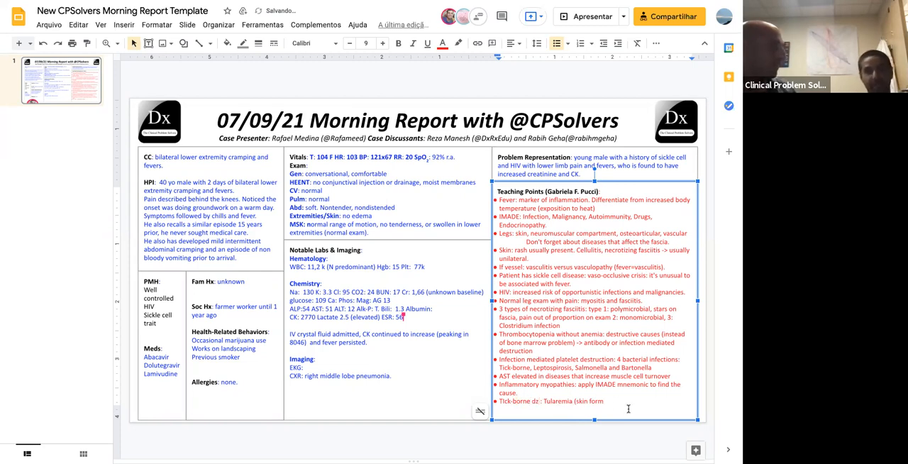
type("or pneumonic pneumonia or typhoid t")
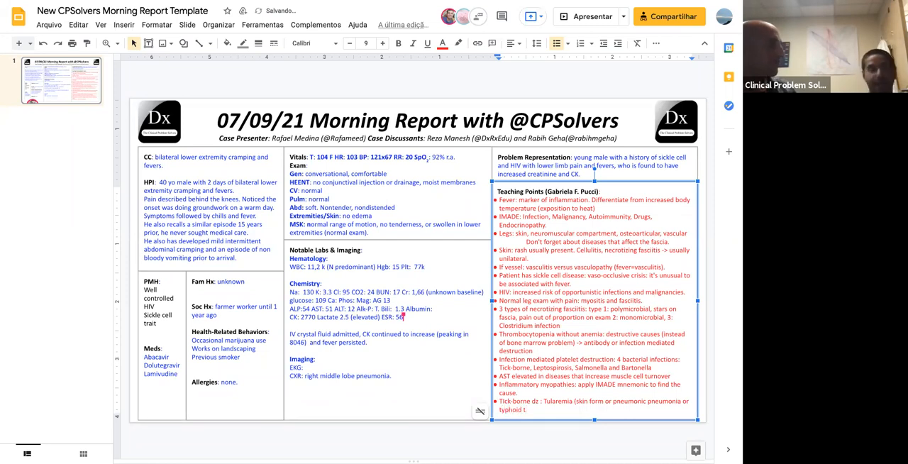
type("ullaremia)")
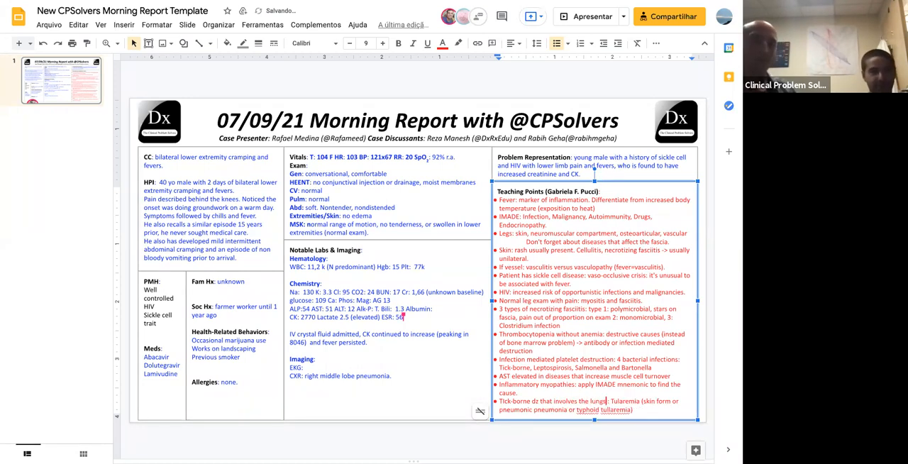
right_click(587, 409)
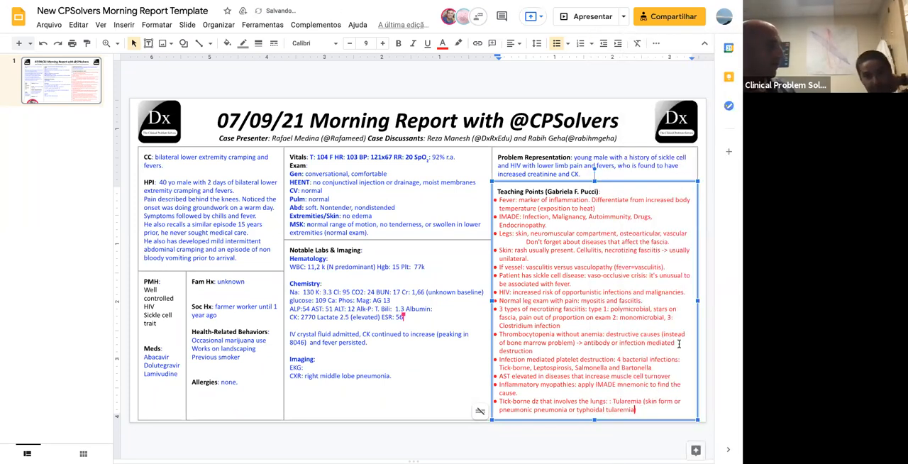
type("and Legionella.")
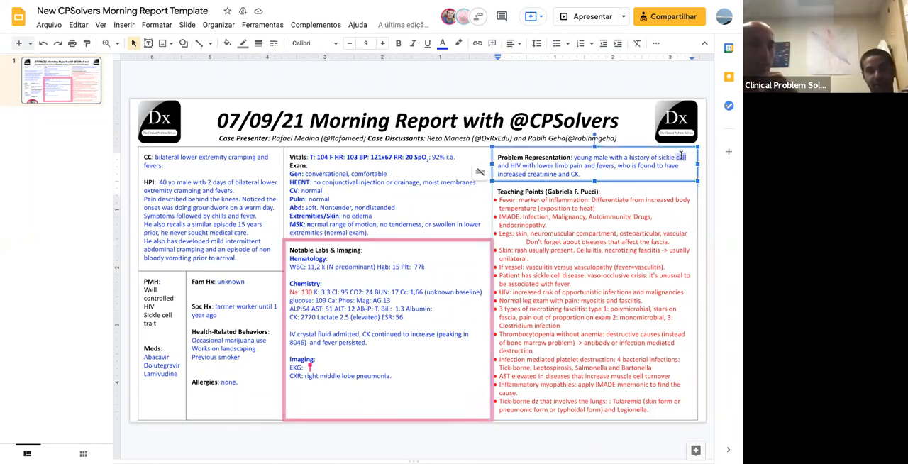
Insert 'disease', 'well controlled' and 'presents' into the problem representation sentence
type("disease")
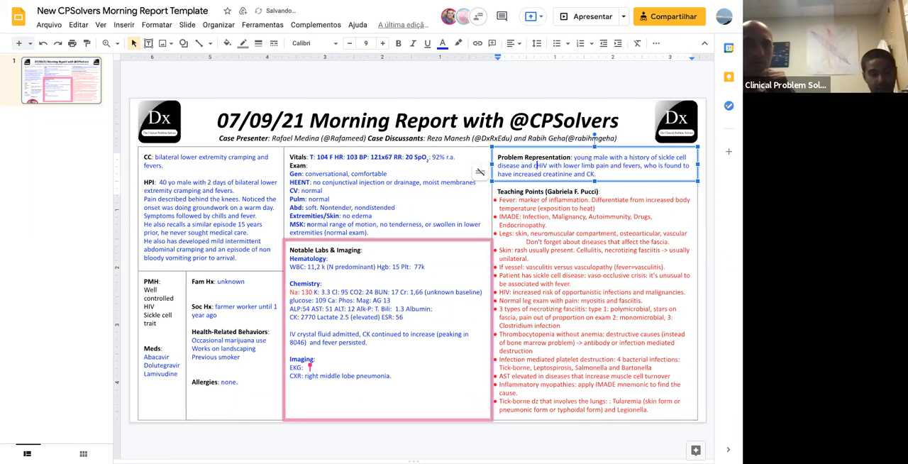
type("well controlled")
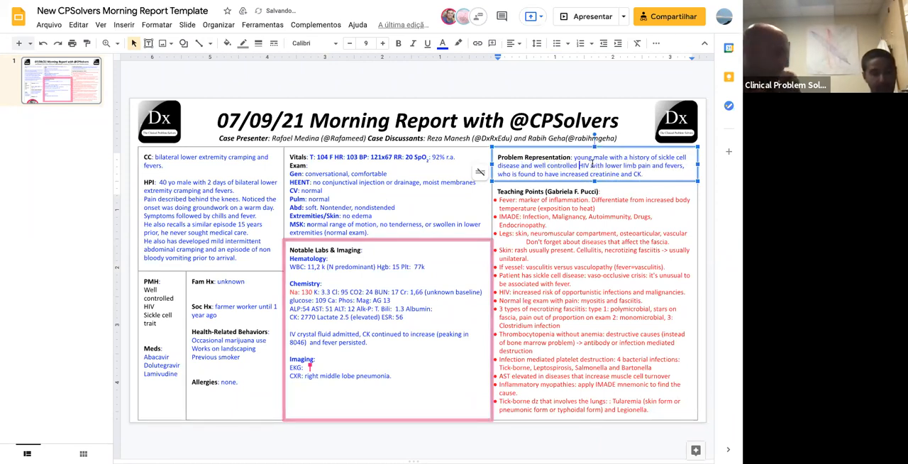
type("presents")
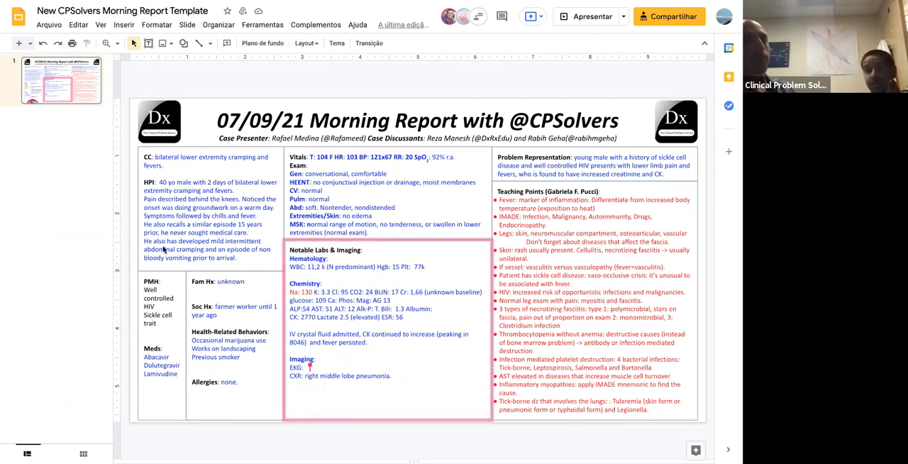
mouse_move(138, 207)
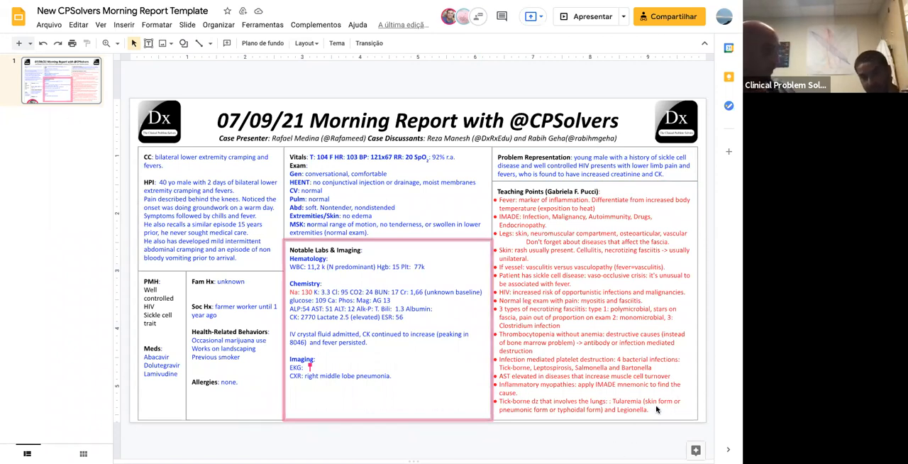
Place the cursor in the Teaching Points list to start merging bullets
left_click(594, 290)
type(" (including fascia")
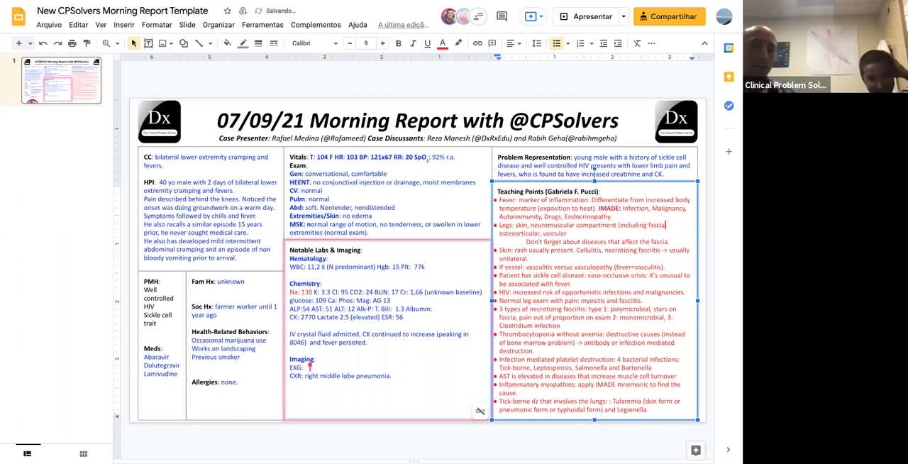
Select a teaching-point paragraph to rework, then begin typing 'Myositis negative' in the labs
triple_click(598, 242)
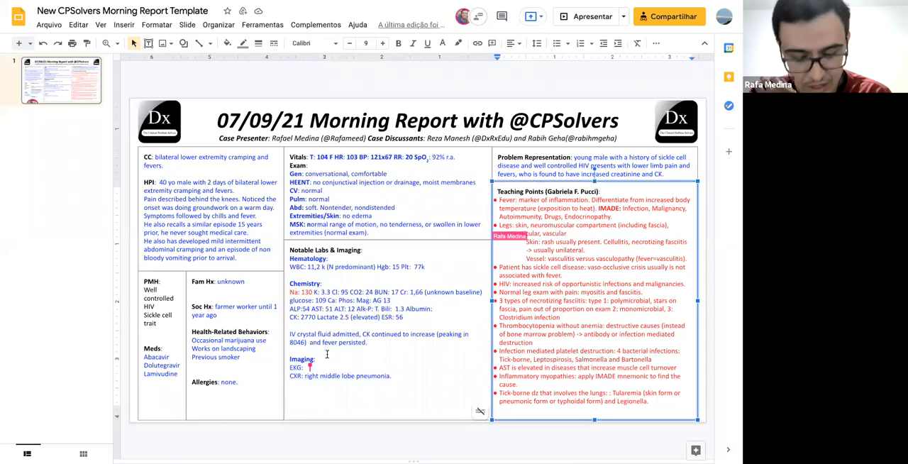
type("Myositis negative")
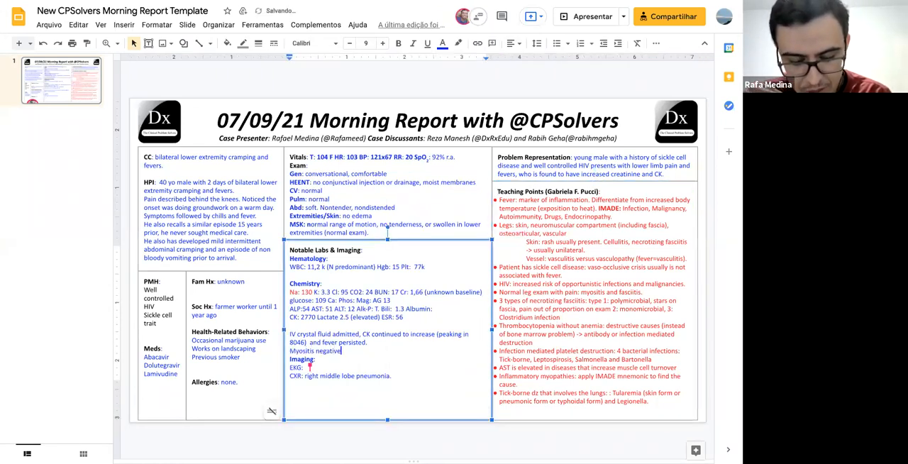
List AAN, respiratory viral panel (including influenza), COVID-19 and strep pneumonia as negative
type("AAN negativ")
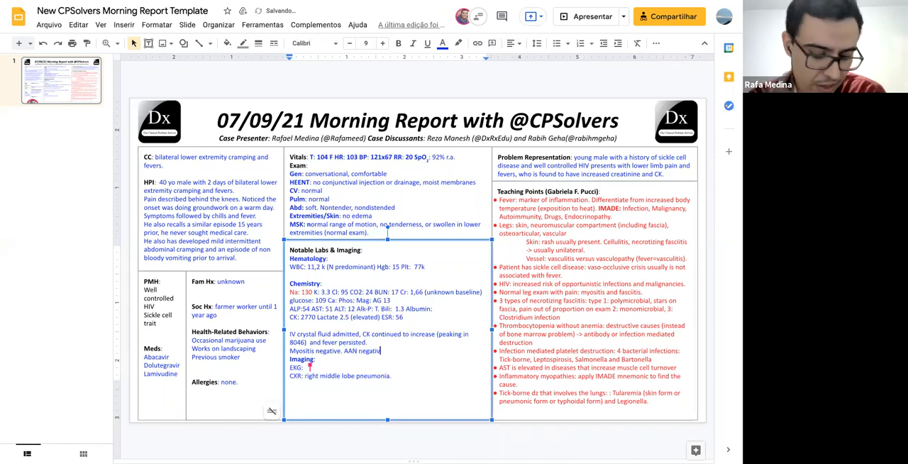
type("Respiratory viral pannel negative. COVID-19 negative. Stre")
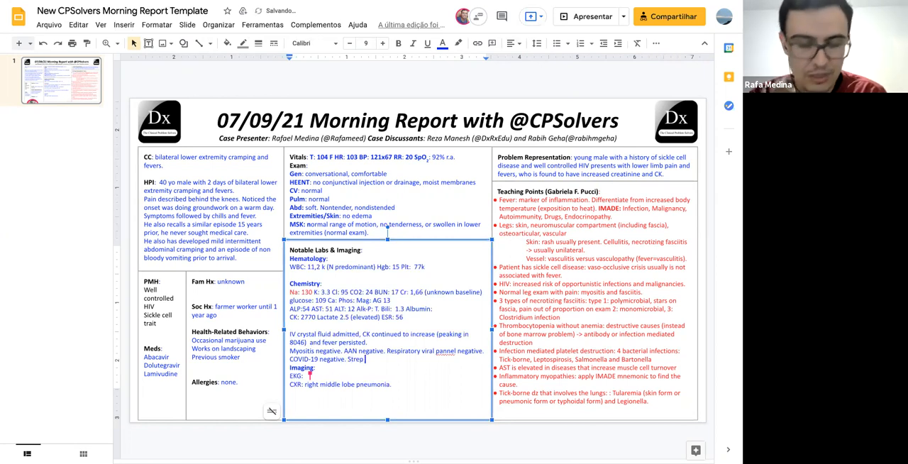
type("pneumonia negative.")
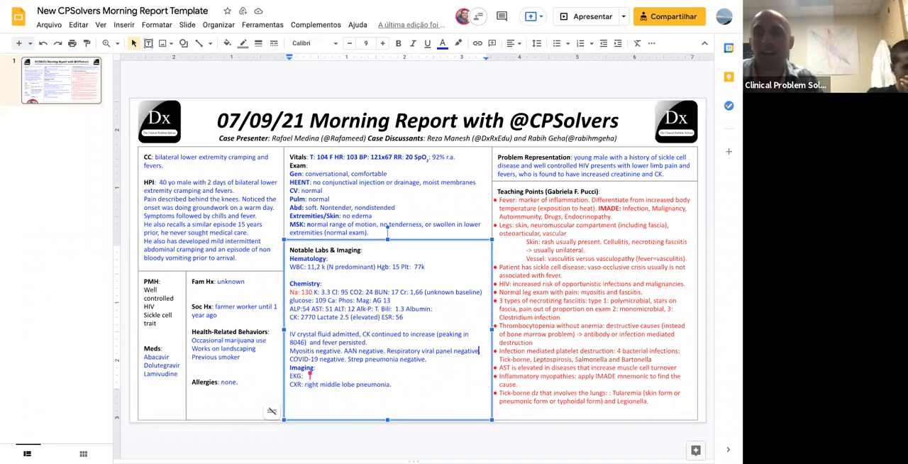
type("(including")
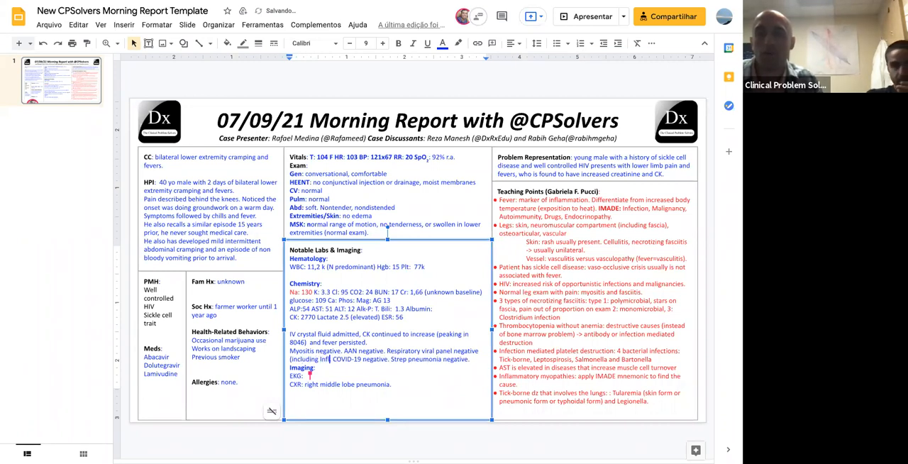
type("Influenza).")
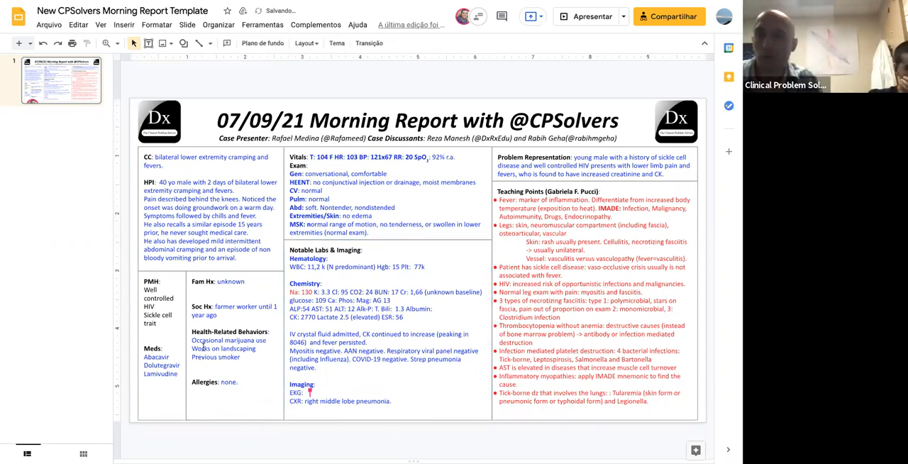
left_click(343, 192)
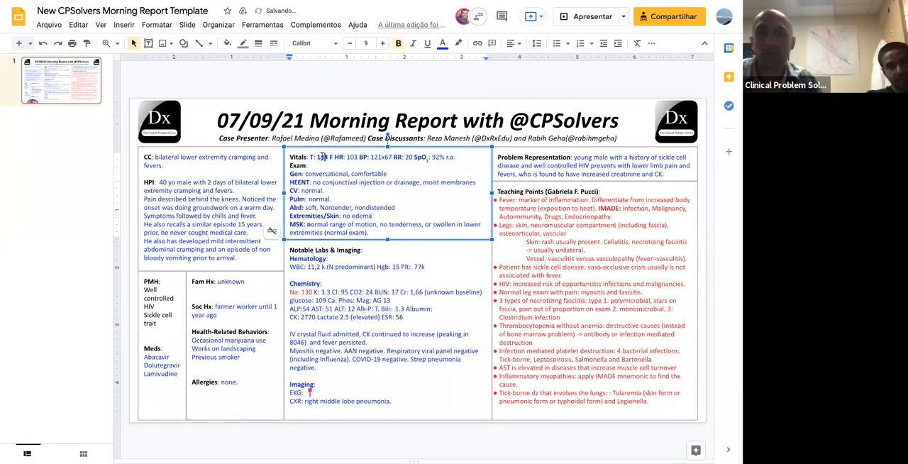
Add to the labs: urinary Legionella antigen positive, azithromycin started, and CK and fever decreased
type("104")
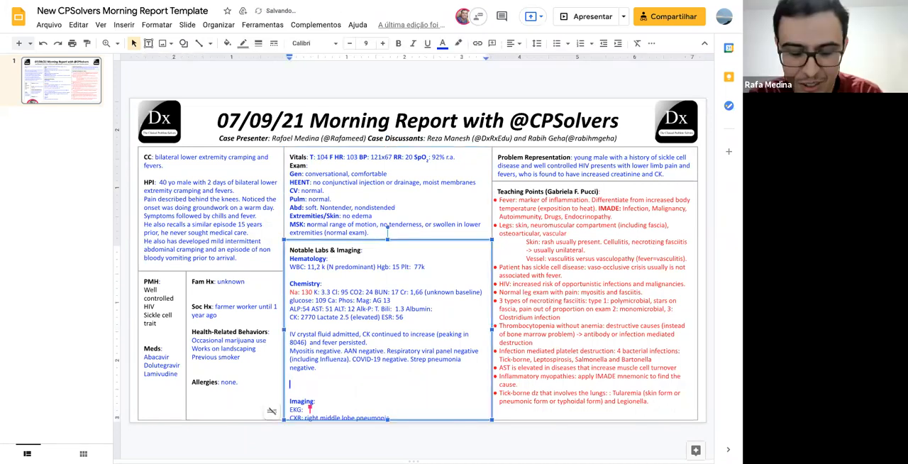
type("Urinary Legionella antigen:")
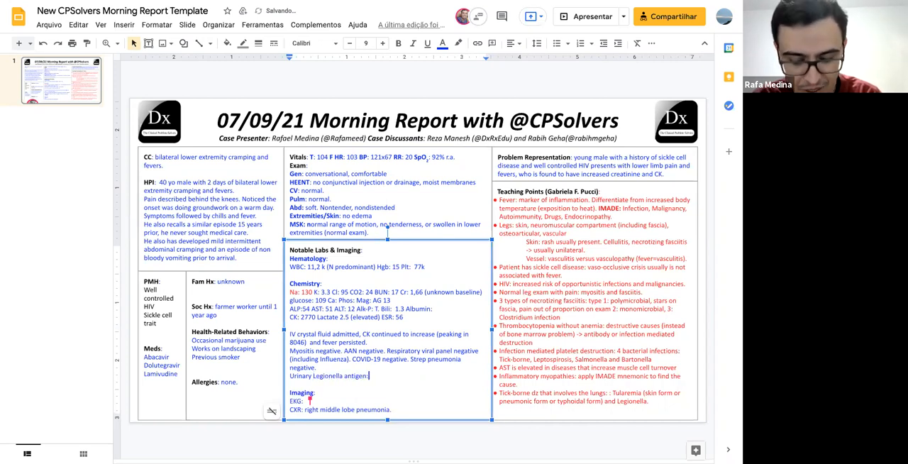
type("positive. IN")
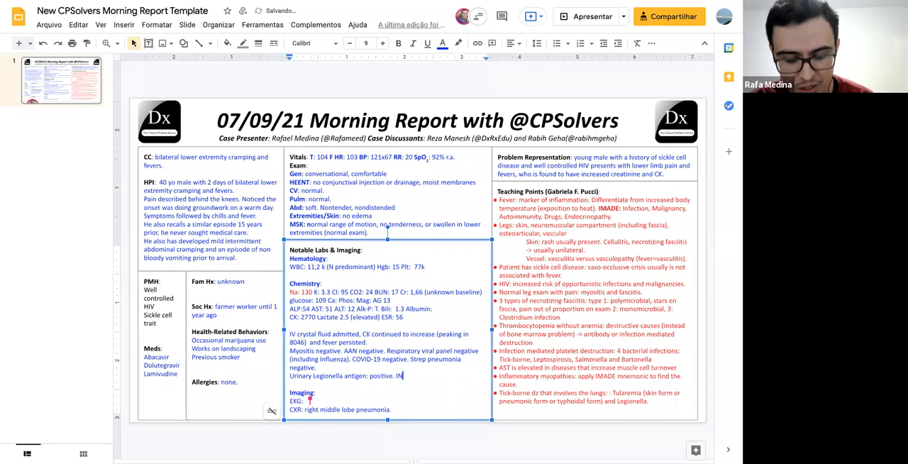
type("Azithromicina")
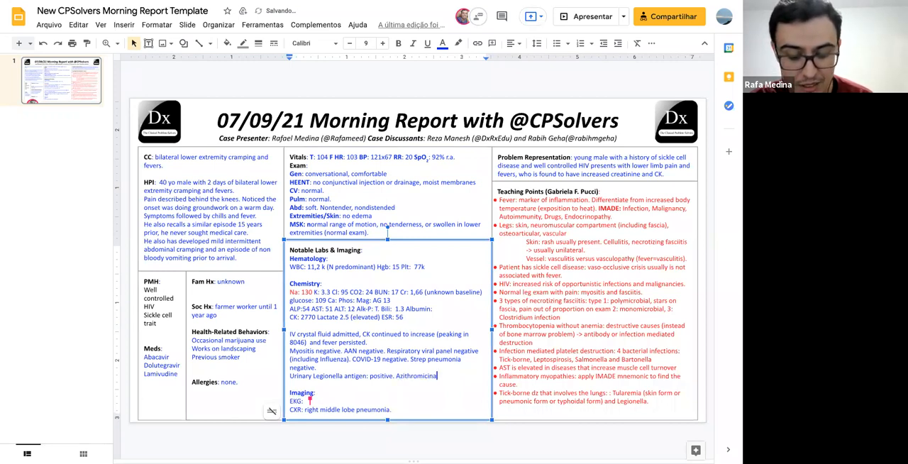
type("started and CK and")
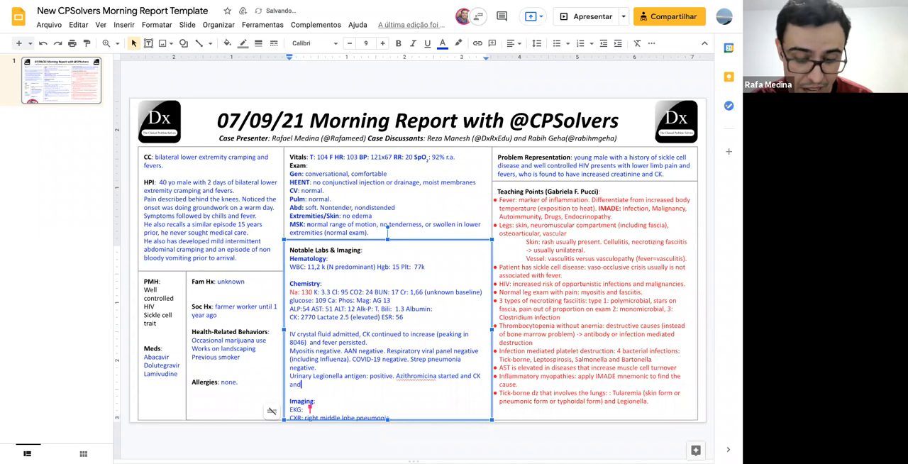
type("fever decreased.")
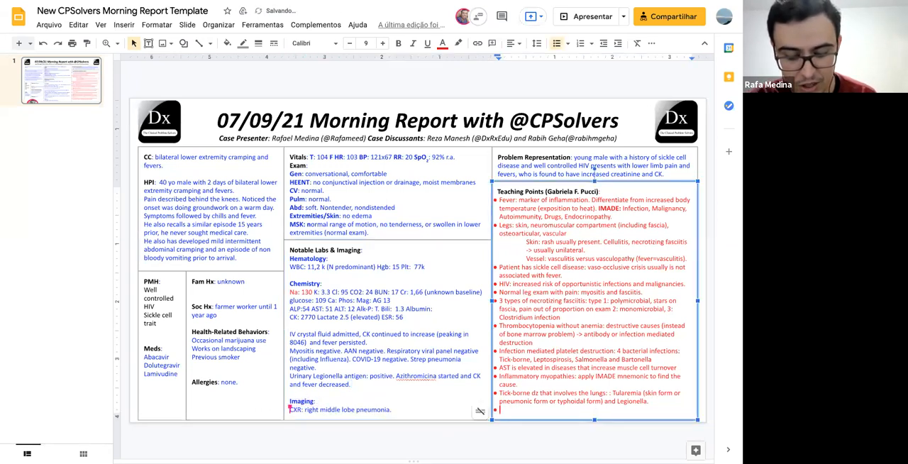
Write the Legionella teaching point: GI symptoms, hypoNa, relative bradycardia, elevated AST/ALT, no beta-lactam improvement
type("Legionella is clinicallt GI symptoms,")
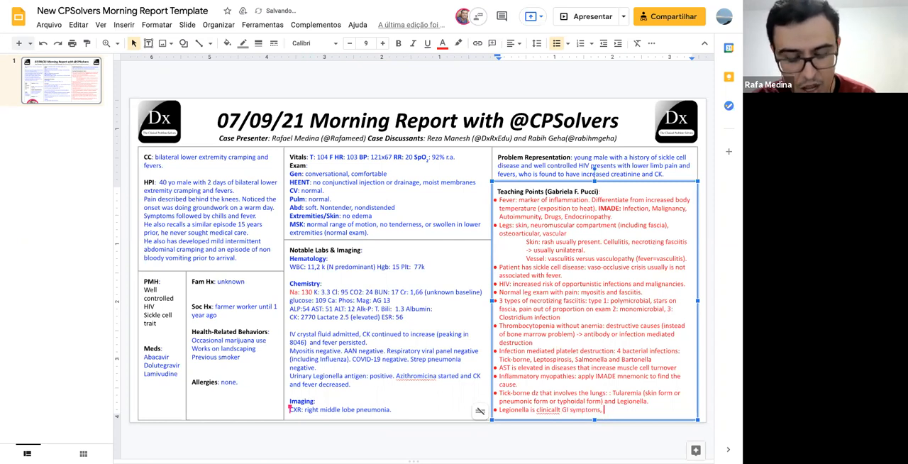
type("hypoNa, relative B")
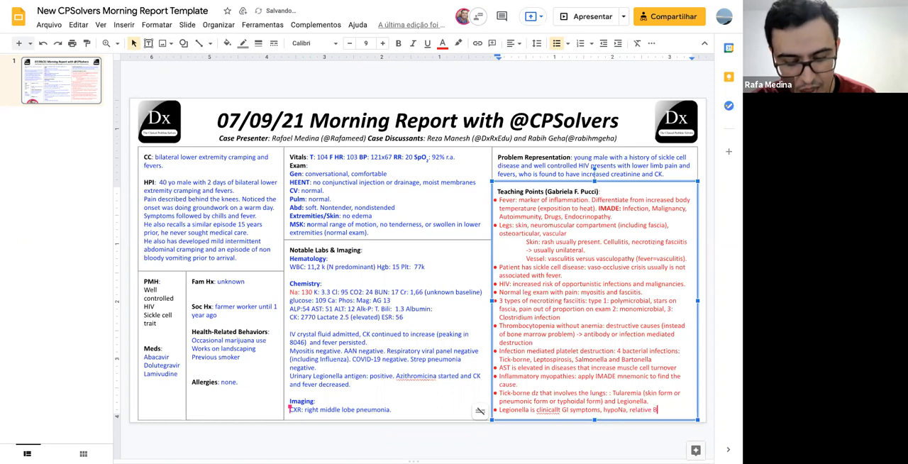
type("radycar")
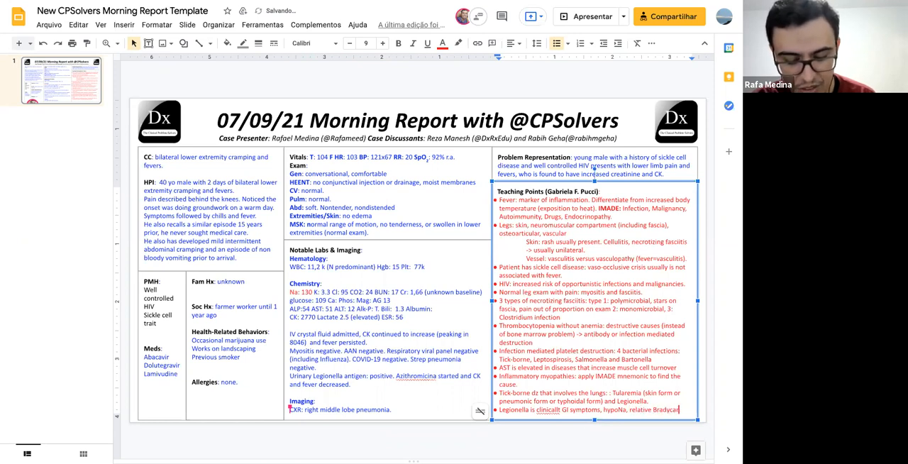
type("elevated,")
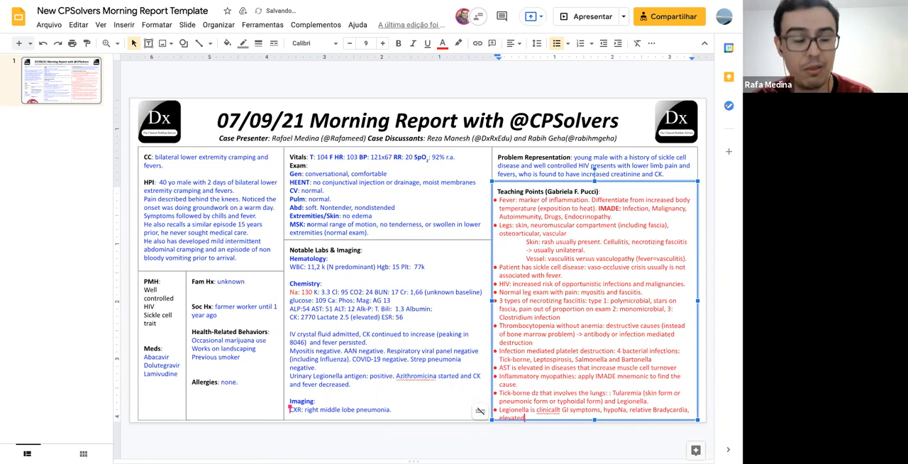
type("AST and")
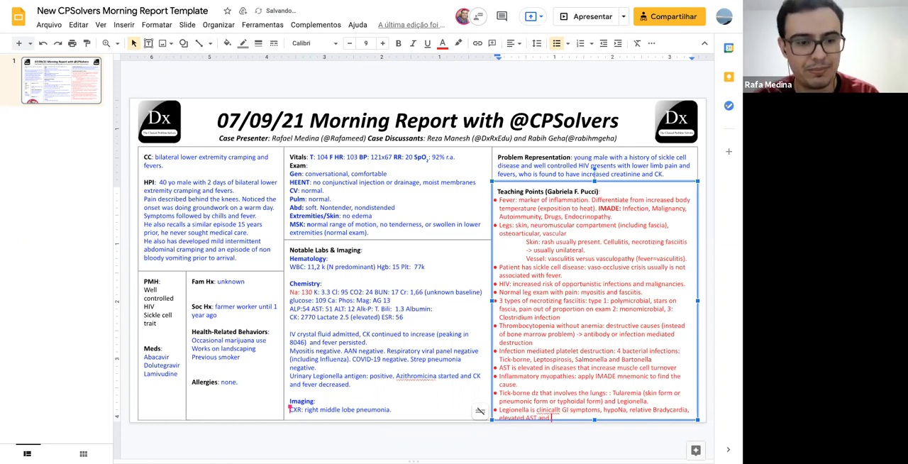
type("ALT, failure to improve")
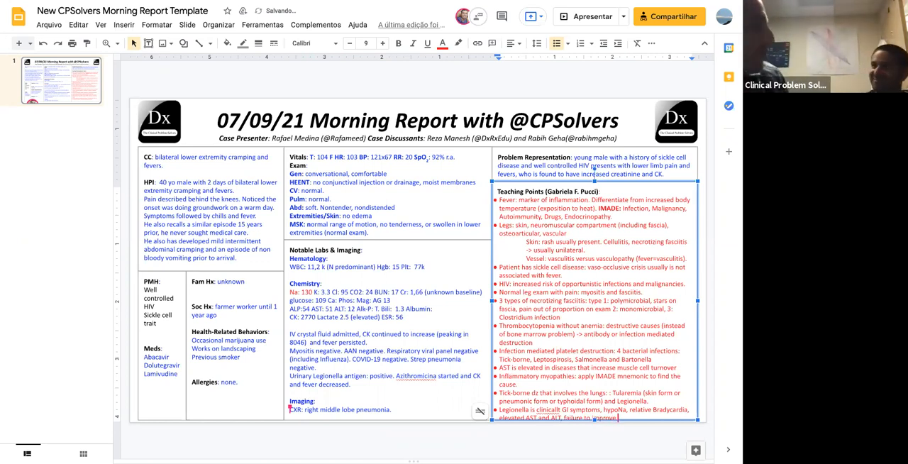
type("after")
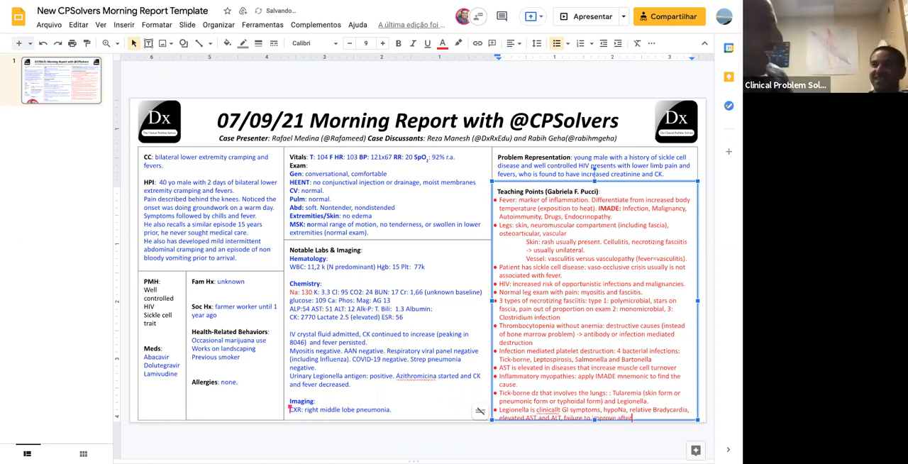
type("beta lactamic therapy")
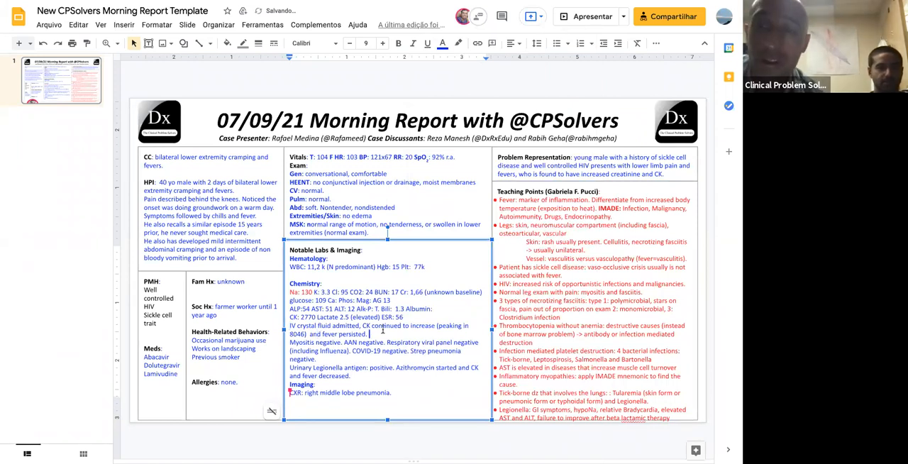
Move the 'IV crystal fluid admitted, CK continued to increase' paragraph to the top and select the antigen lines
left_click_drag(289, 325, 369, 334)
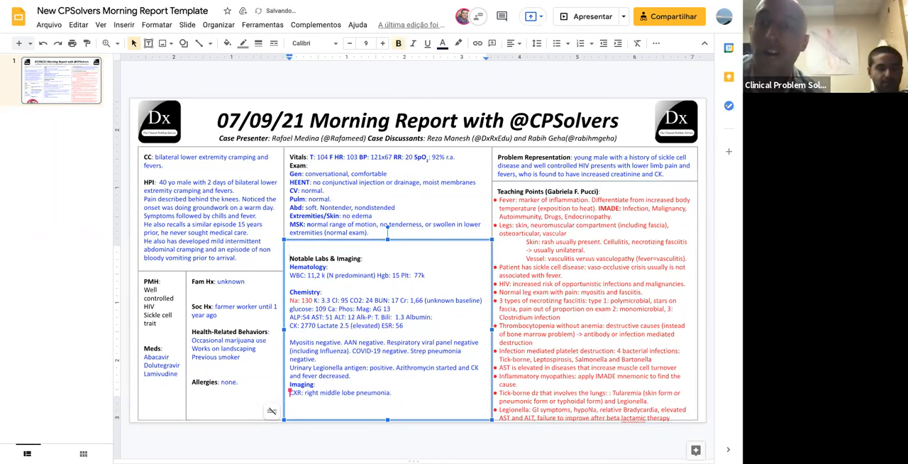
type("IV crystal fluid admitted, CK continued to increase (peaking in 8046) and fever persisted.")
type(" panel")
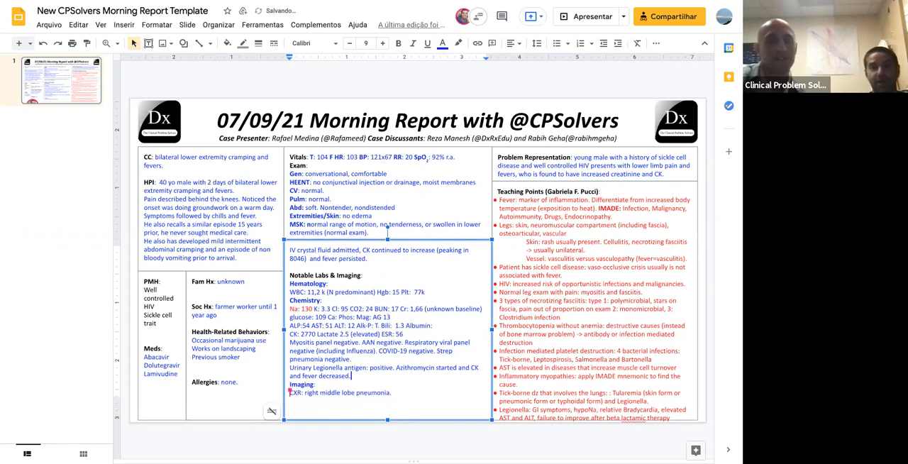
left_click_drag(289, 367, 349, 375)
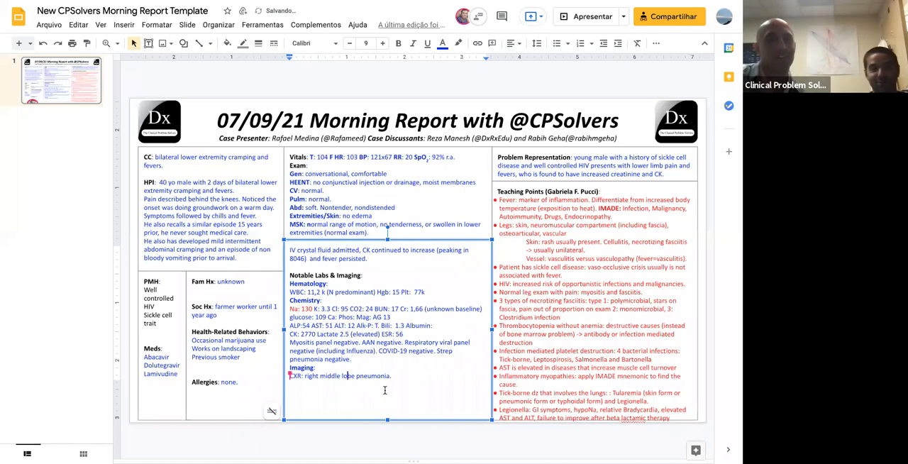
Place the urinary antigen result after imaging, then add 'Final diagnosis: Legionella infection.'
type("Urinary Legionella antigen: positive. Azithromycin started and CK and fever decreased.")
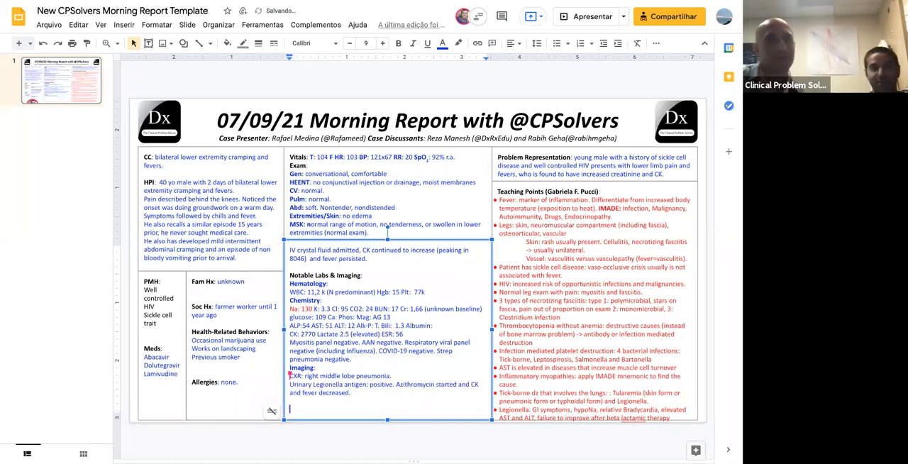
type("Final diagno")
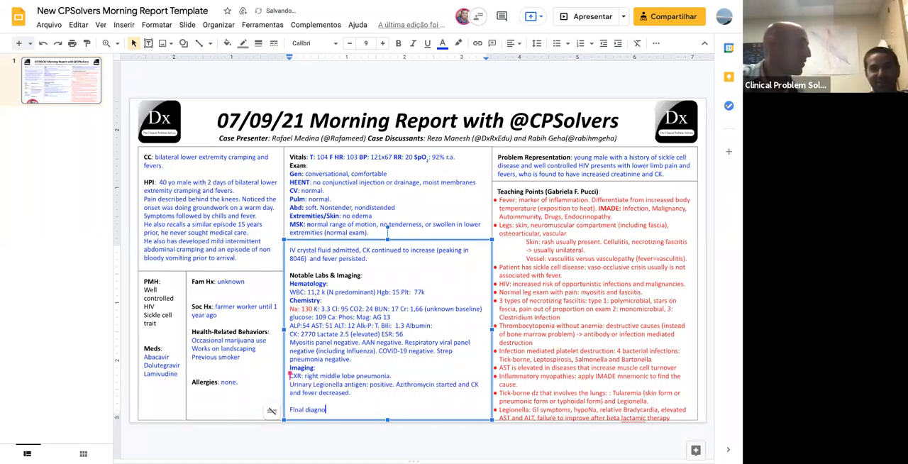
type("sis:")
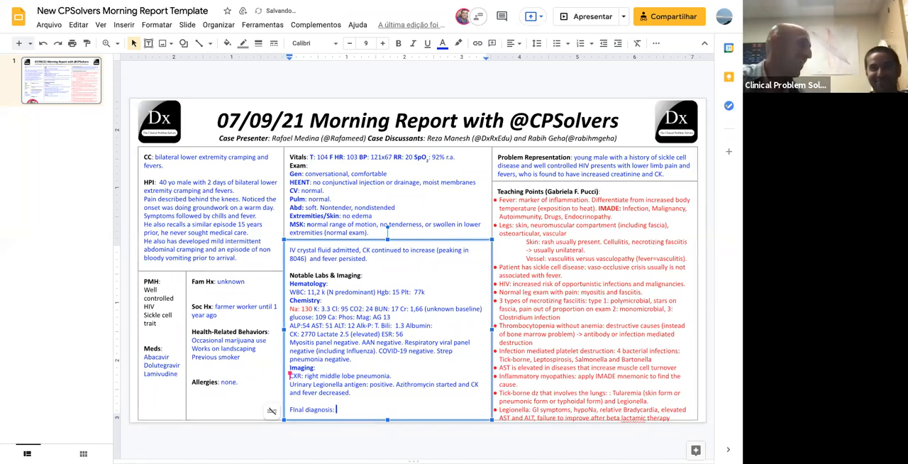
type("Legionella pneumo")
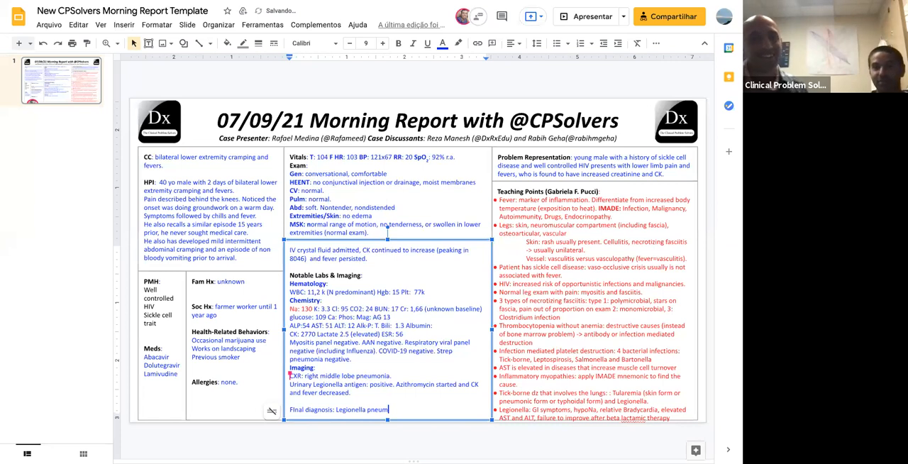
type("infection.")
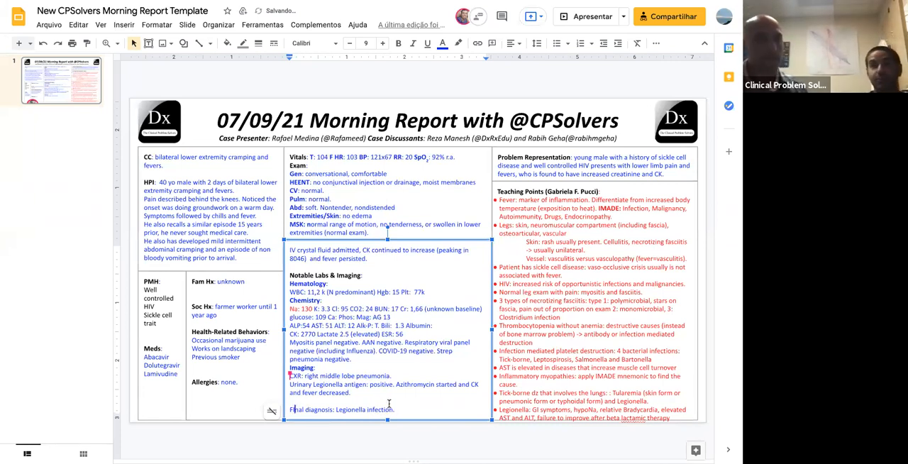
left_click(387, 440)
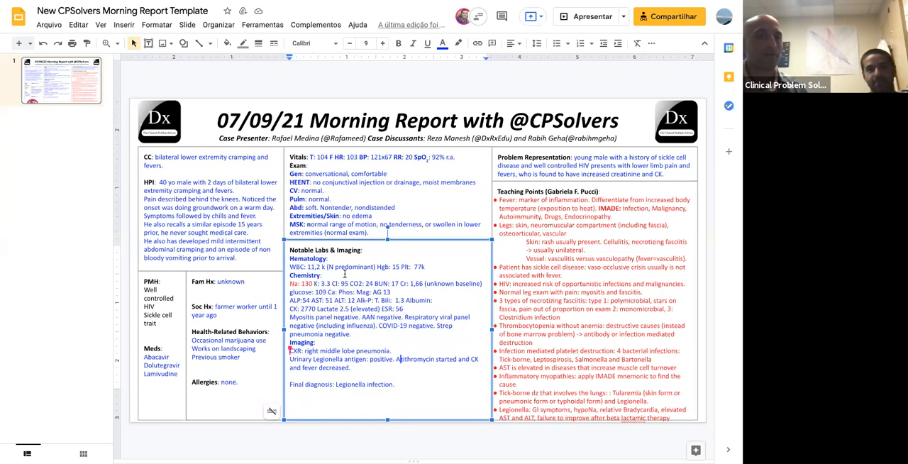
Add a blank line, then paste the IV fluid and rising CK paragraph back into the labs box
key("enter")
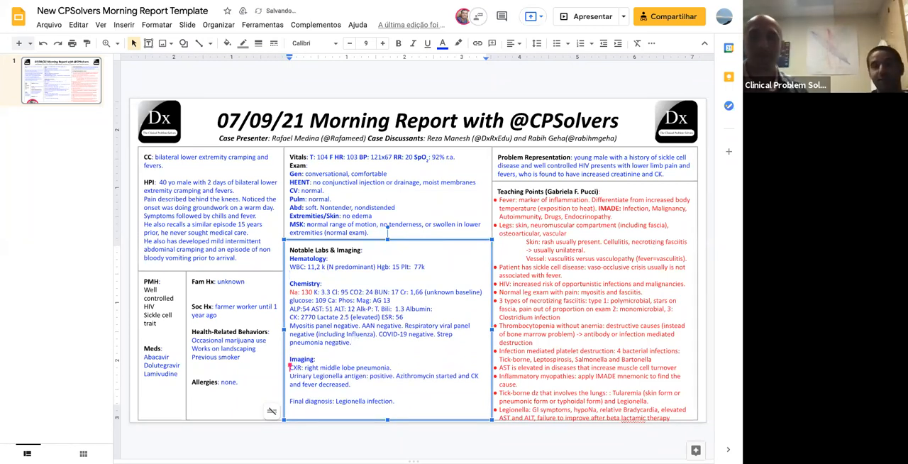
type("IV crystal fluid admitted, CK continued to increase (peaking in 8046) and fever persisted.")
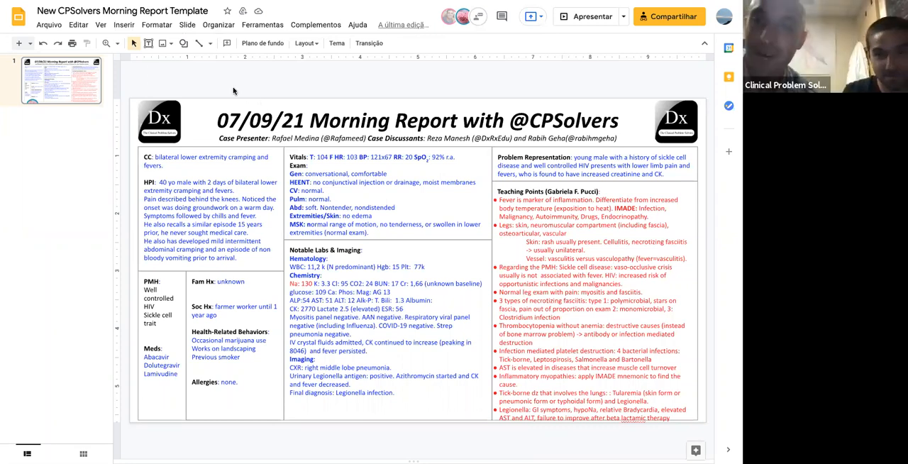
mouse_move(222, 81)
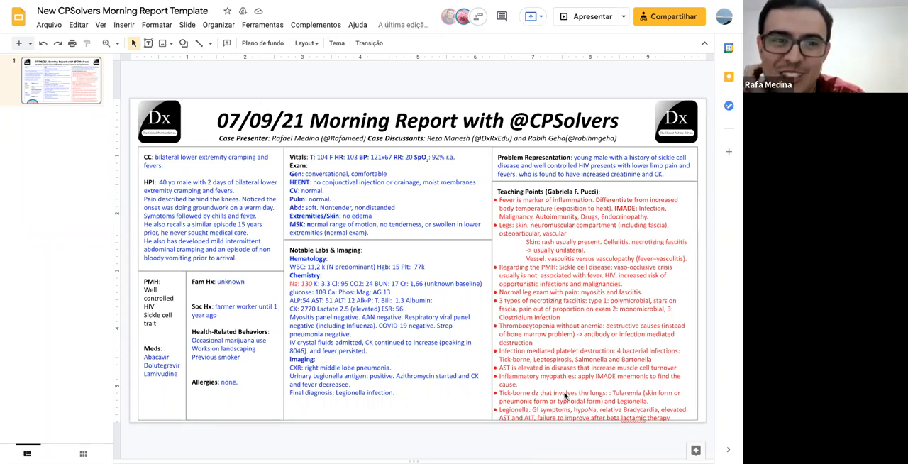
left_click(589, 305)
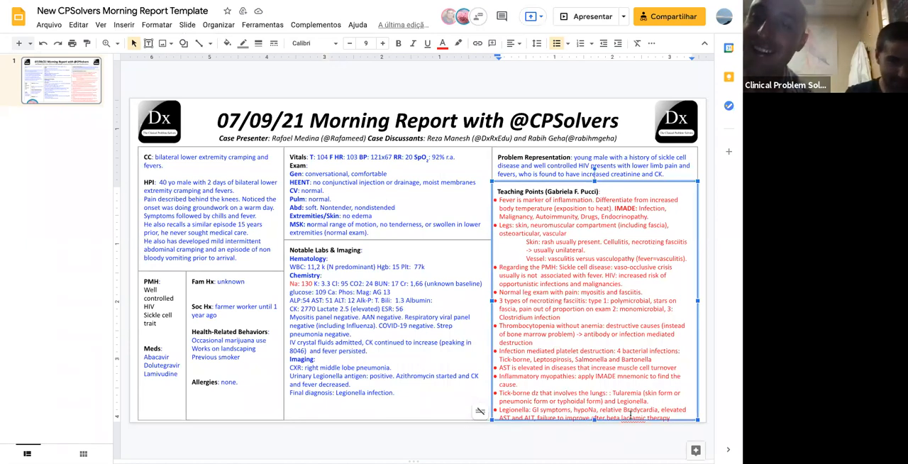
Spell out hyponatremia in the Legionella teaching point and finish editing the slide text
right_click(632, 417)
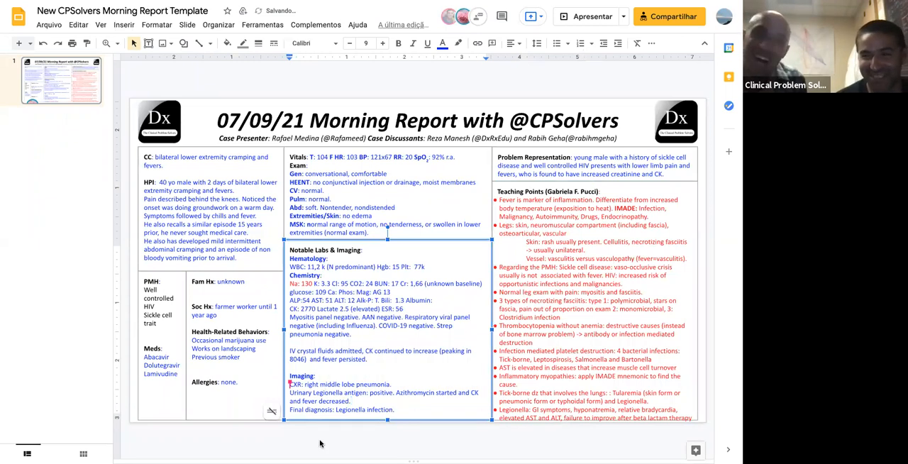
left_click(68, 254)
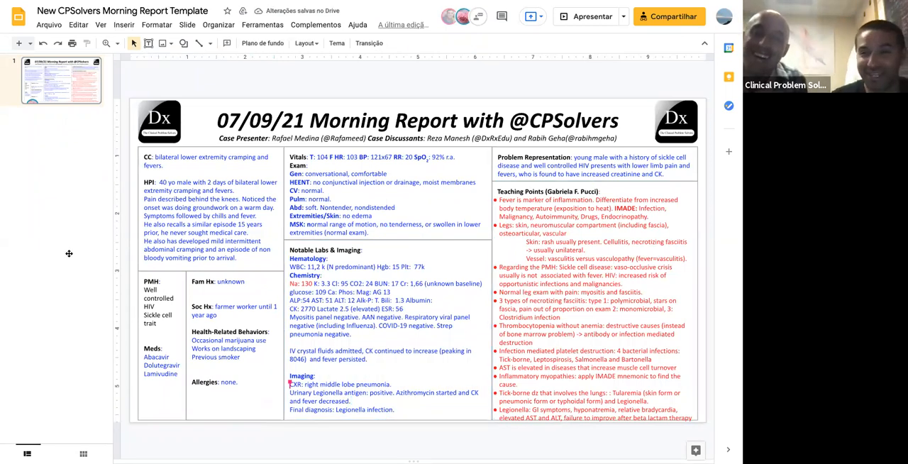